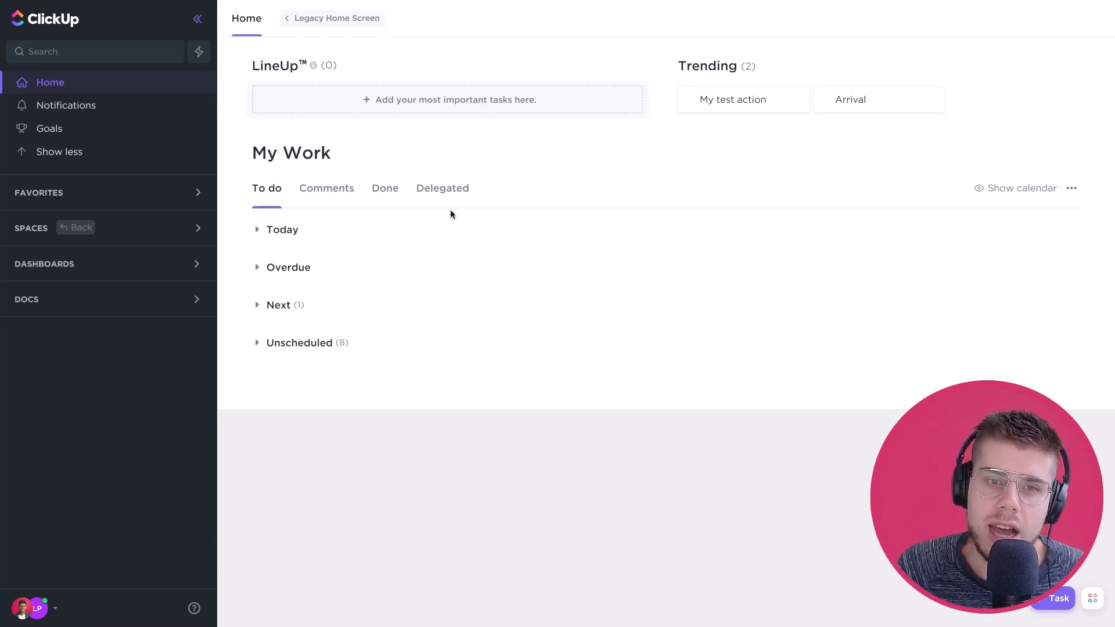
{"action": "mouse_move", "coordinate": [375, 210]}
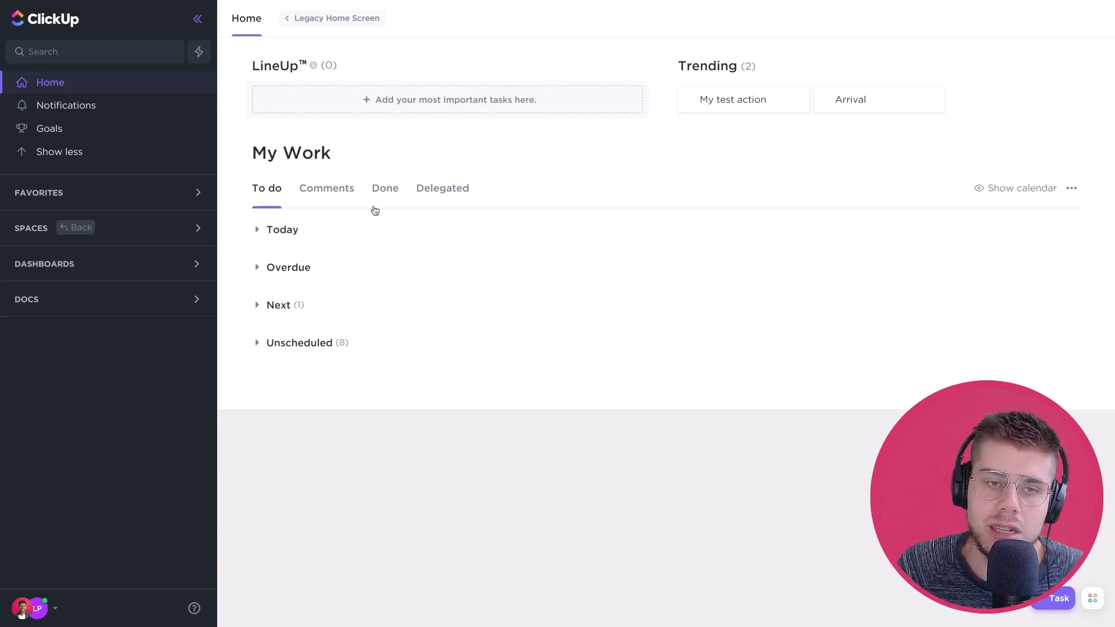
{"action": "mouse_move", "coordinate": [281, 234]}
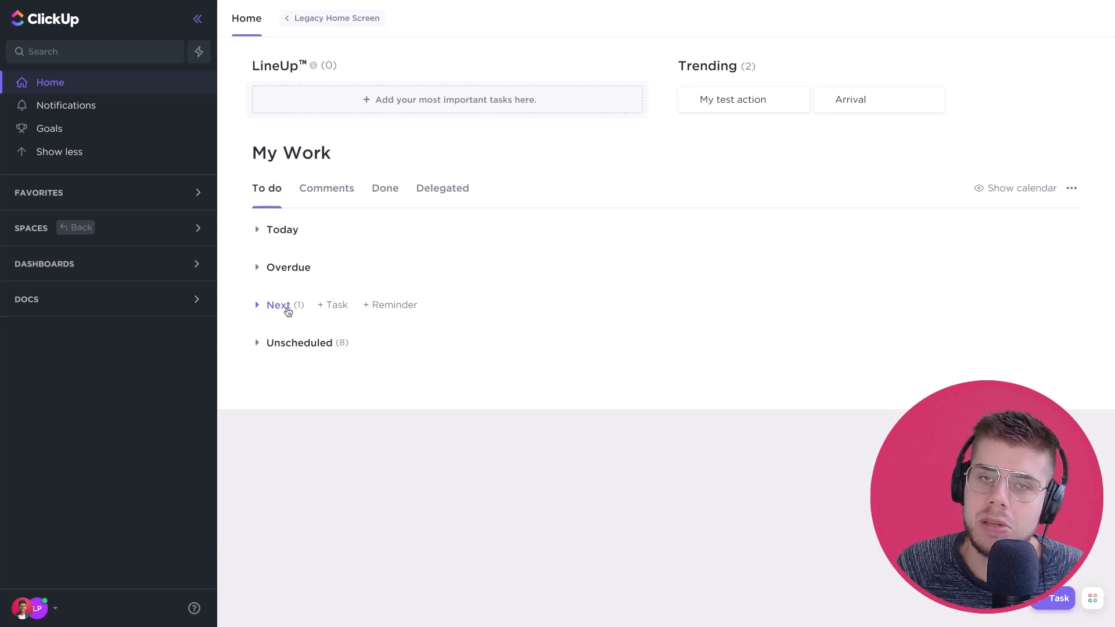
Expand the Next group under My Work to reveal the reminder due 30/6/2021
{"action": "left_click", "coordinate": [278, 305]}
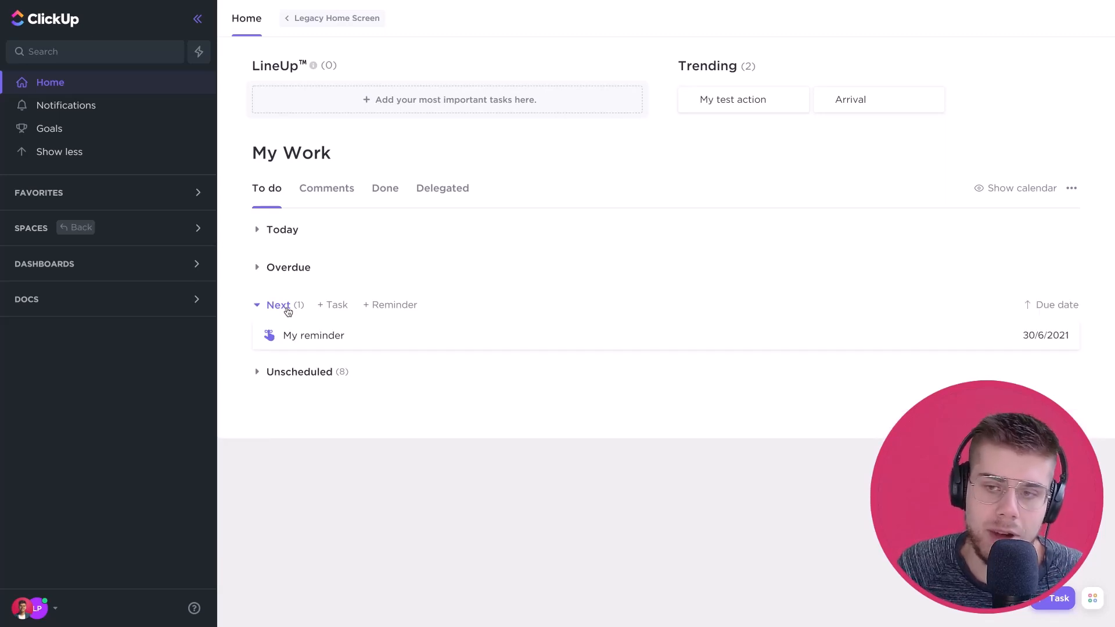
{"action": "mouse_move", "coordinate": [312, 334]}
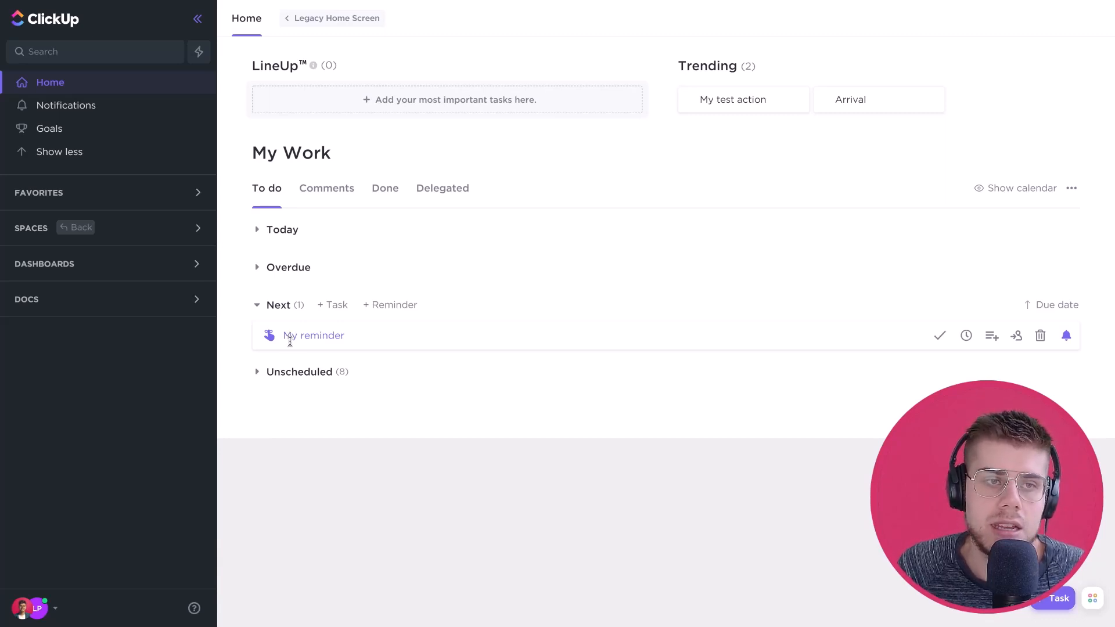
{"action": "mouse_move", "coordinate": [687, 513]}
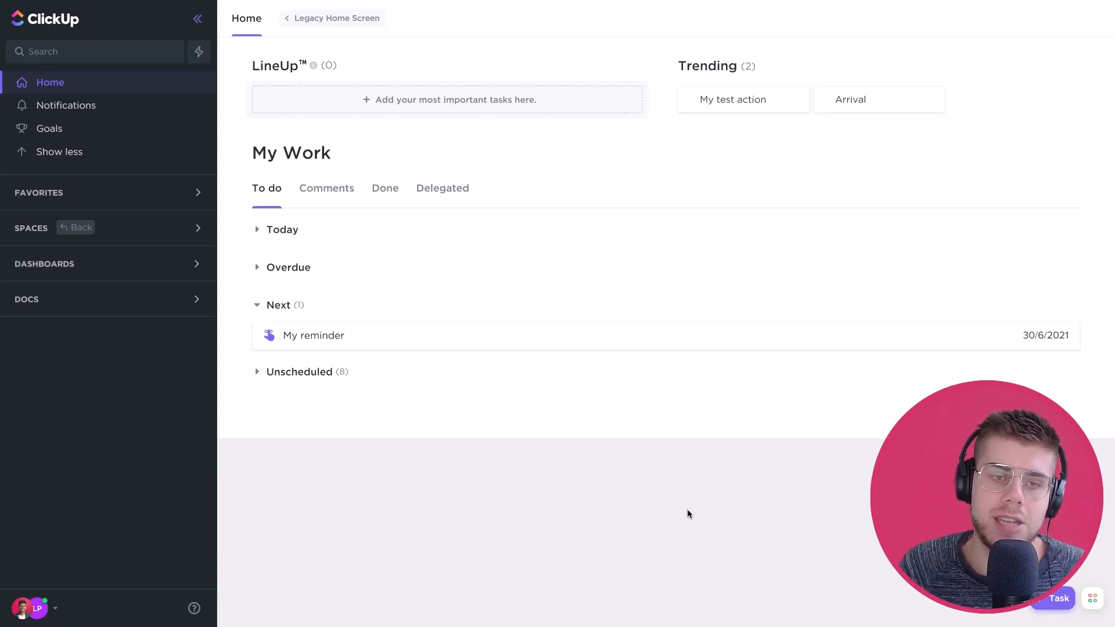
{"action": "mouse_move", "coordinate": [294, 335]}
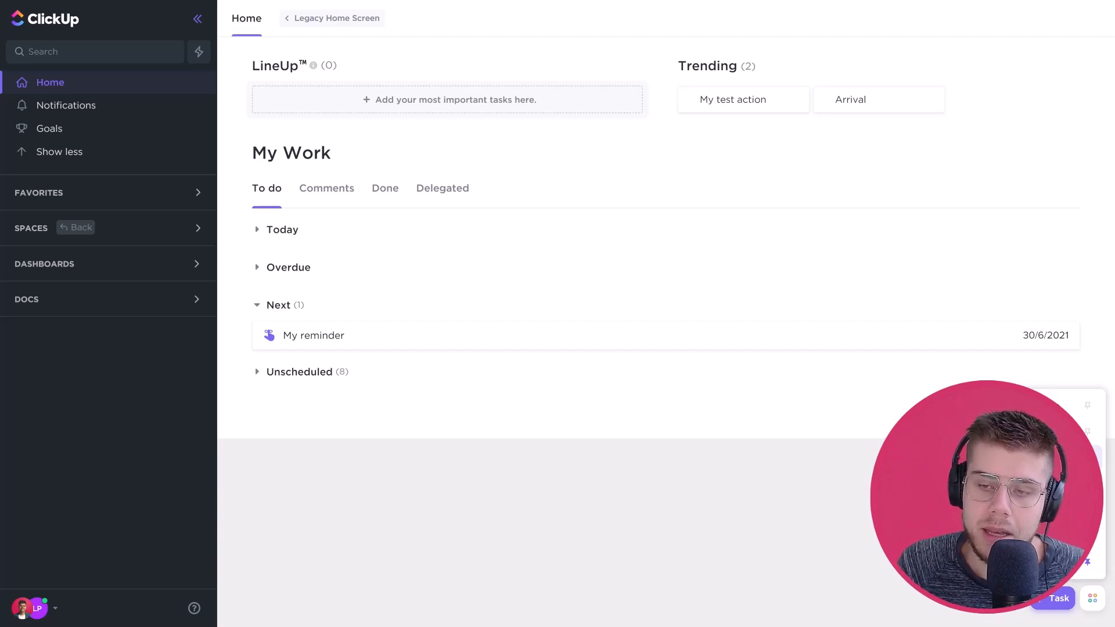
{"action": "mouse_move", "coordinate": [313, 334]}
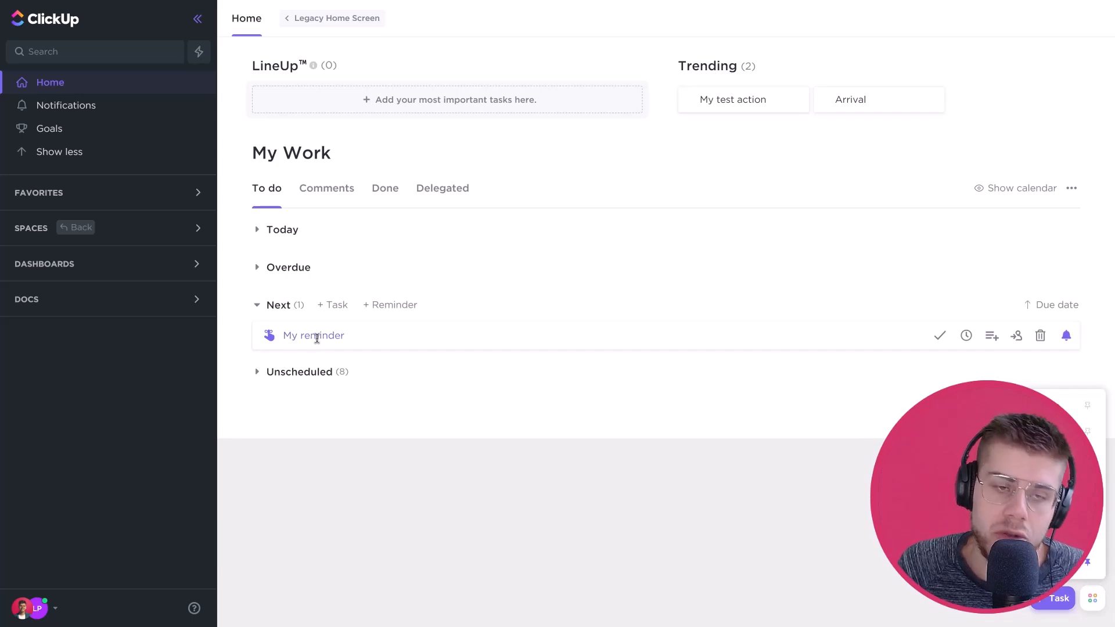
{"action": "mouse_move", "coordinate": [346, 437]}
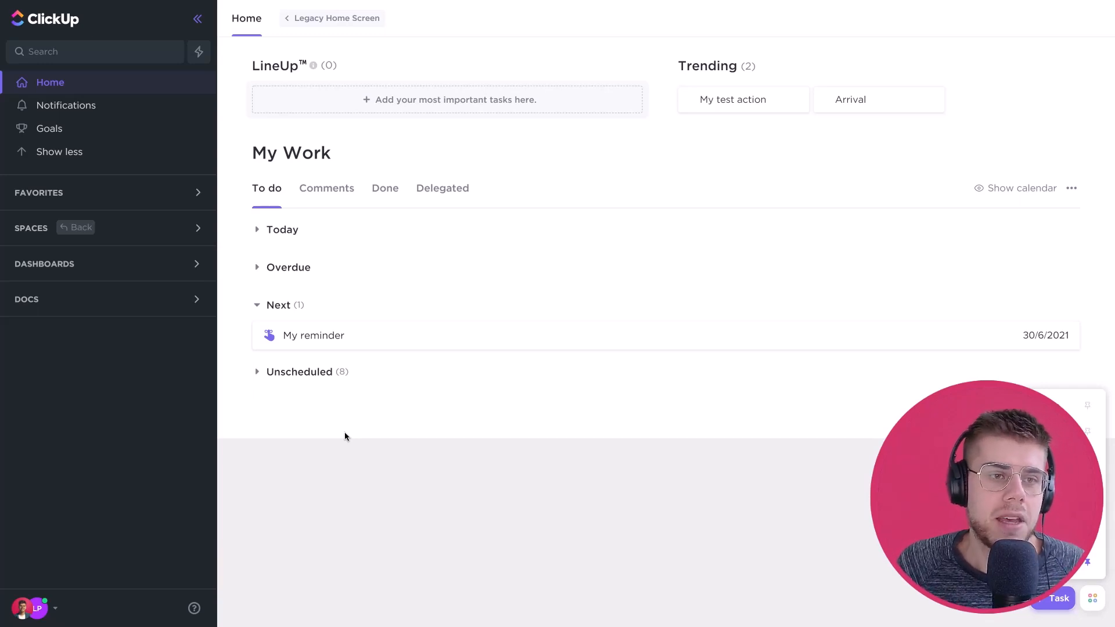
{"action": "mouse_move", "coordinate": [77, 192]}
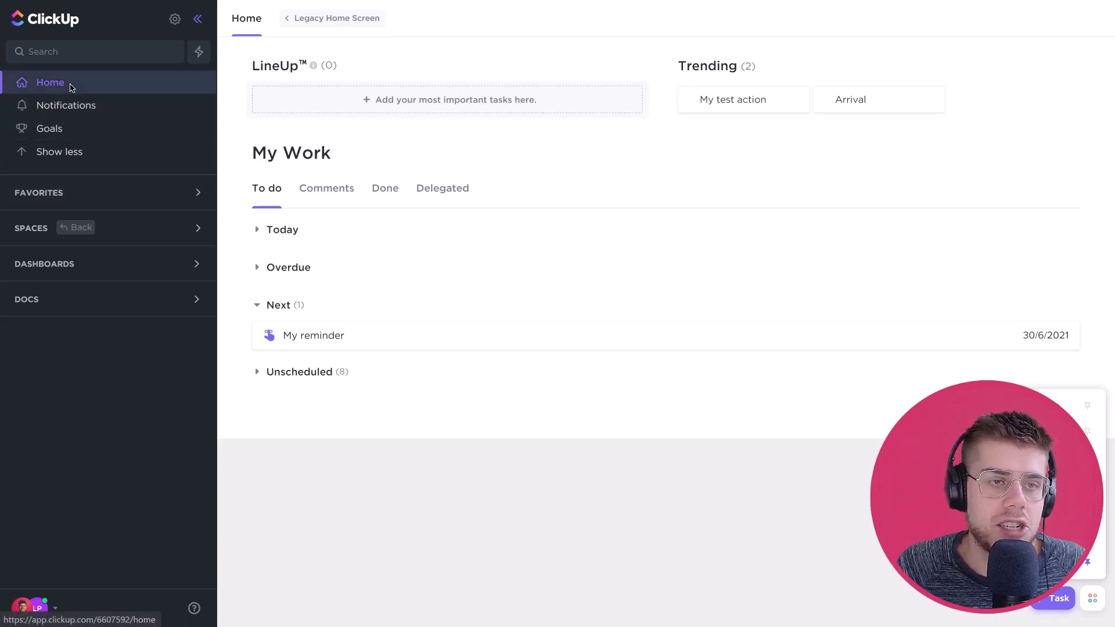
{"action": "mouse_move", "coordinate": [66, 106]}
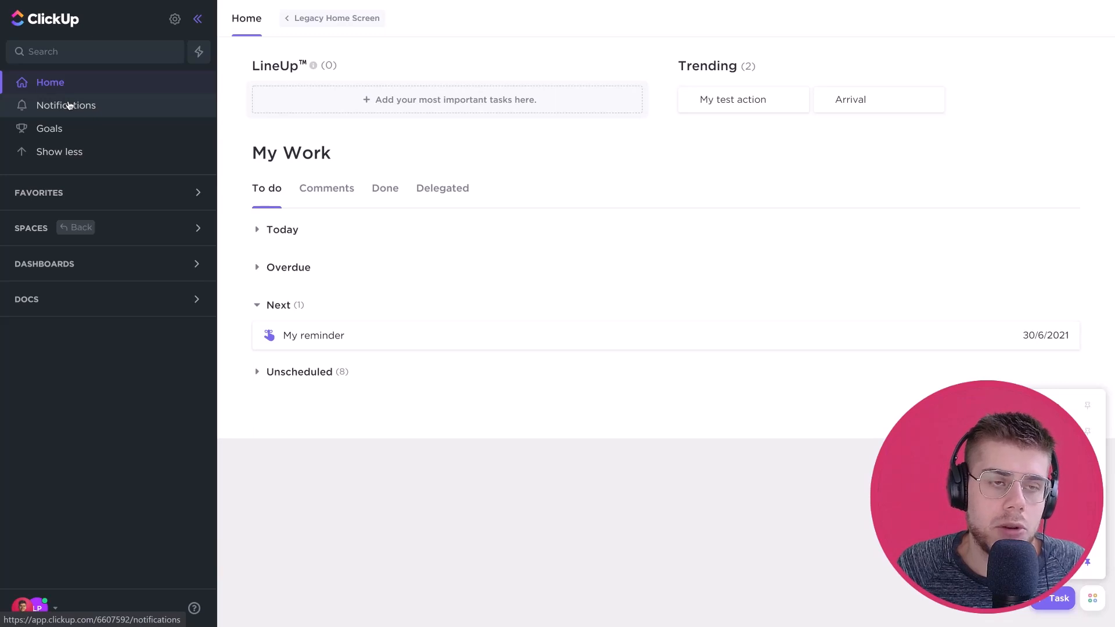
Show the Notifications page, whose New tab holds no notifications
{"action": "left_click", "coordinate": [66, 106]}
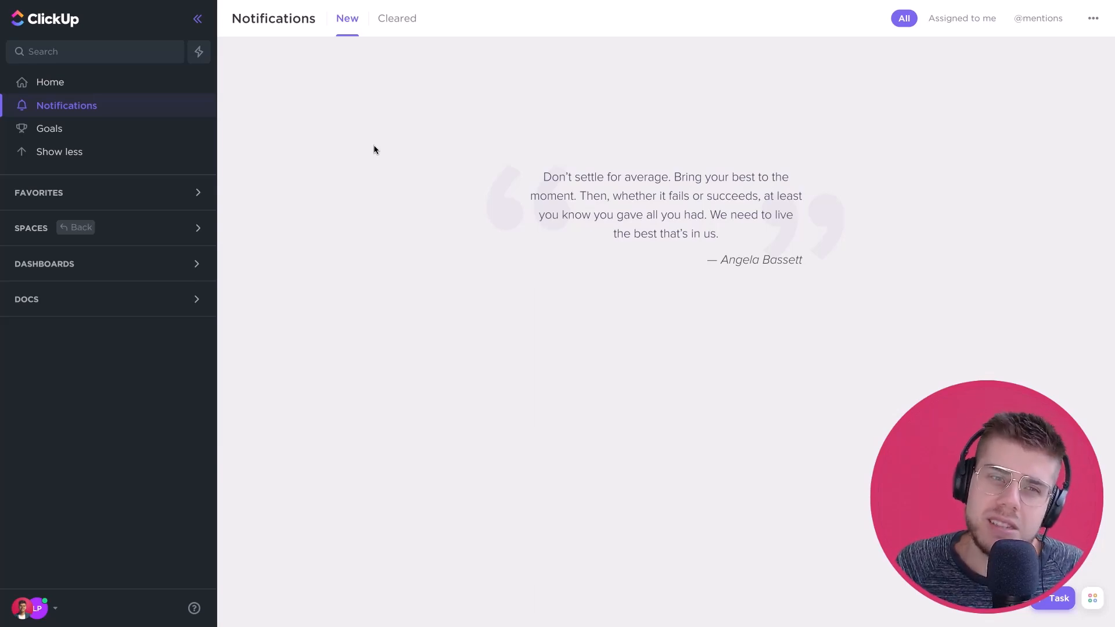
{"action": "mouse_move", "coordinate": [191, 127]}
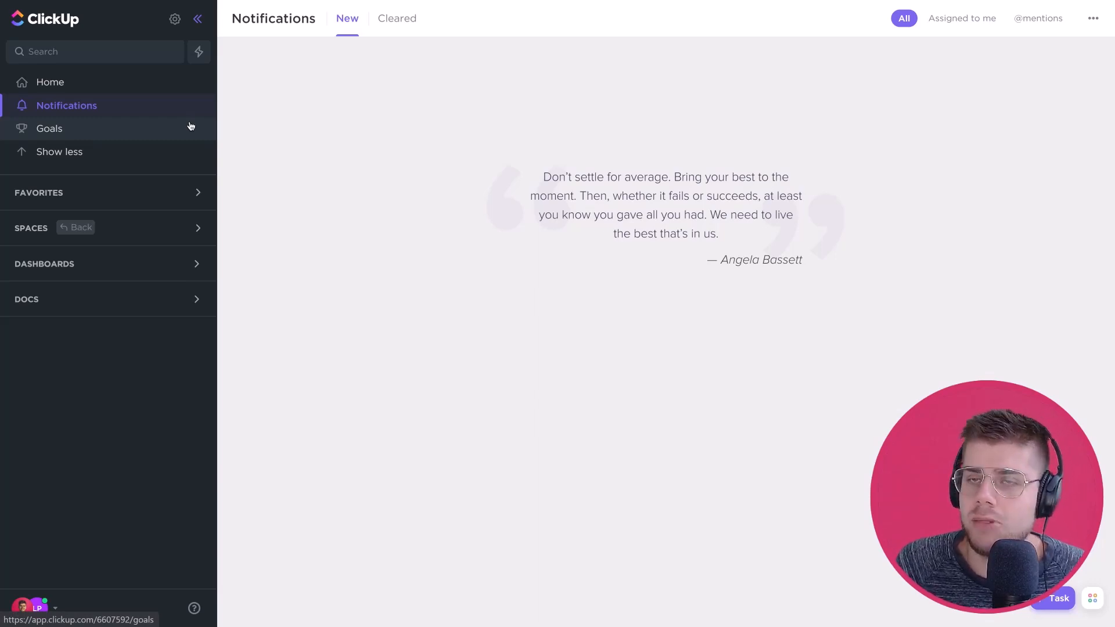
From the Goals list, open Watch 10 movies showing 10% progress, a 1/10 target and timeline
{"action": "left_click", "coordinate": [48, 128]}
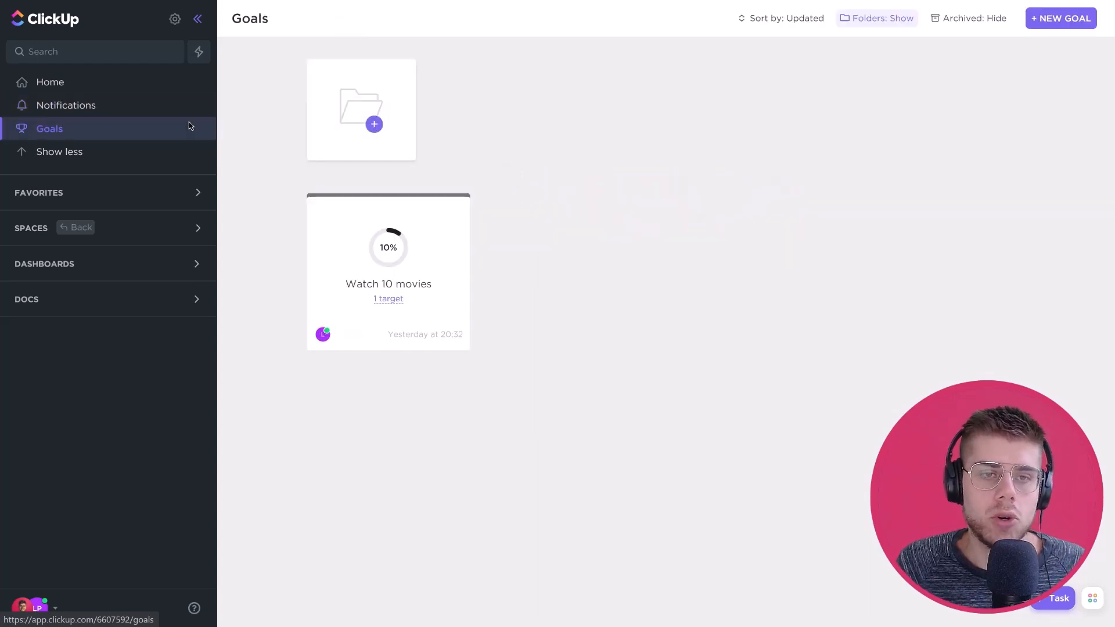
{"action": "mouse_move", "coordinate": [471, 143]}
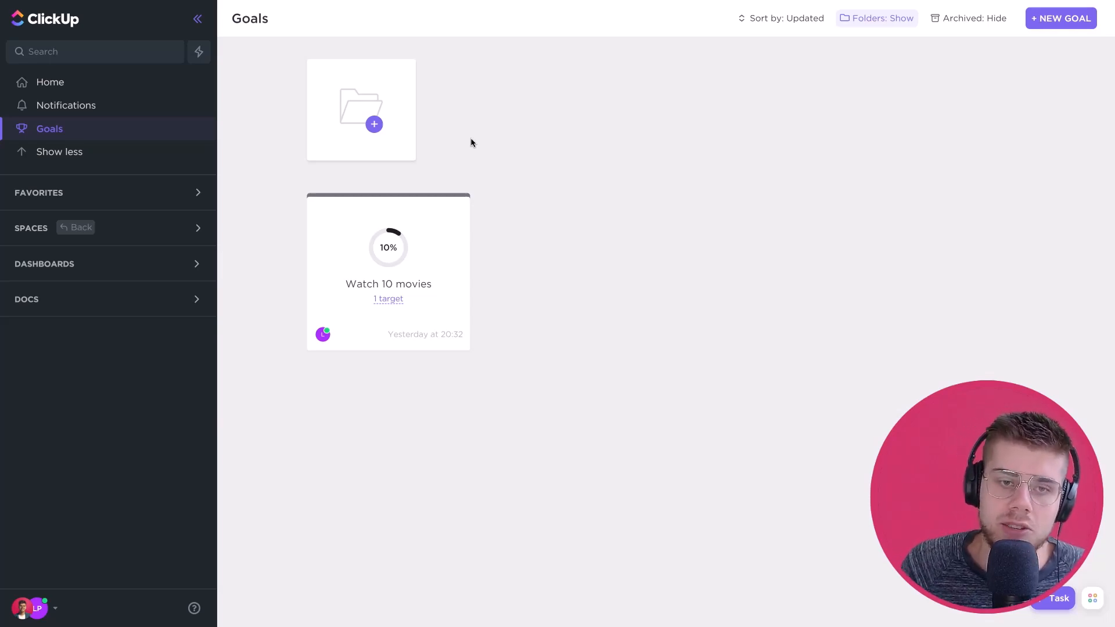
{"action": "mouse_move", "coordinate": [409, 271]}
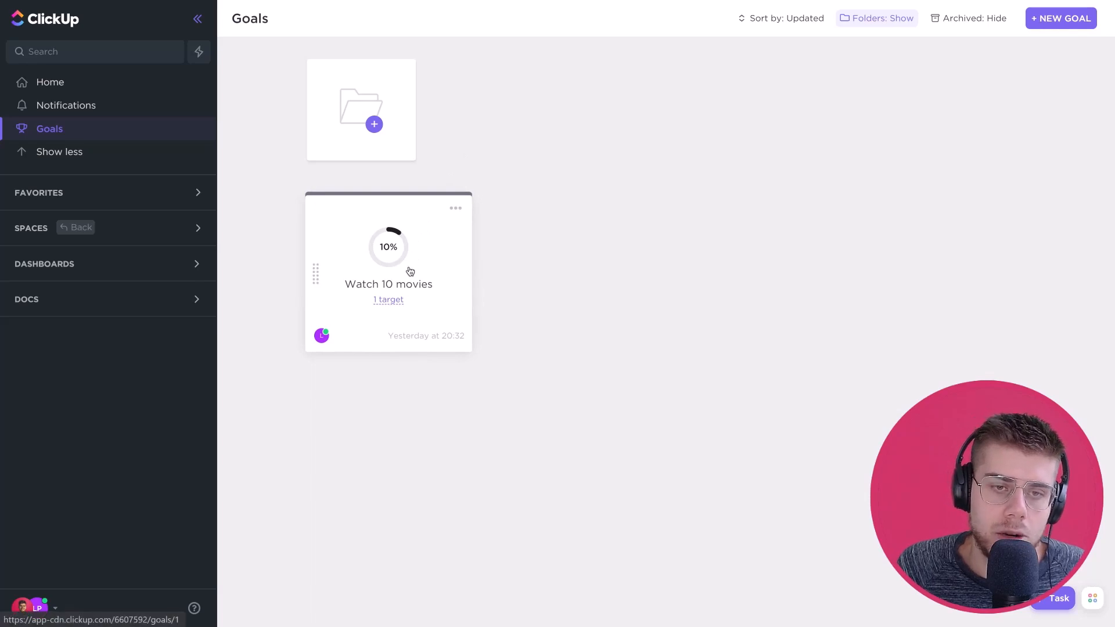
{"action": "mouse_move", "coordinate": [414, 271]}
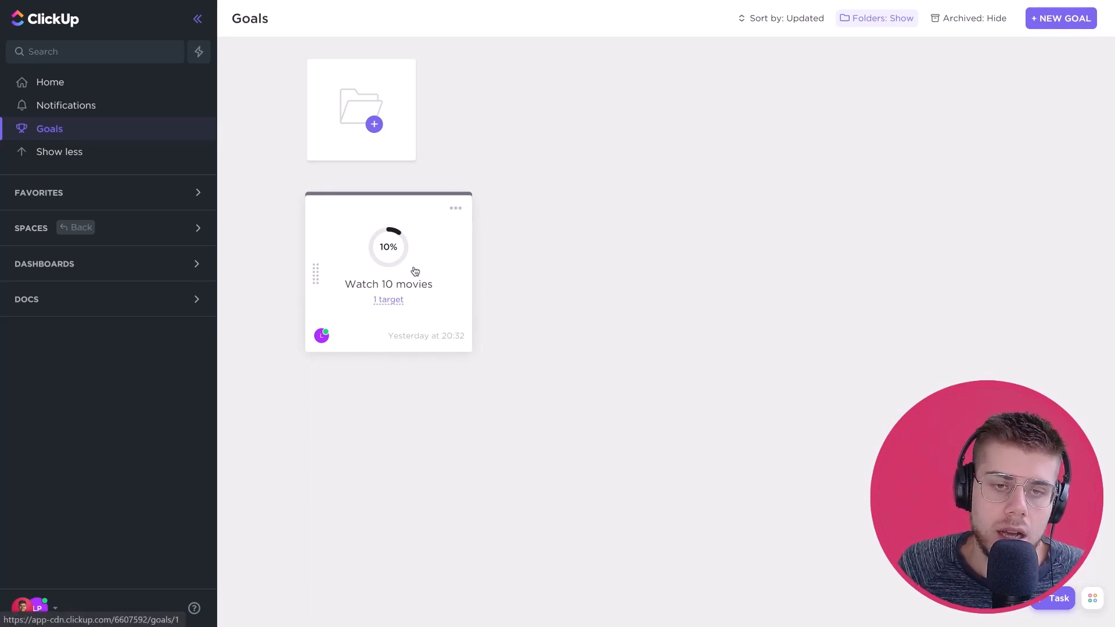
{"action": "left_click", "coordinate": [388, 284]}
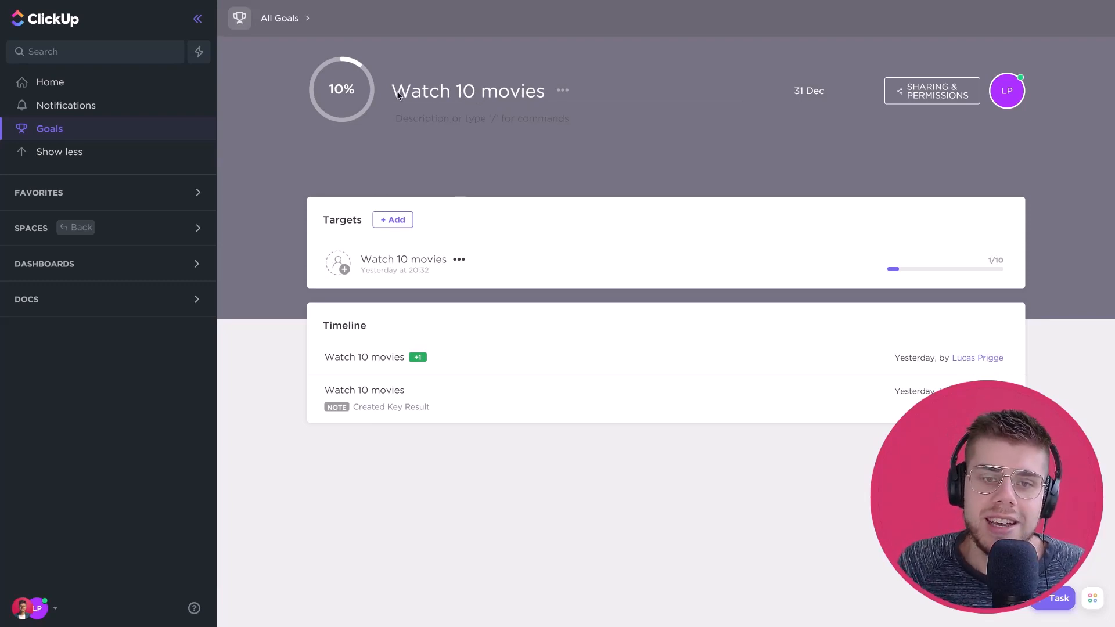
{"action": "mouse_move", "coordinate": [367, 91]}
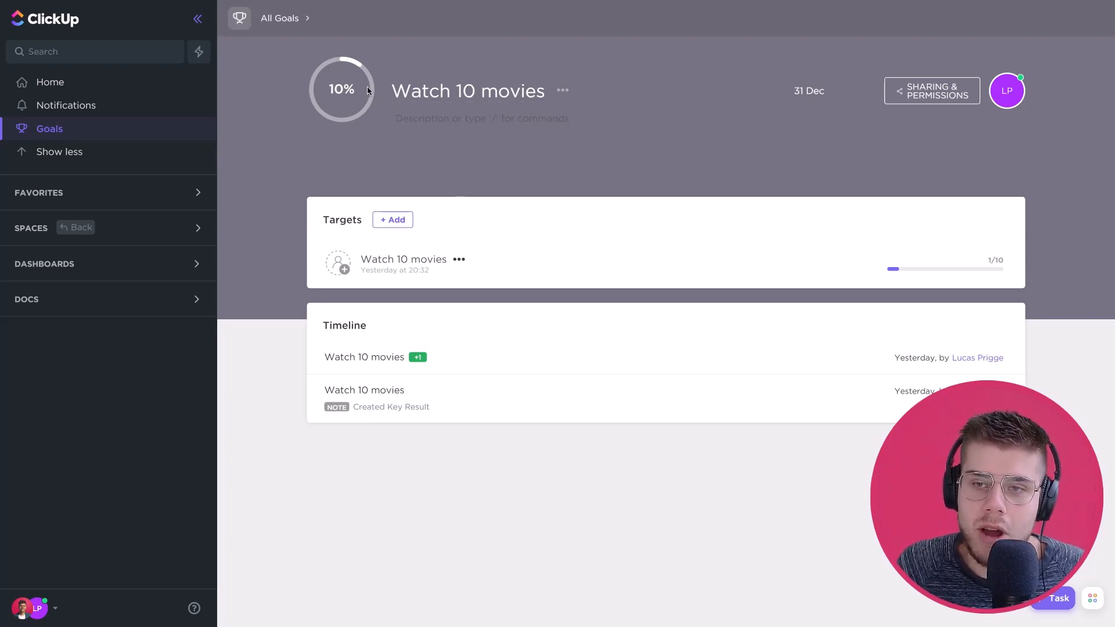
{"action": "mouse_move", "coordinate": [929, 269]}
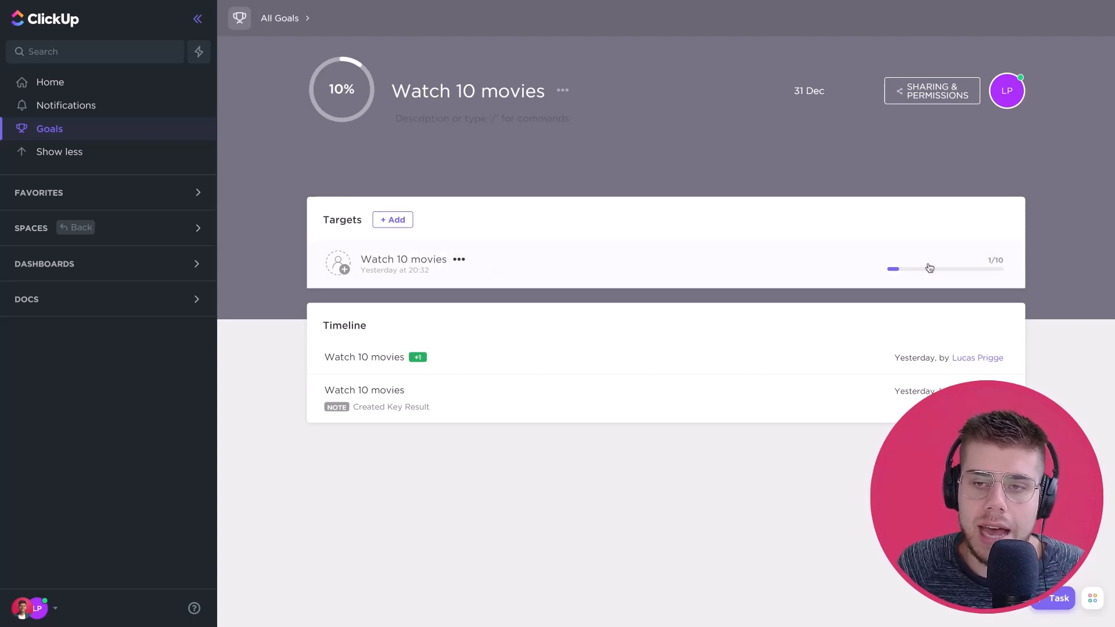
{"action": "left_click", "coordinate": [927, 268]}
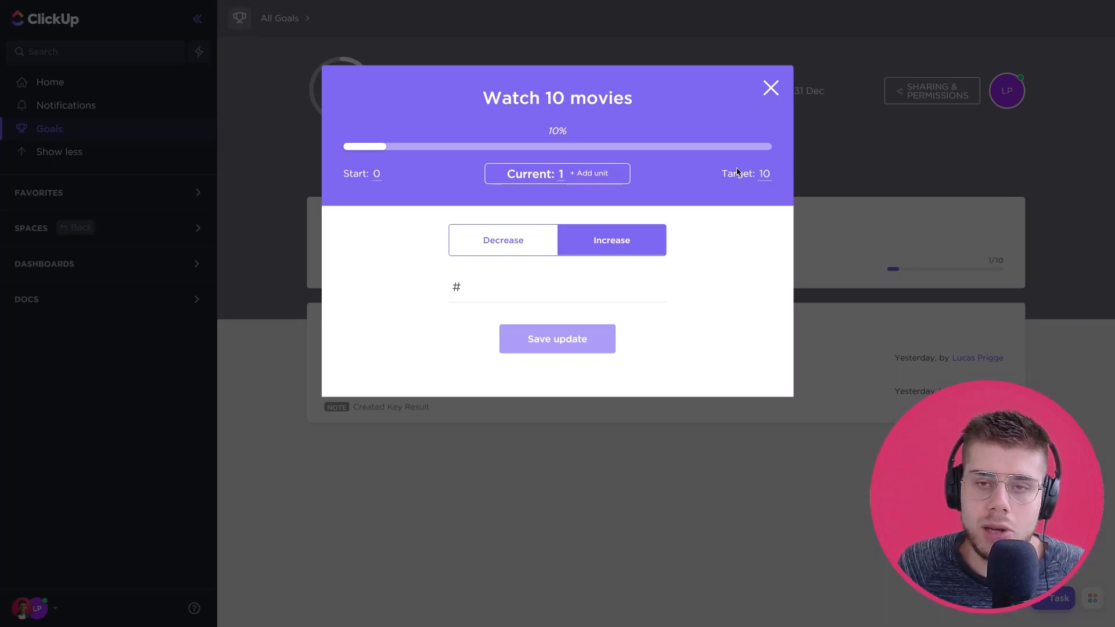
{"action": "mouse_move", "coordinate": [550, 154]}
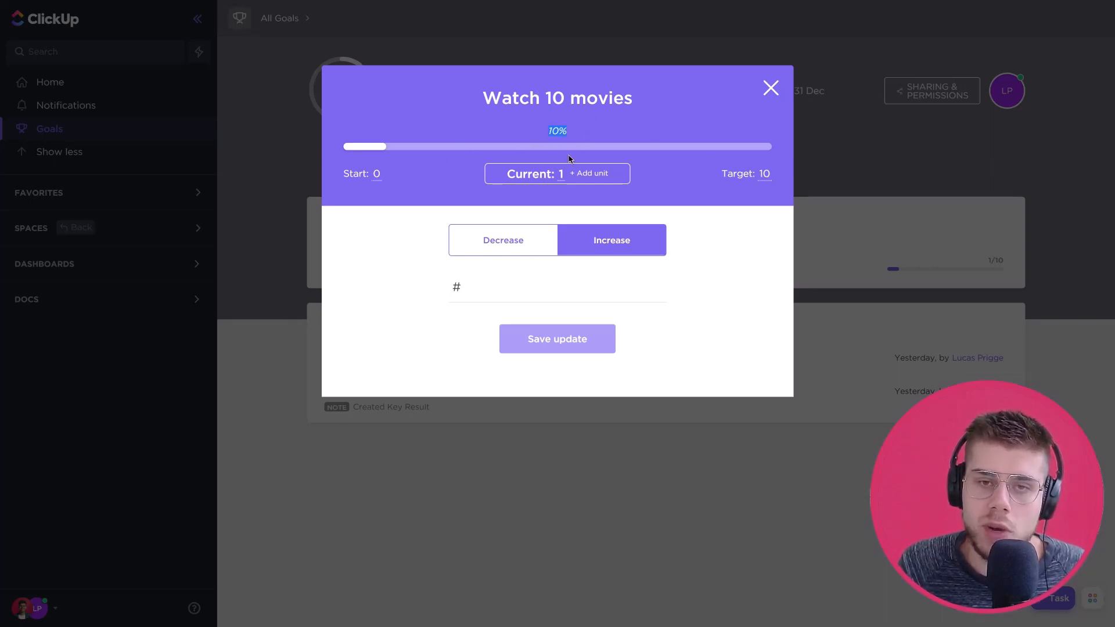
{"action": "mouse_move", "coordinate": [589, 173]}
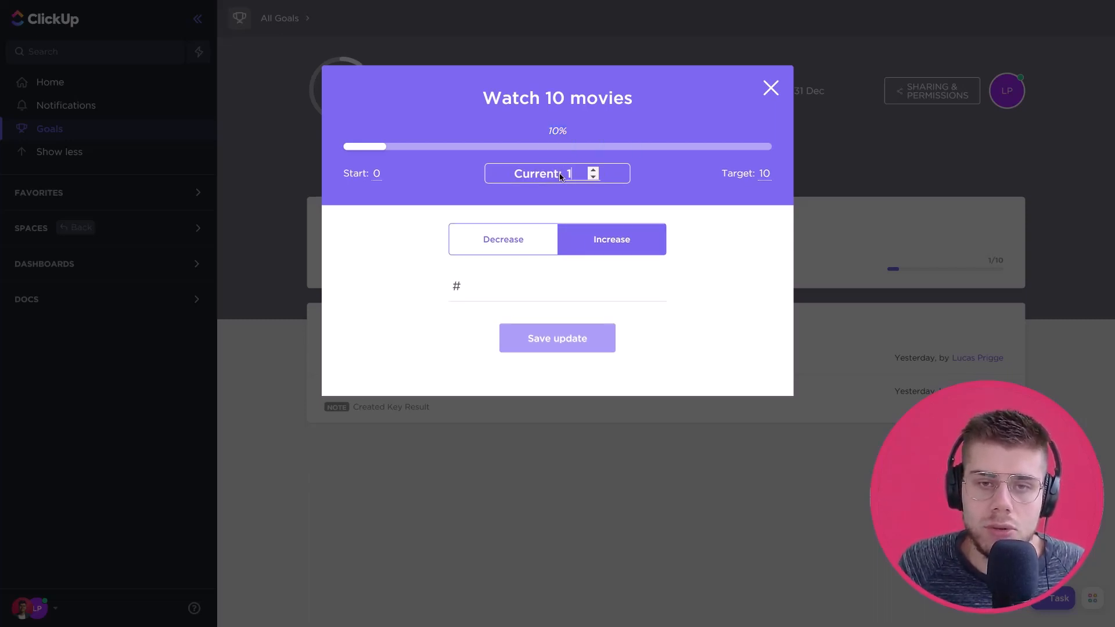
{"action": "left_click", "coordinate": [594, 170]}
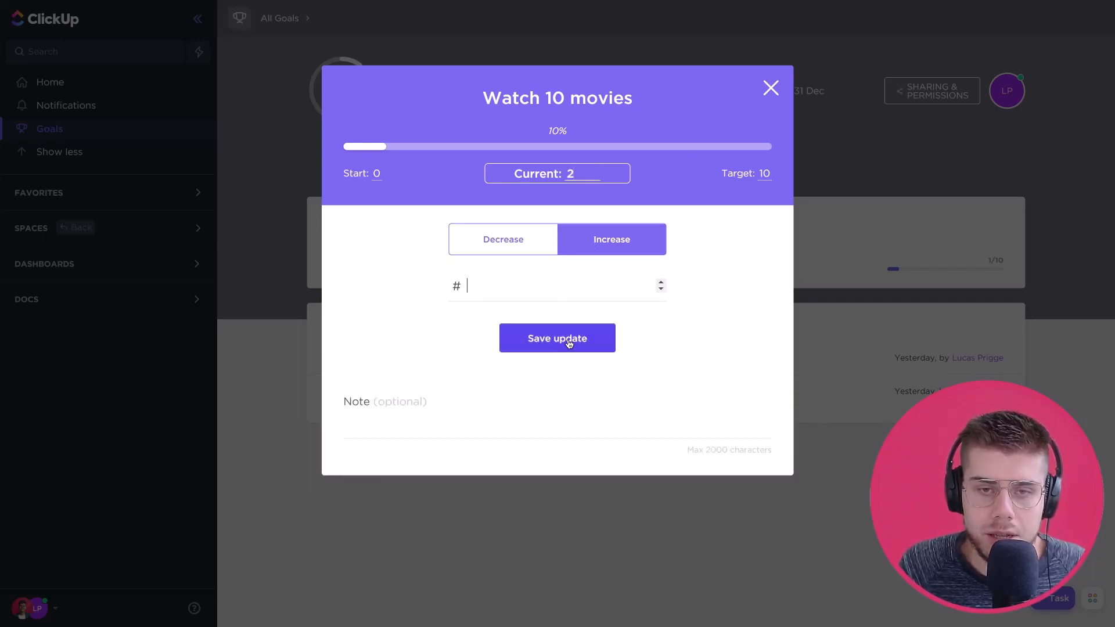
{"action": "left_click", "coordinate": [557, 338]}
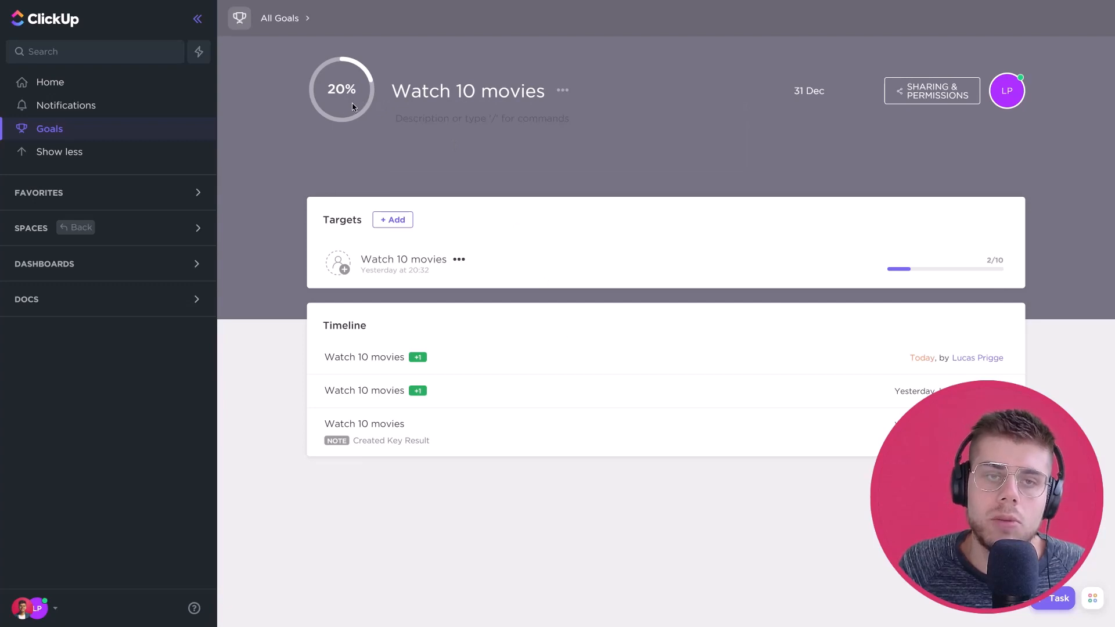
{"action": "mouse_move", "coordinate": [338, 84]}
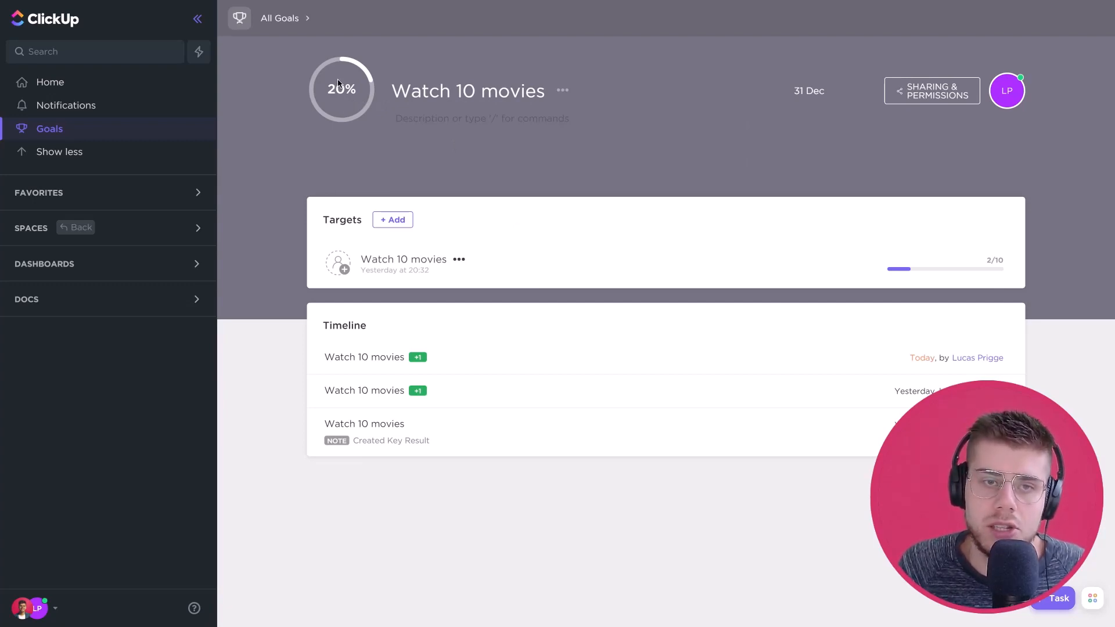
{"action": "mouse_move", "coordinate": [454, 92]}
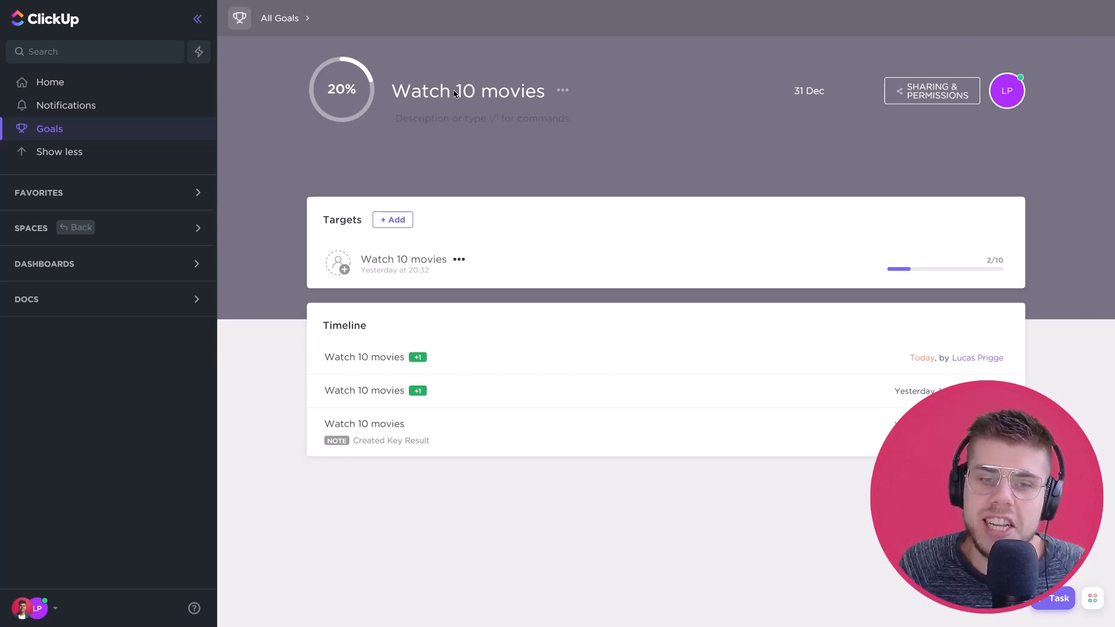
{"action": "mouse_move", "coordinate": [507, 326]}
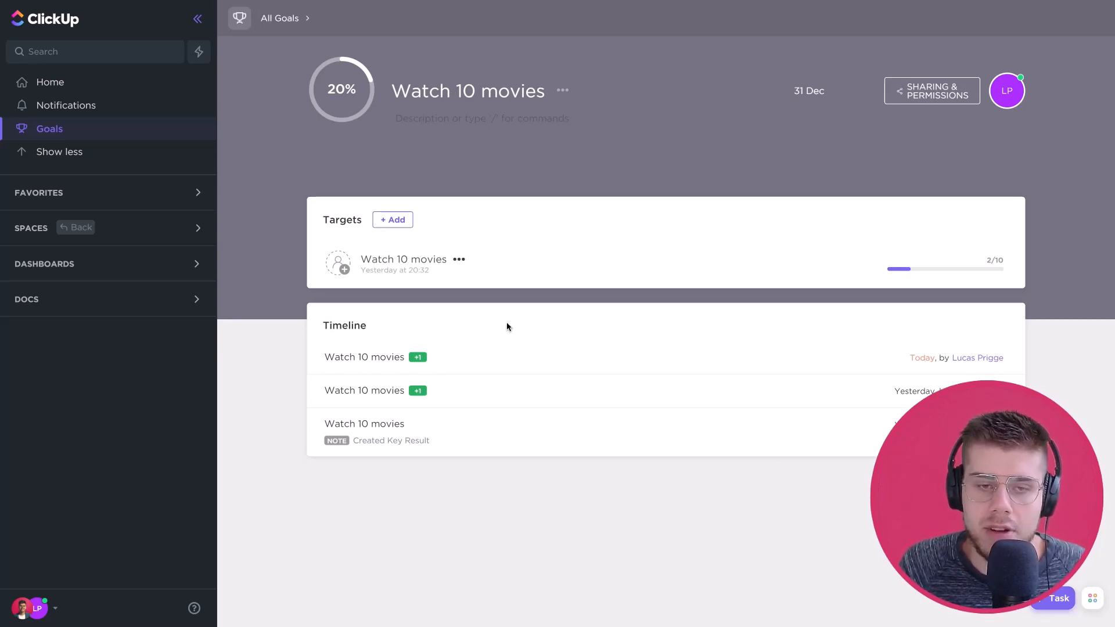
{"action": "mouse_move", "coordinate": [163, 228]}
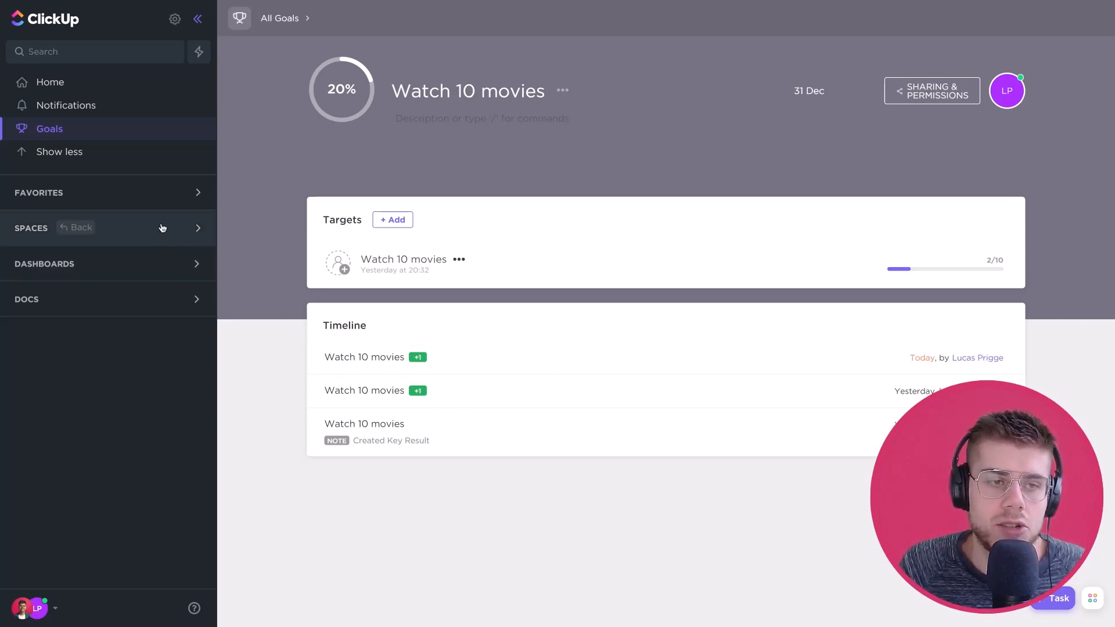
{"action": "mouse_move", "coordinate": [151, 197]}
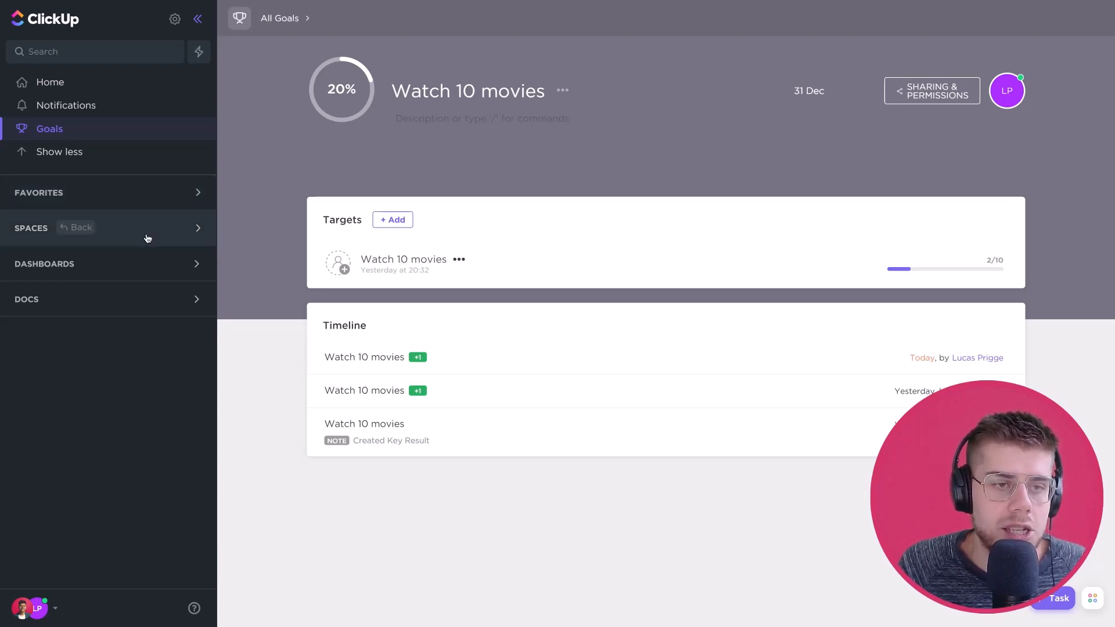
Expand Spaces and the GTD space listing Inbox, Standalone items, Agendas, Someday/Maybe, Vision and Purpose, with Projects collapsed
{"action": "left_click", "coordinate": [197, 228]}
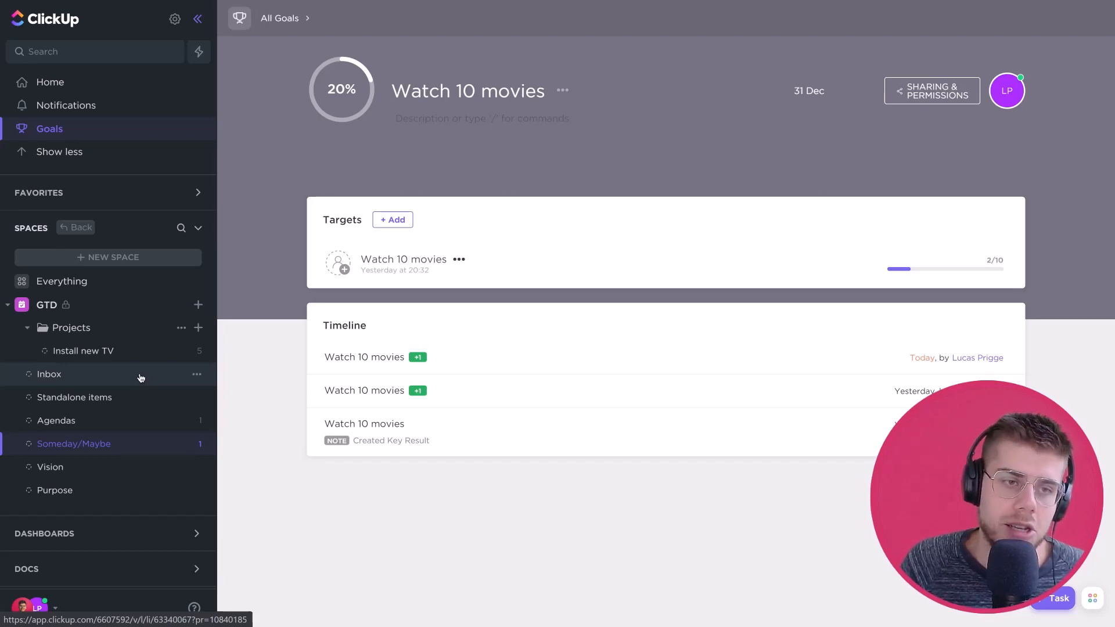
{"action": "mouse_move", "coordinate": [107, 256]}
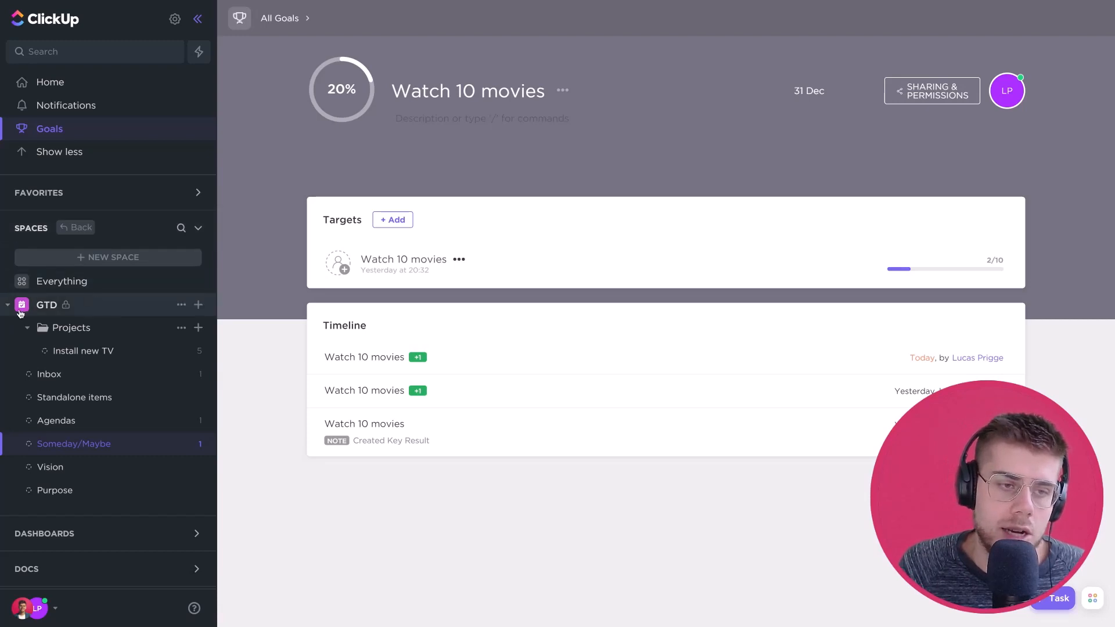
{"action": "left_click", "coordinate": [7, 304]}
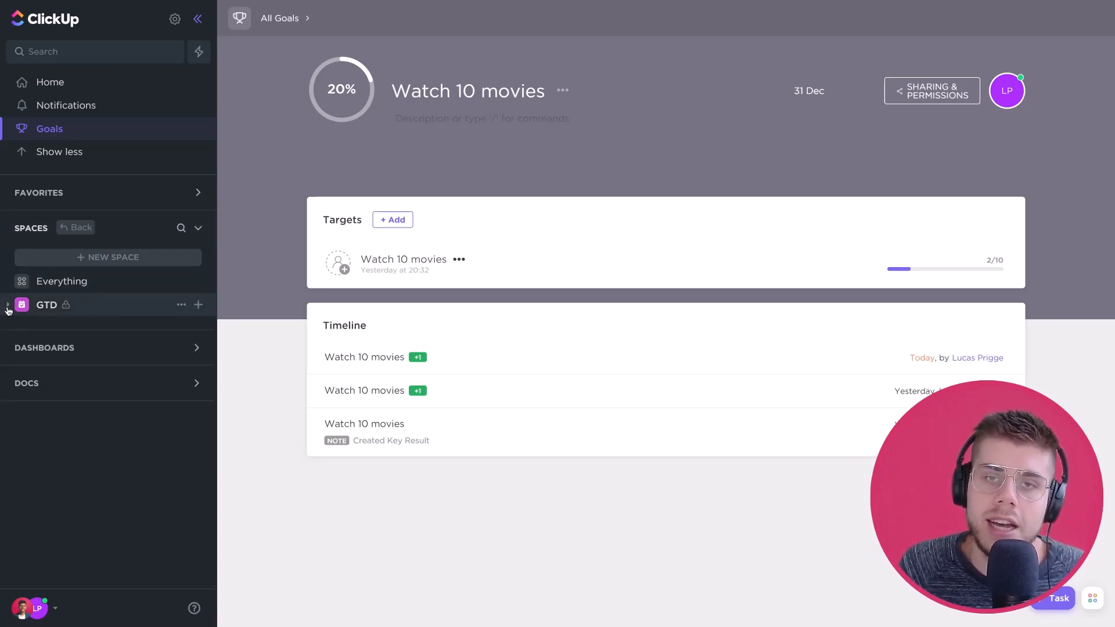
{"action": "left_click", "coordinate": [7, 304]}
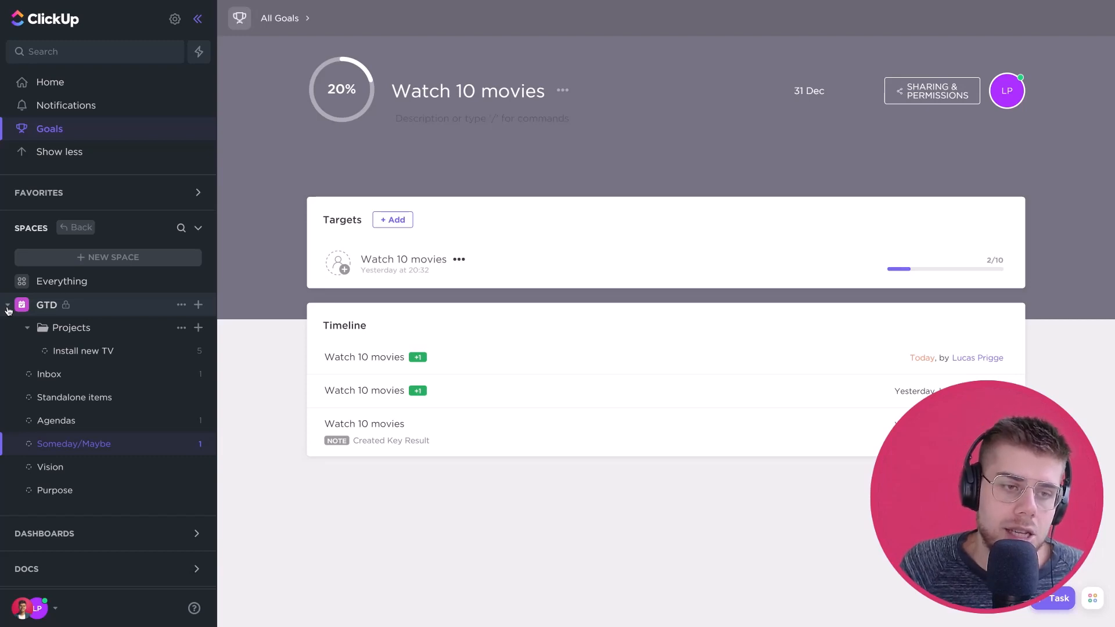
{"action": "mouse_move", "coordinate": [43, 302]}
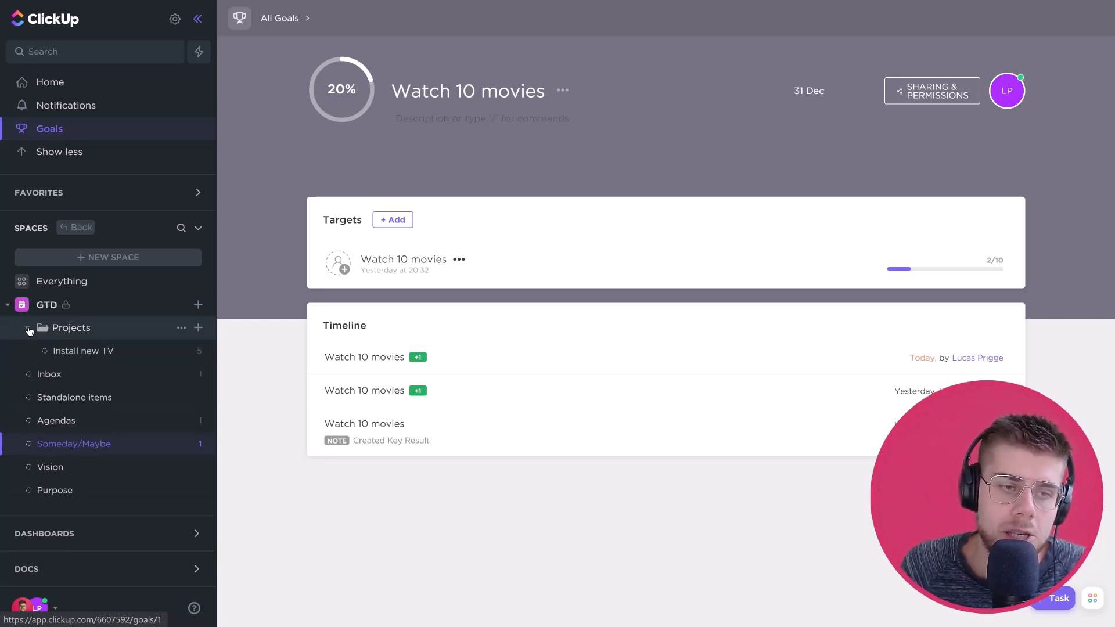
{"action": "left_click", "coordinate": [26, 327]}
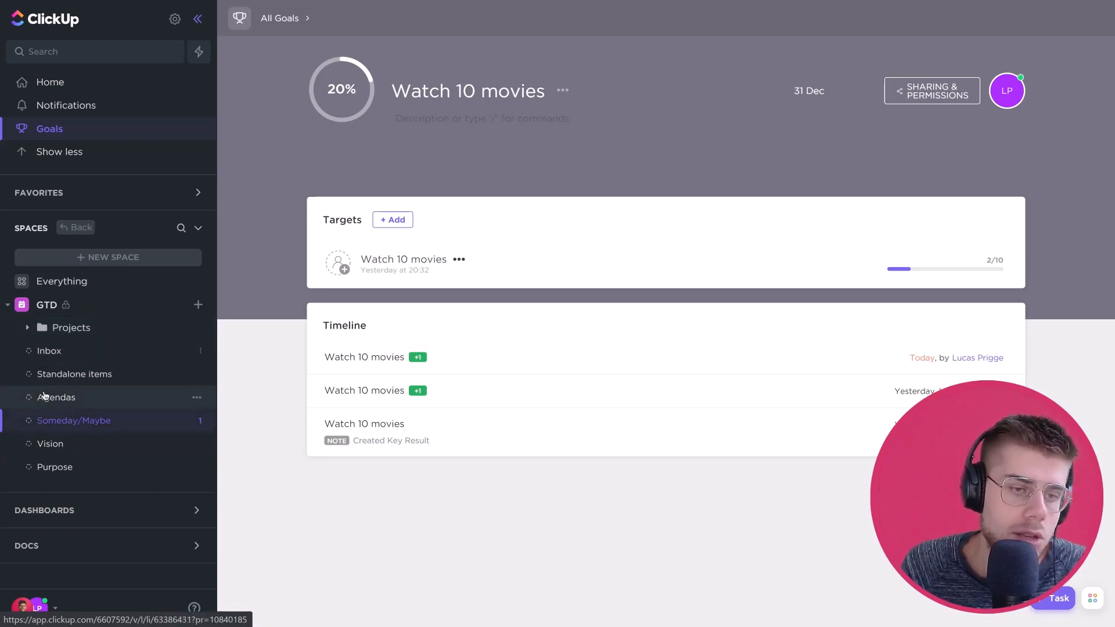
{"action": "mouse_move", "coordinate": [49, 350]}
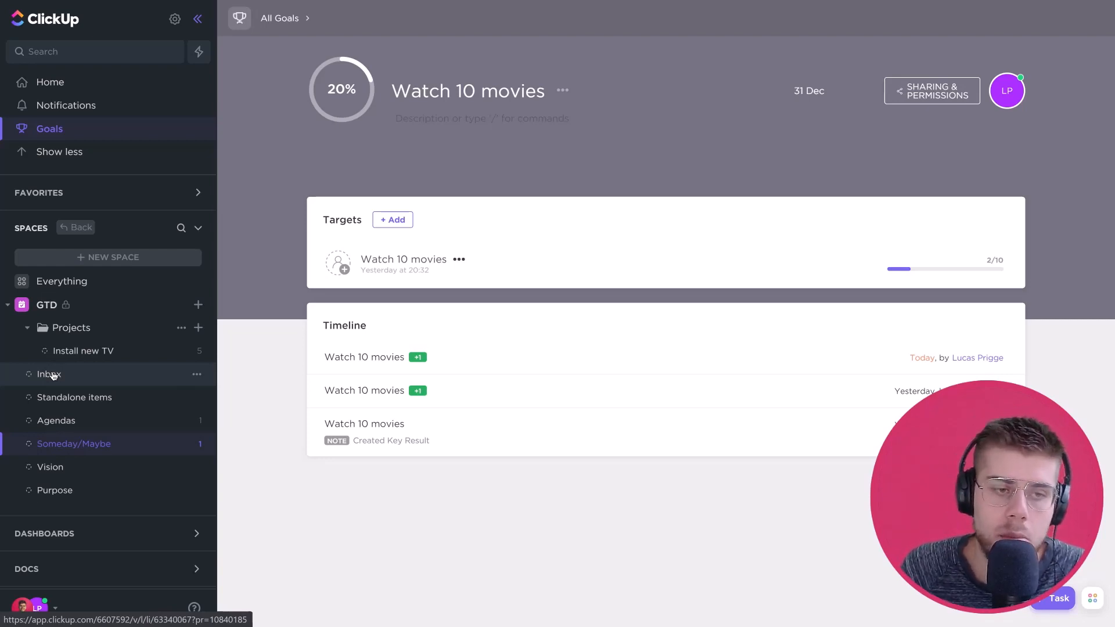
Show the GTD Inbox list holding the single task My test action under Items to process
{"action": "left_click", "coordinate": [48, 374]}
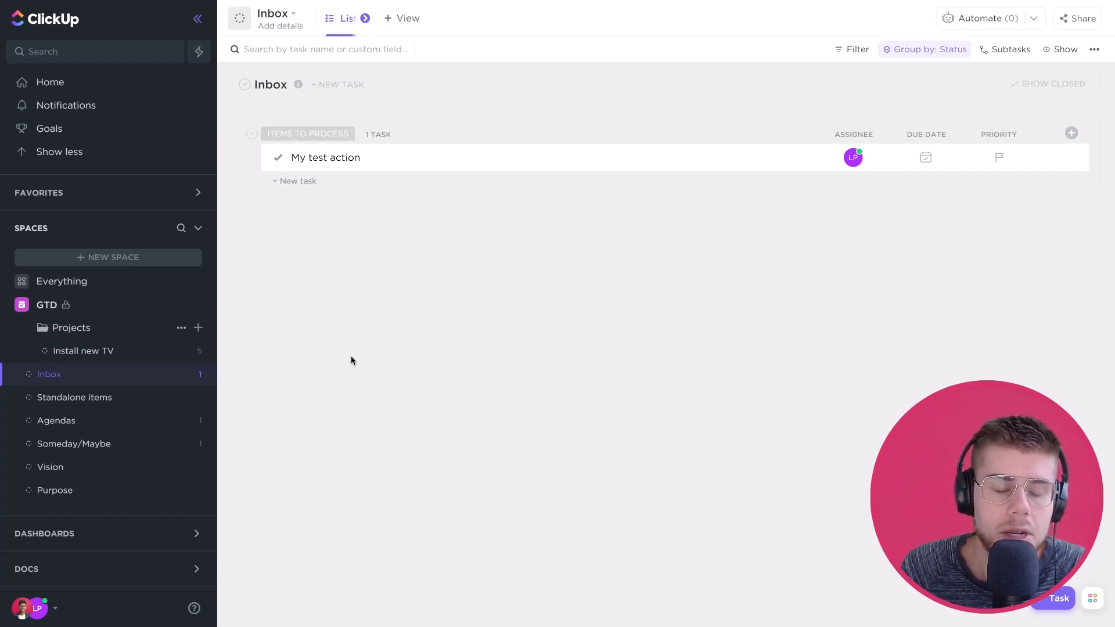
{"action": "mouse_move", "coordinate": [348, 175]}
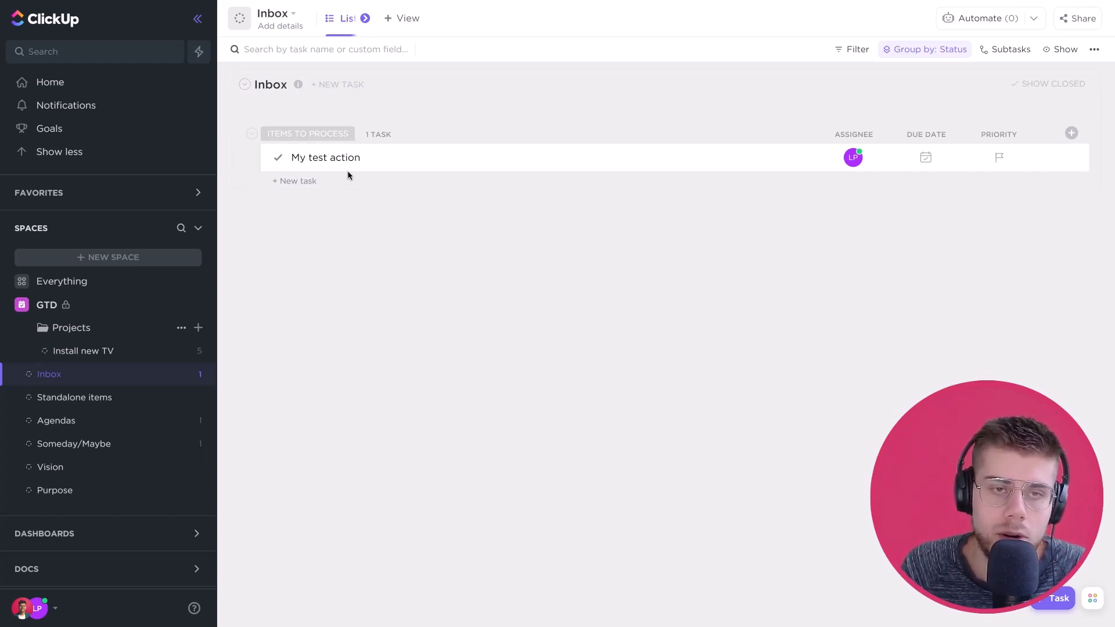
{"action": "mouse_move", "coordinate": [294, 181]}
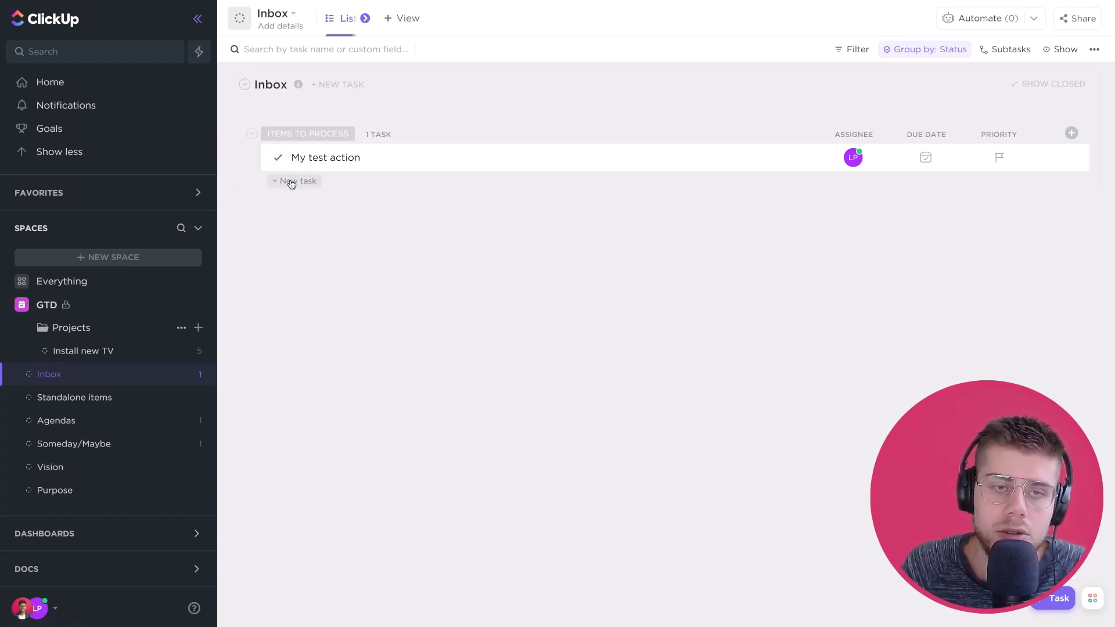
{"action": "mouse_move", "coordinate": [325, 157]}
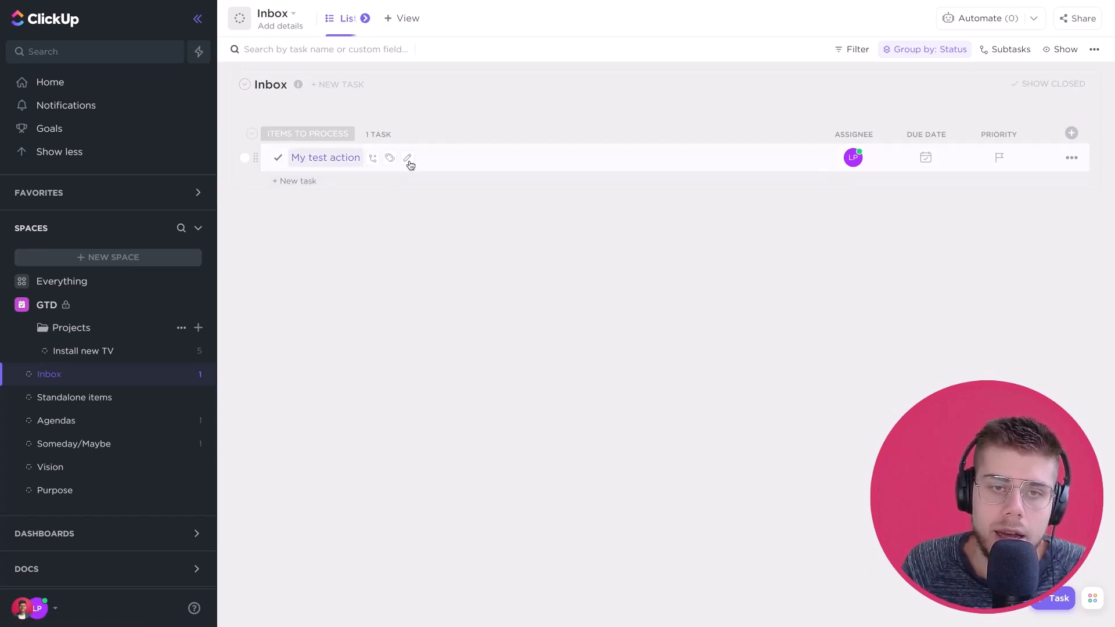
{"action": "mouse_move", "coordinate": [408, 157]}
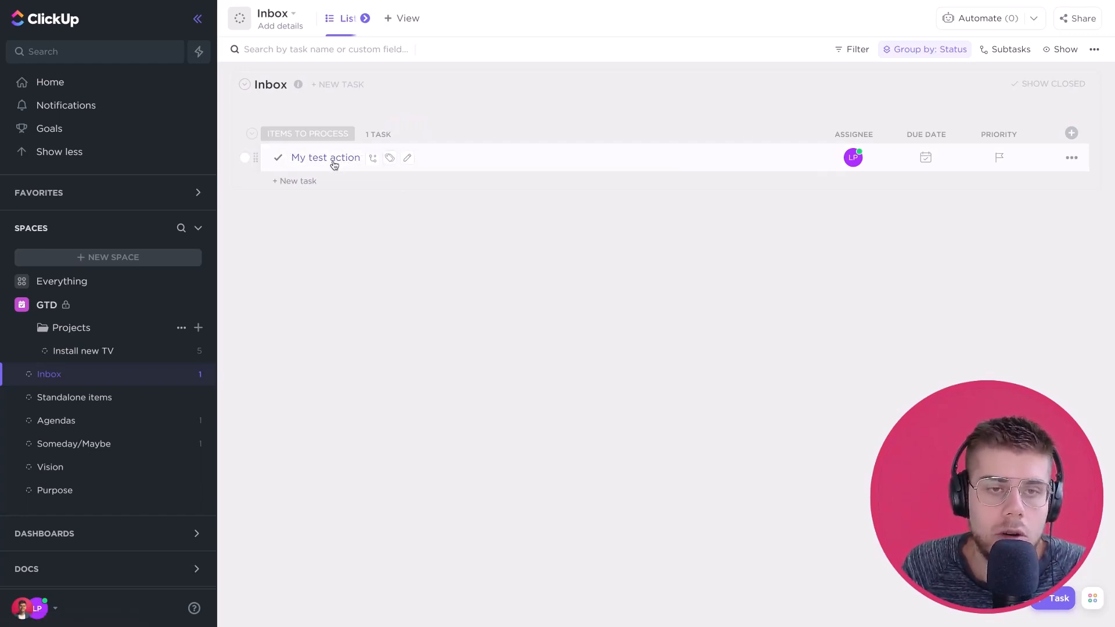
Add the next and home tags to the My test action task
{"action": "left_click", "coordinate": [325, 156]}
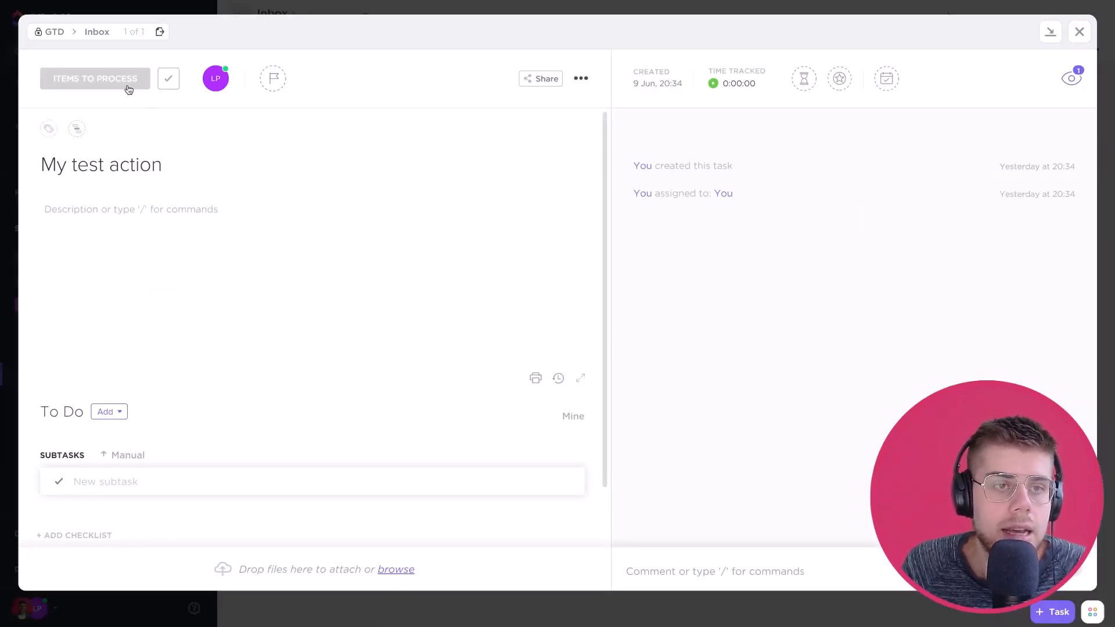
{"action": "mouse_move", "coordinate": [49, 129]}
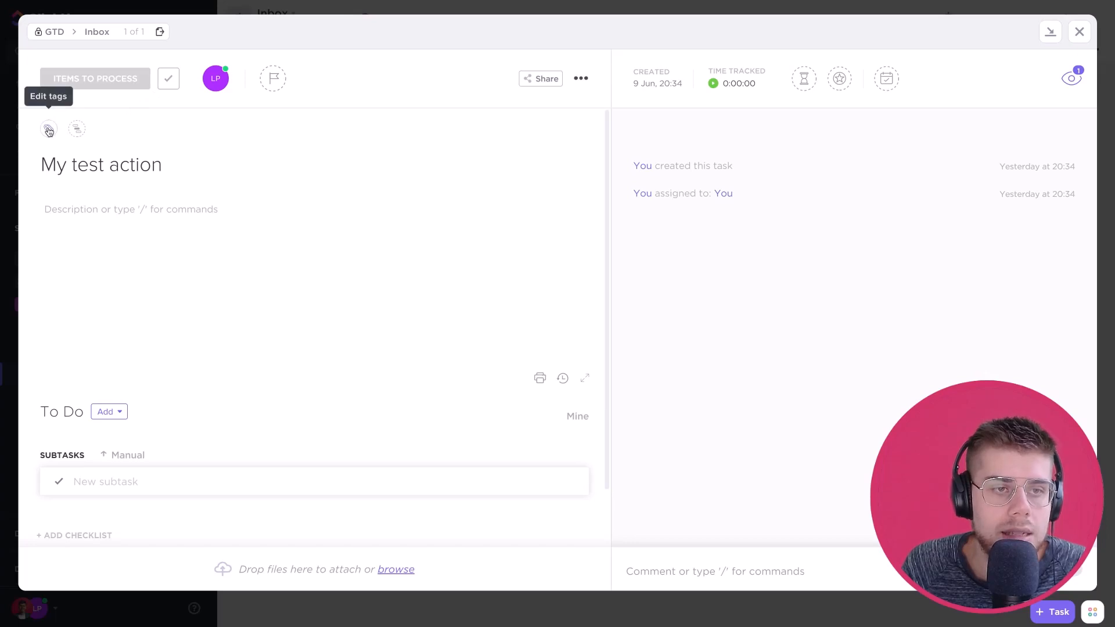
{"action": "left_click", "coordinate": [48, 129]}
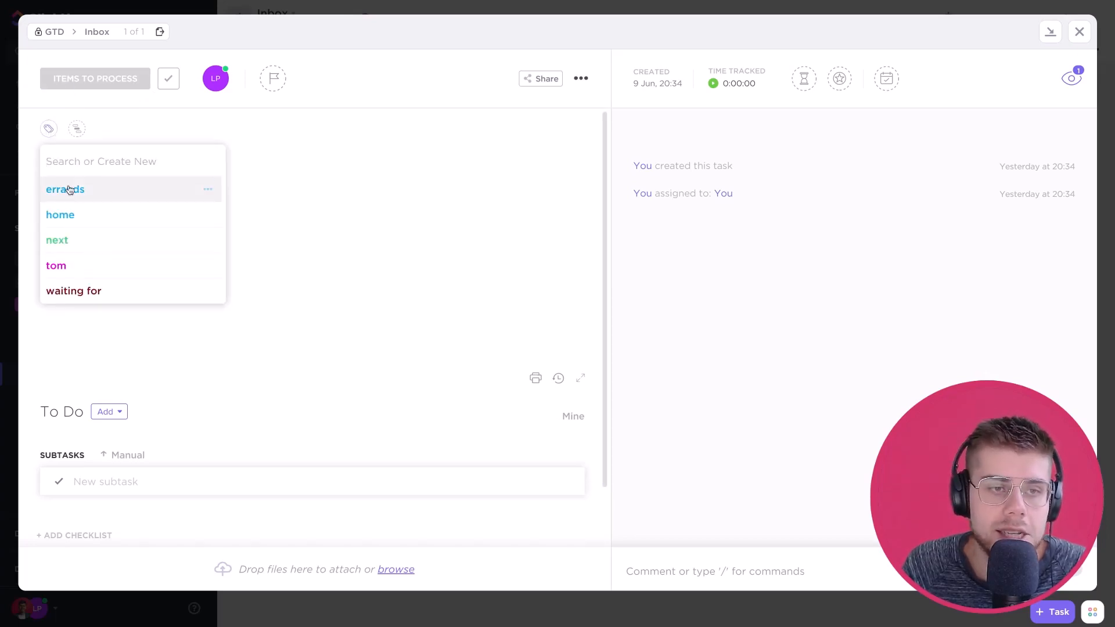
{"action": "mouse_move", "coordinate": [75, 213]}
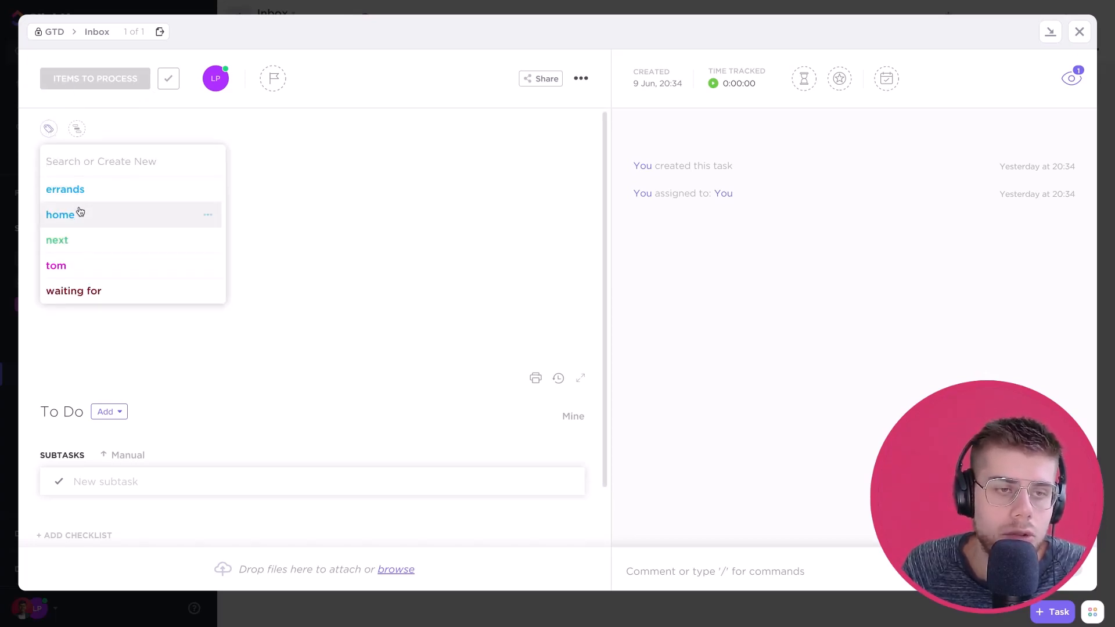
{"action": "mouse_move", "coordinate": [65, 189]}
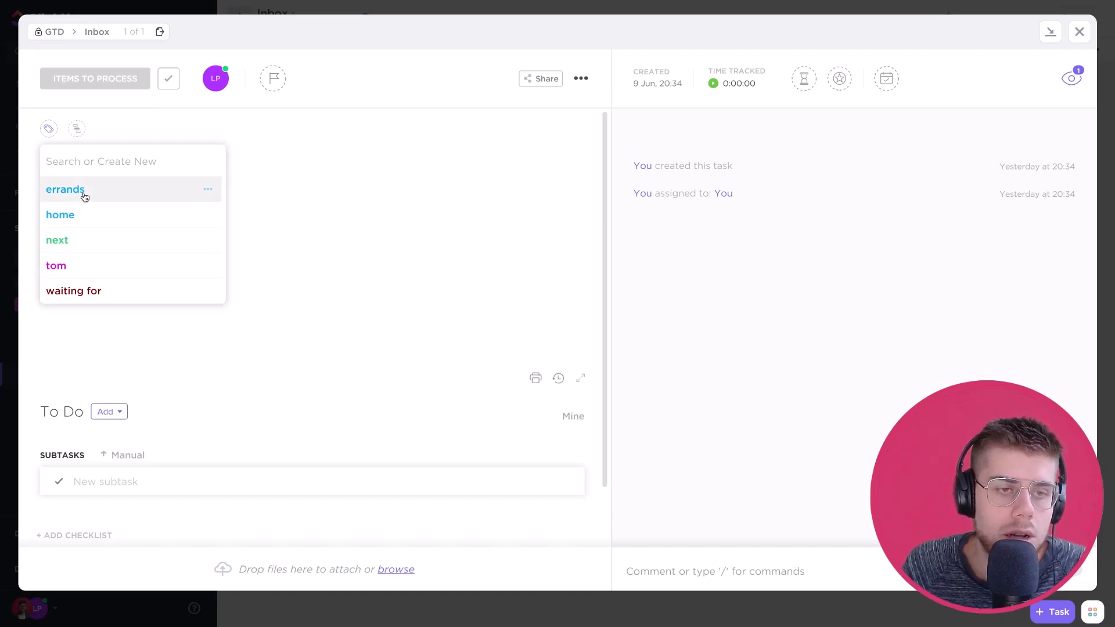
{"action": "mouse_move", "coordinate": [84, 210]}
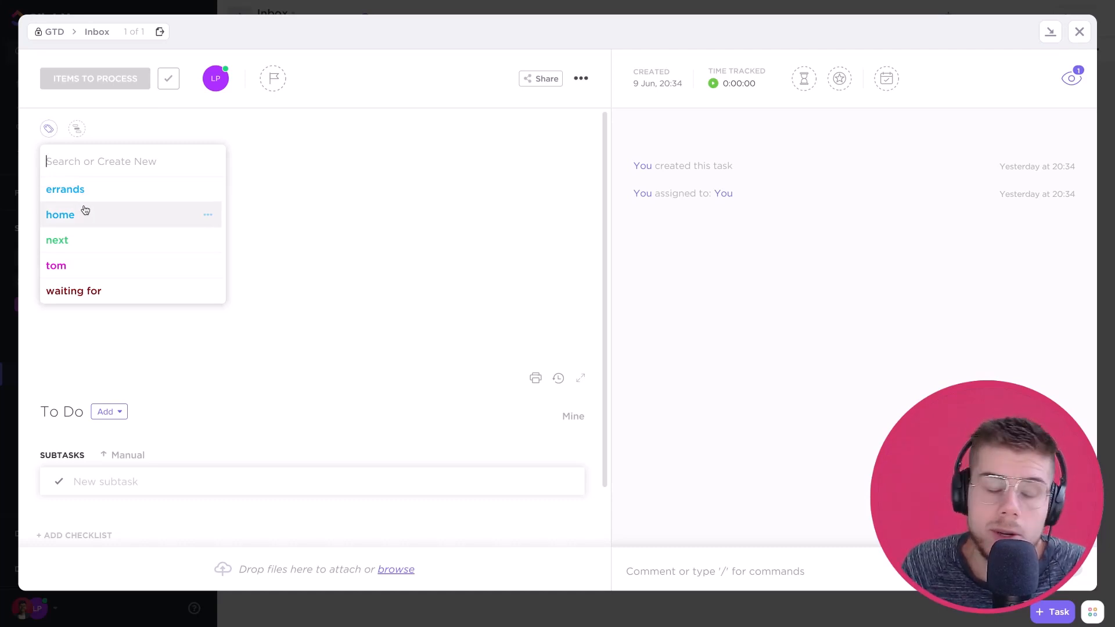
{"action": "mouse_move", "coordinate": [65, 189]}
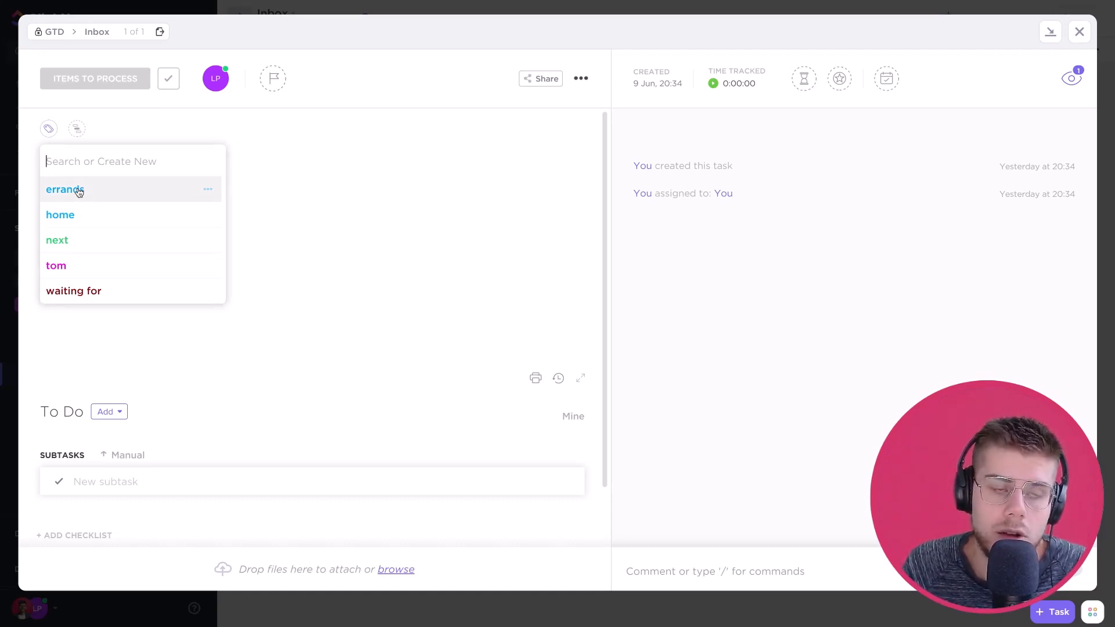
{"action": "mouse_move", "coordinate": [59, 215]}
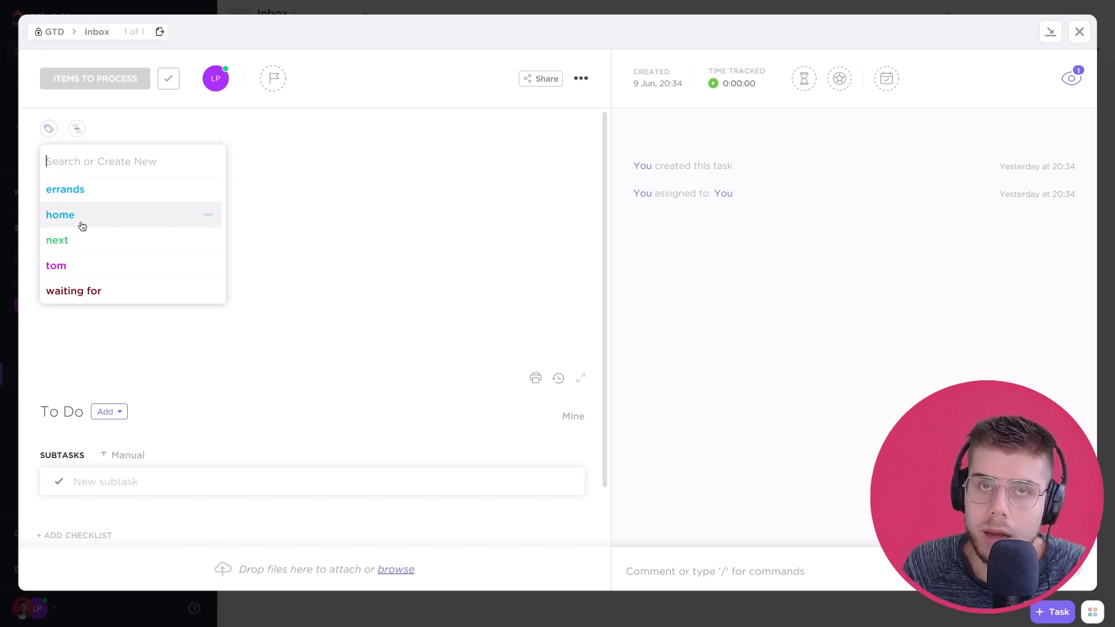
{"action": "mouse_move", "coordinate": [81, 239]}
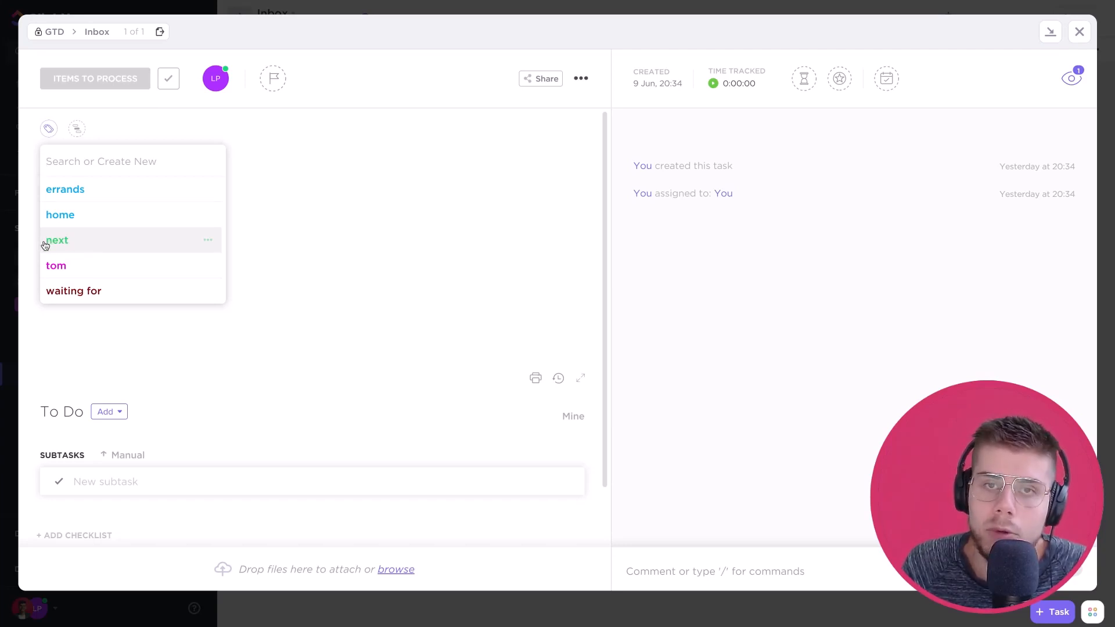
{"action": "mouse_move", "coordinate": [75, 265]}
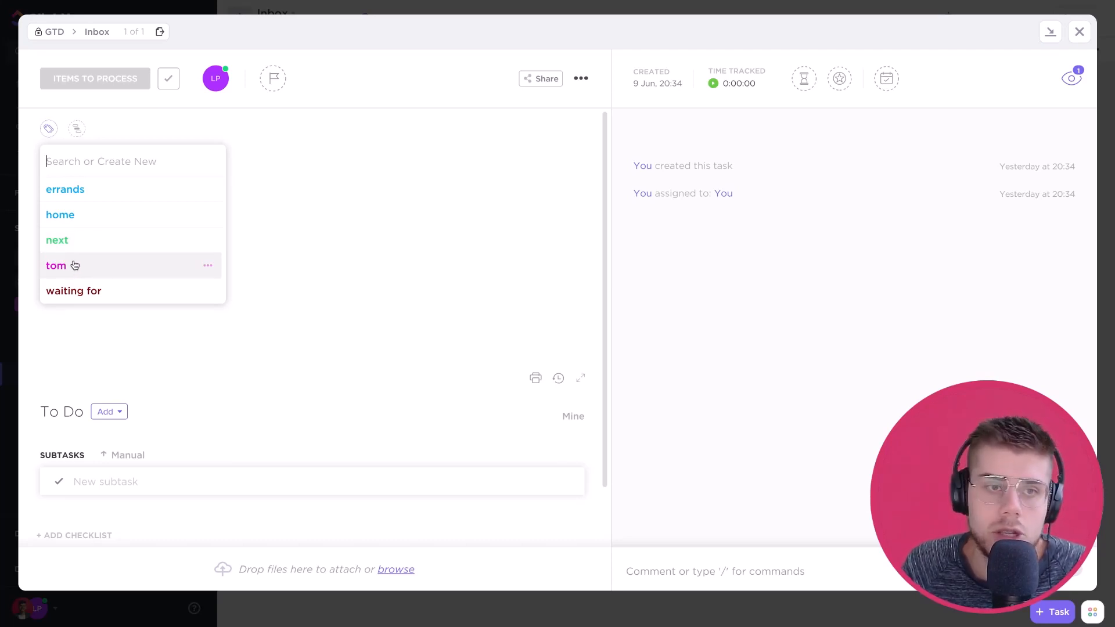
{"action": "mouse_move", "coordinate": [73, 291]}
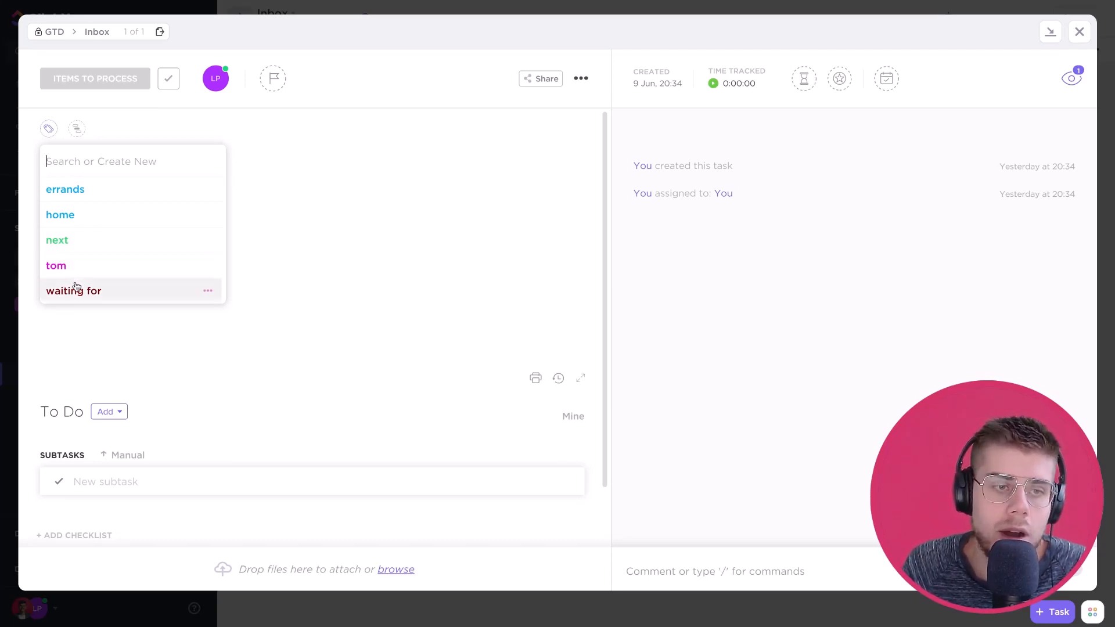
{"action": "mouse_move", "coordinate": [97, 294]}
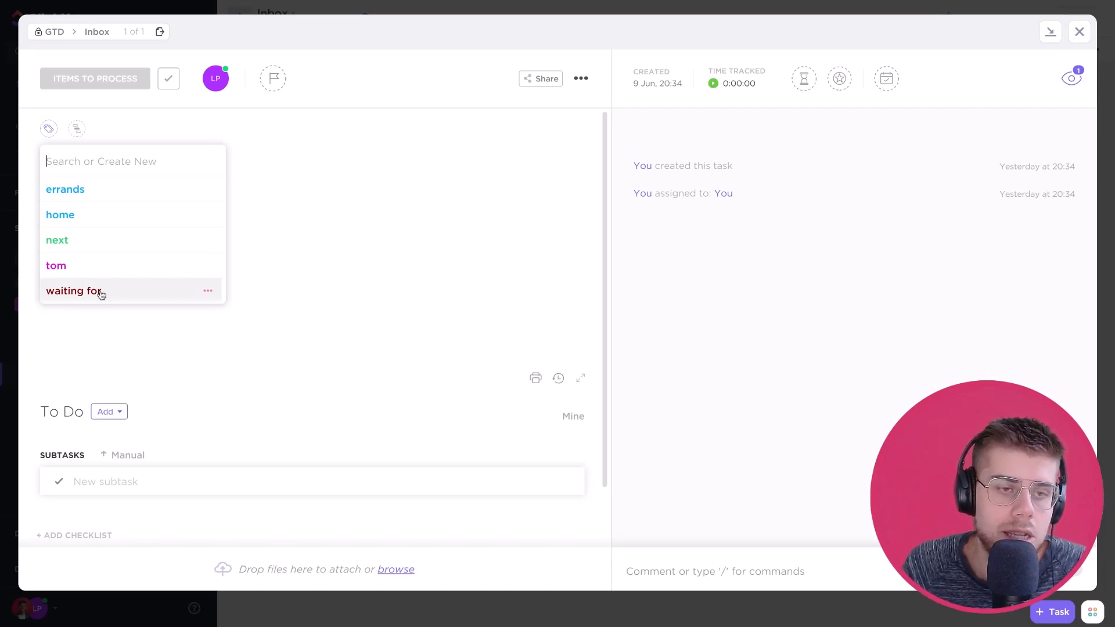
{"action": "mouse_move", "coordinate": [49, 307]}
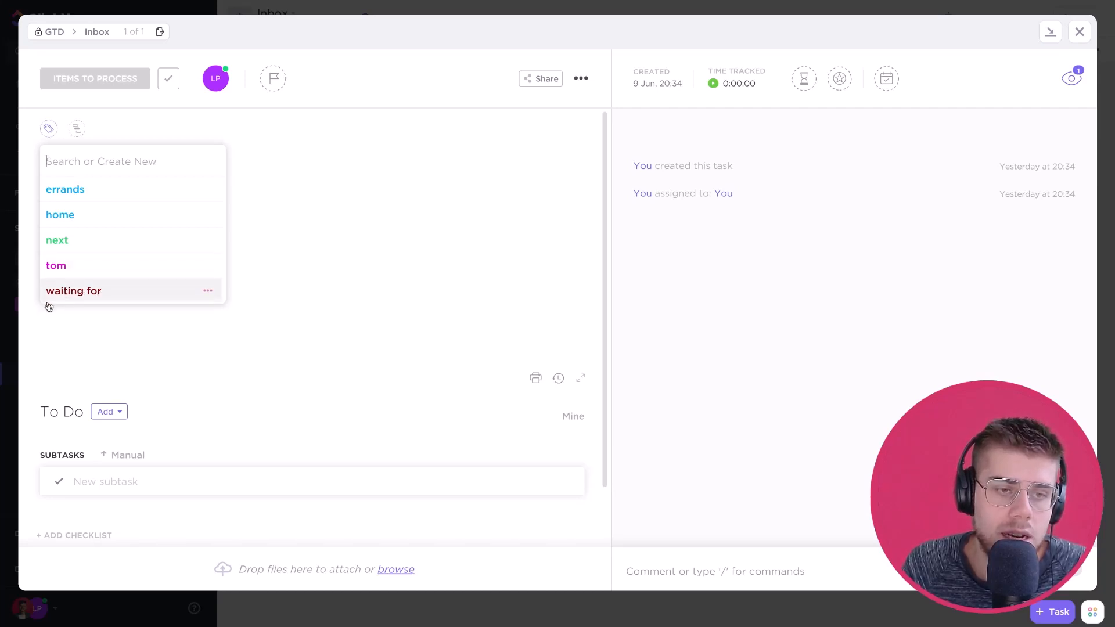
{"action": "mouse_move", "coordinate": [68, 298]}
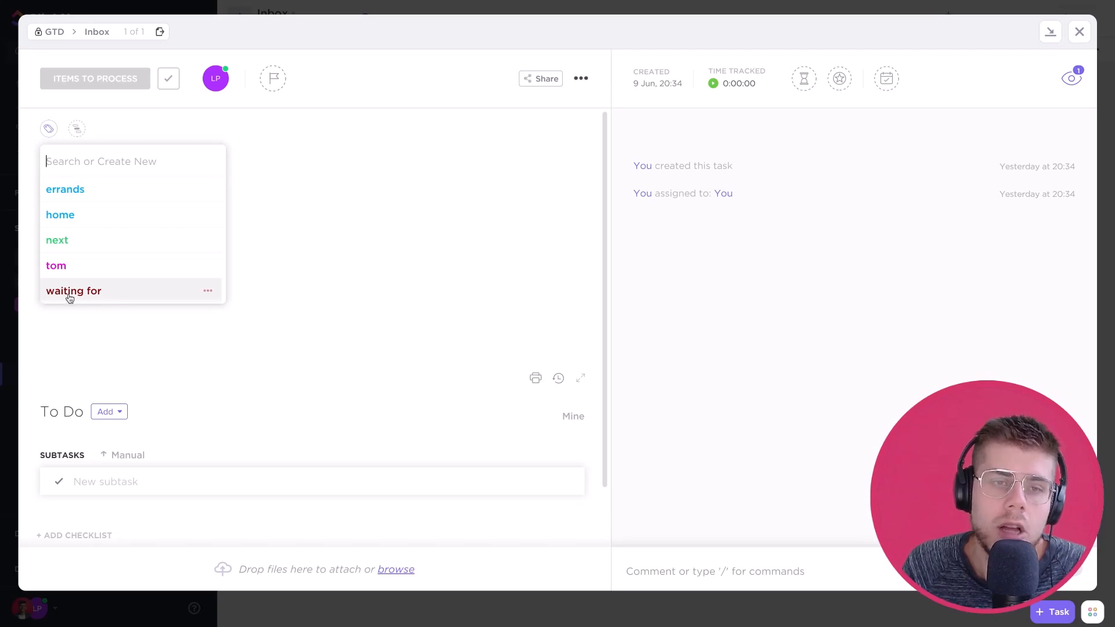
{"action": "mouse_move", "coordinate": [263, 239]}
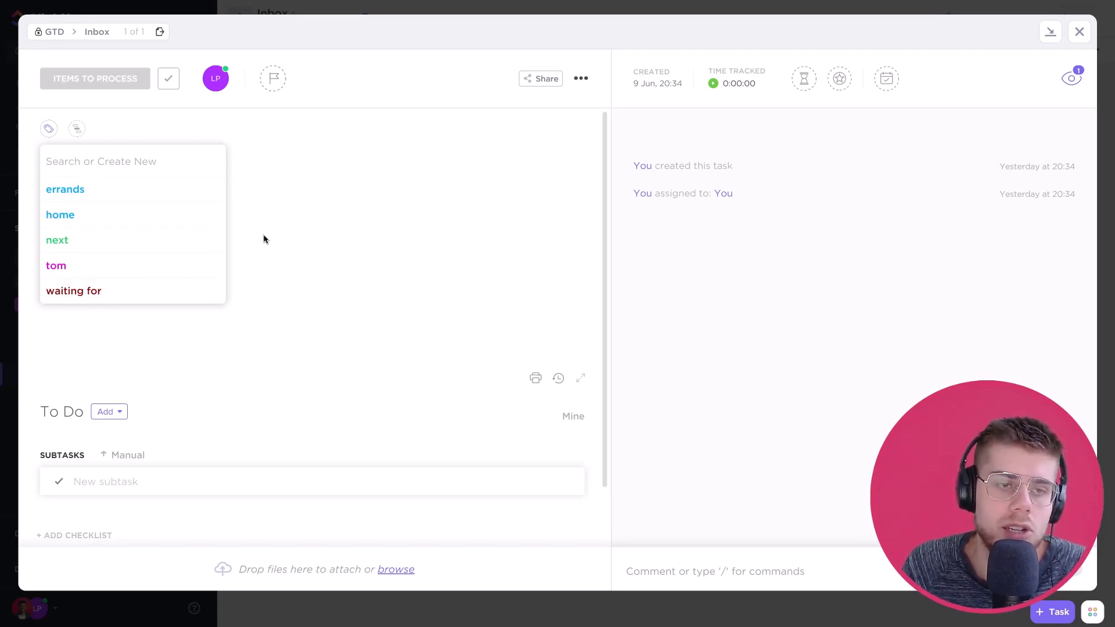
{"action": "left_click", "coordinate": [57, 239]}
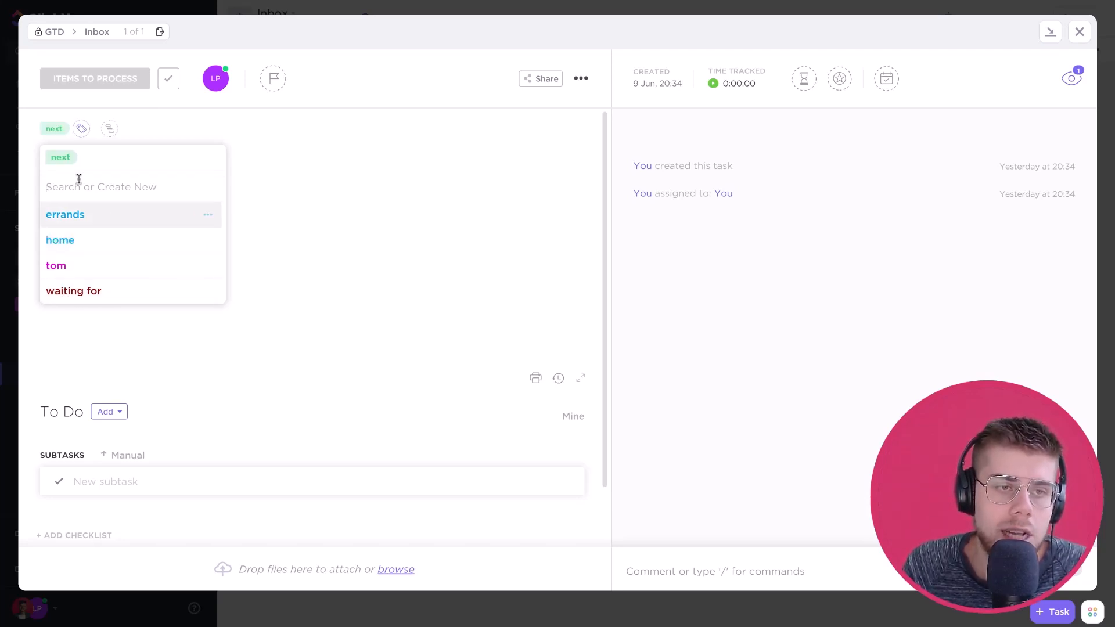
{"action": "mouse_move", "coordinate": [69, 240]}
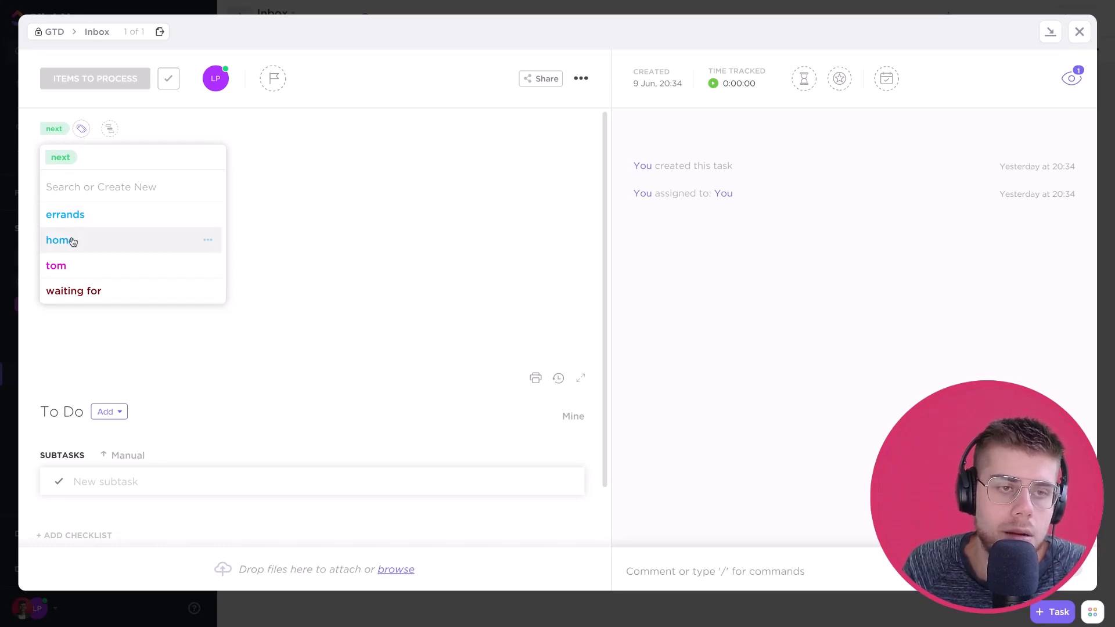
{"action": "left_click", "coordinate": [61, 239]}
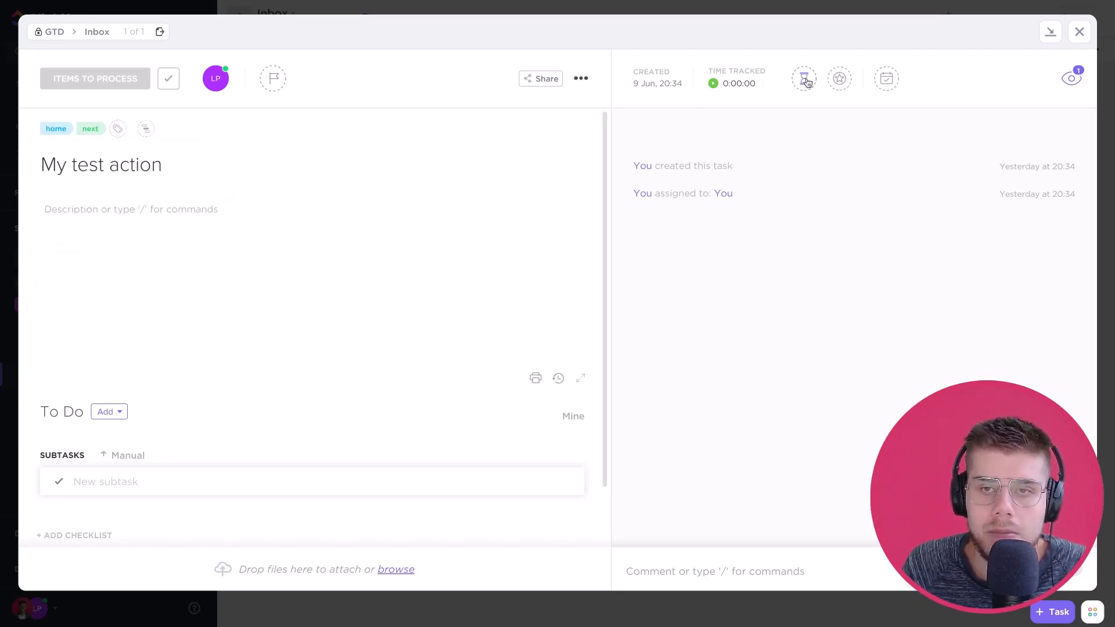
Set a 30-minute time estimate on My test action and save it
{"action": "left_click", "coordinate": [803, 78]}
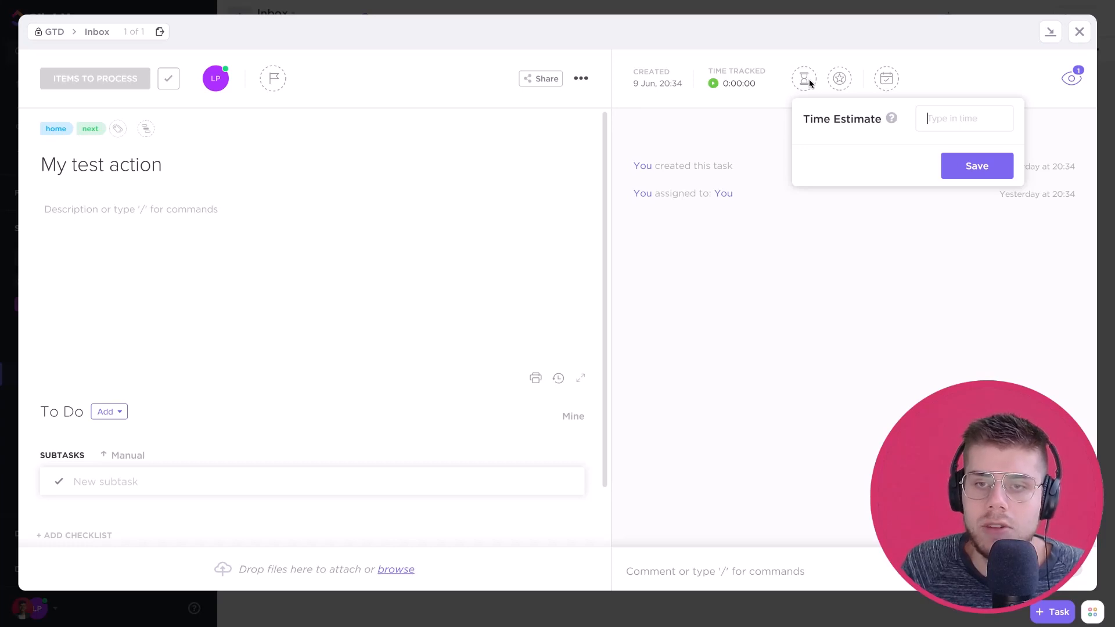
{"action": "type", "text": "30 minu"}
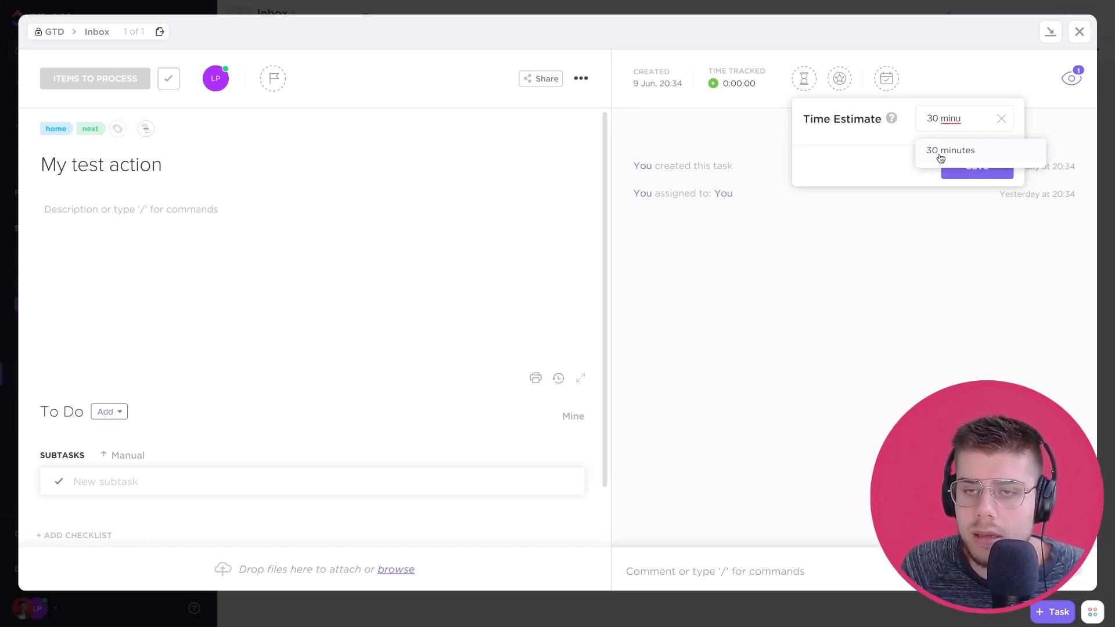
{"action": "left_click", "coordinate": [951, 150]}
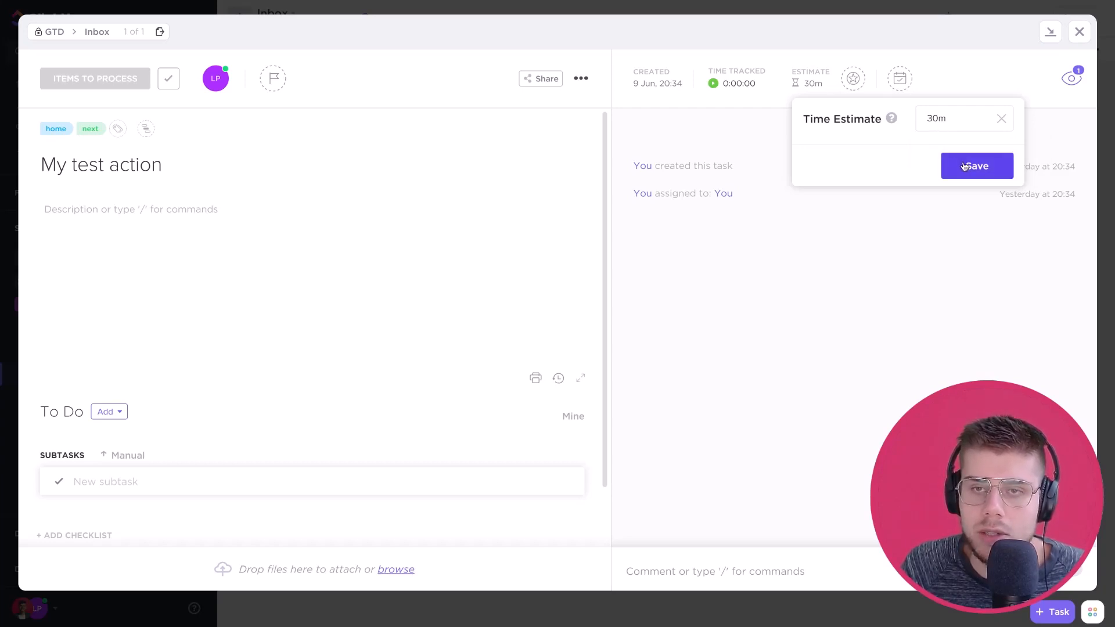
{"action": "left_click", "coordinate": [961, 118]}
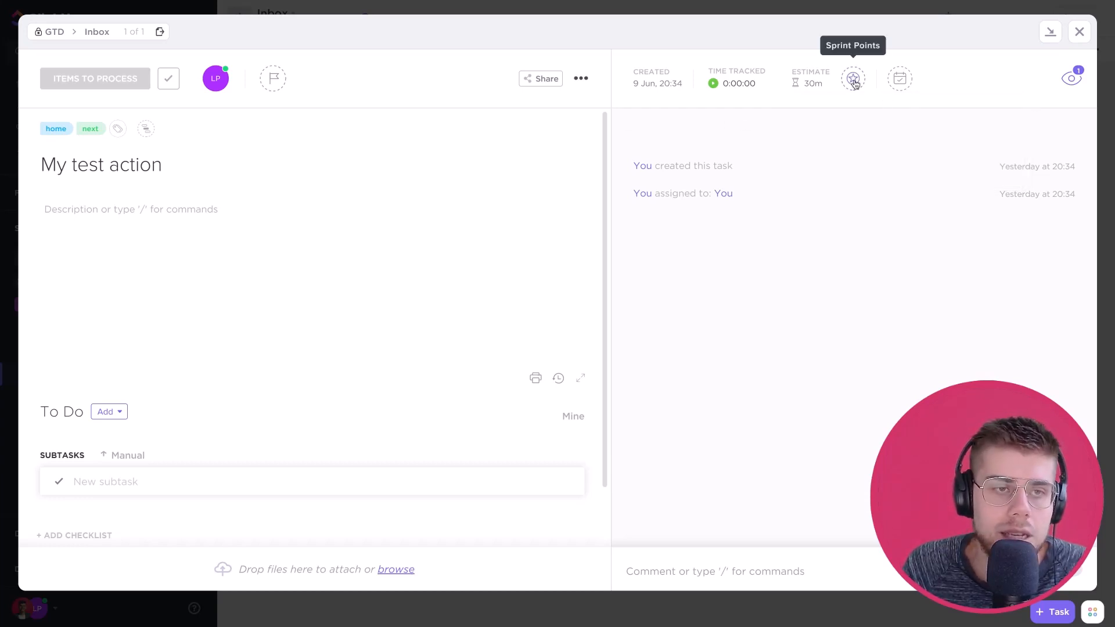
{"action": "mouse_move", "coordinate": [1079, 33]}
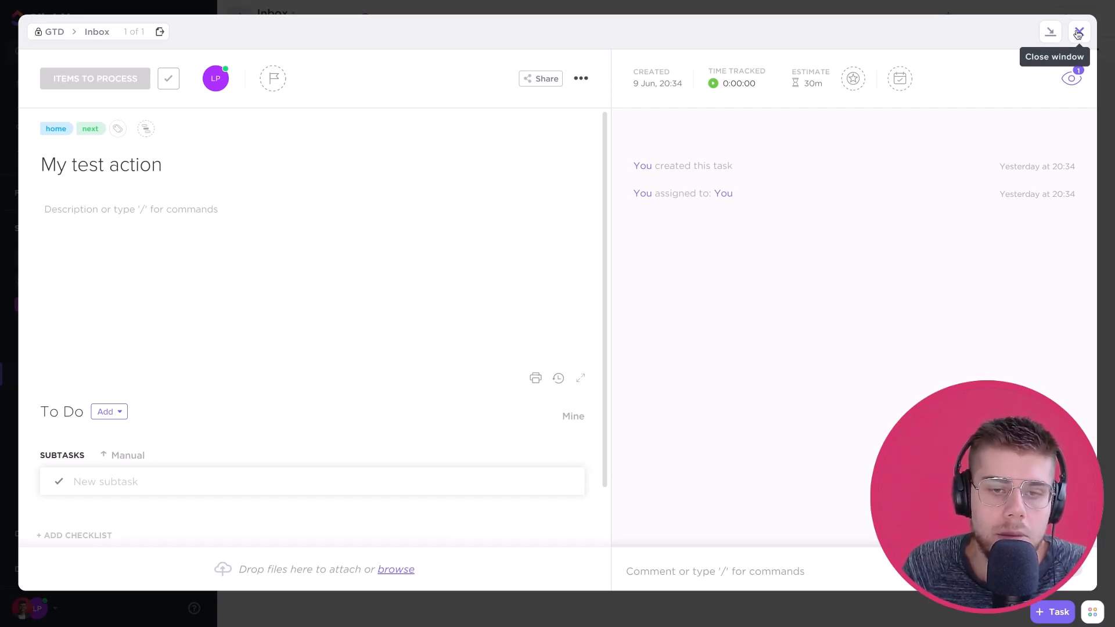
Move My test action from Inbox into Standalone items, mapping its status to TO DO
{"action": "left_click", "coordinate": [1077, 32]}
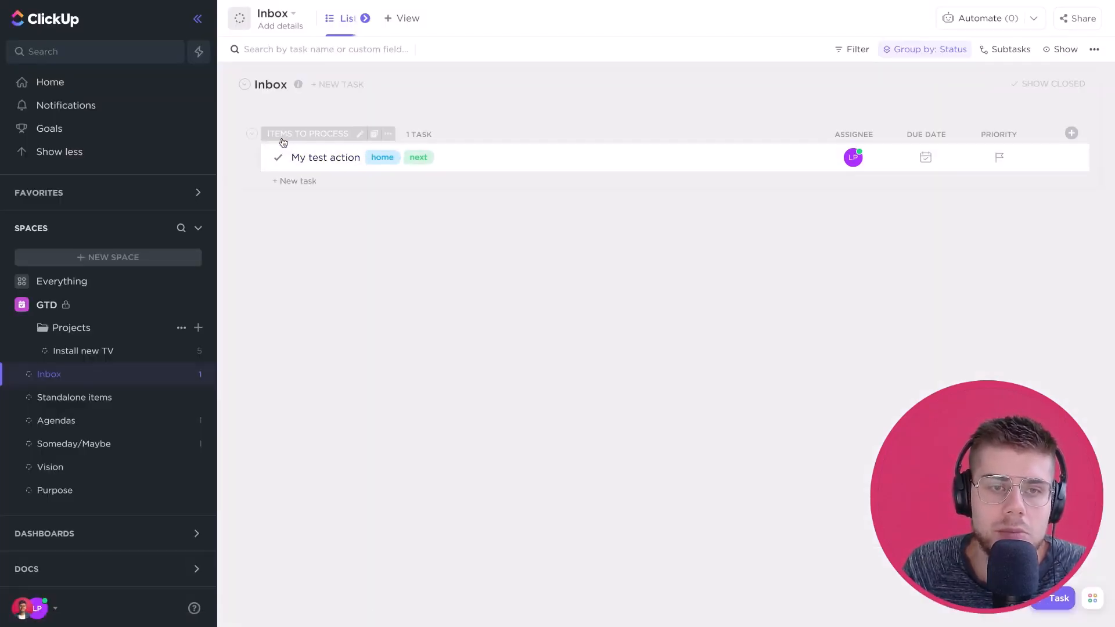
{"action": "mouse_move", "coordinate": [325, 157]}
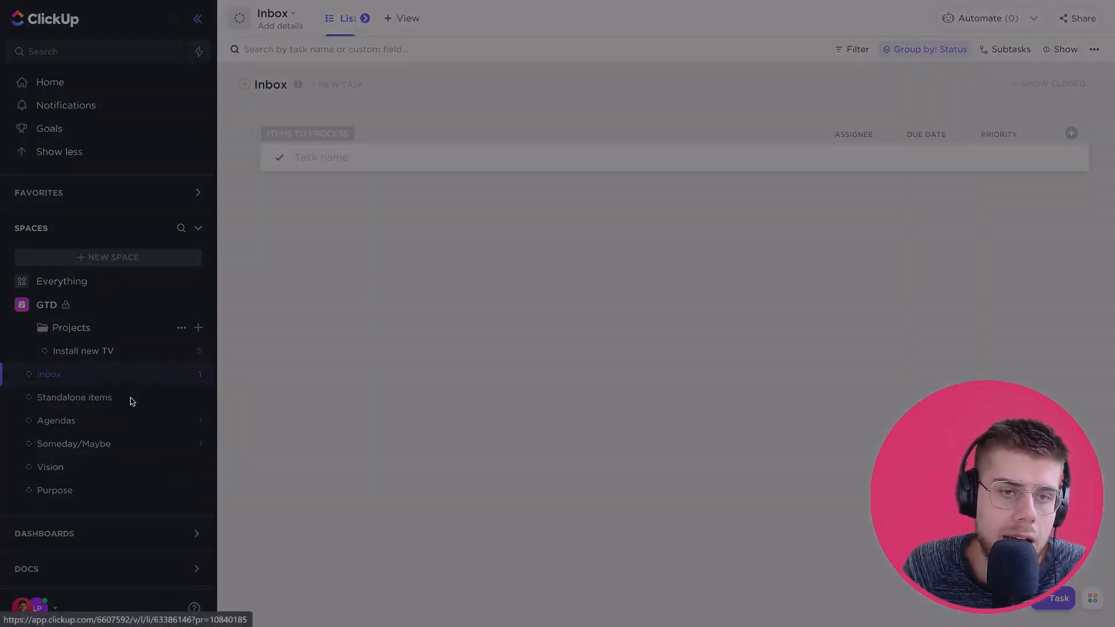
{"action": "left_click", "coordinate": [74, 397]}
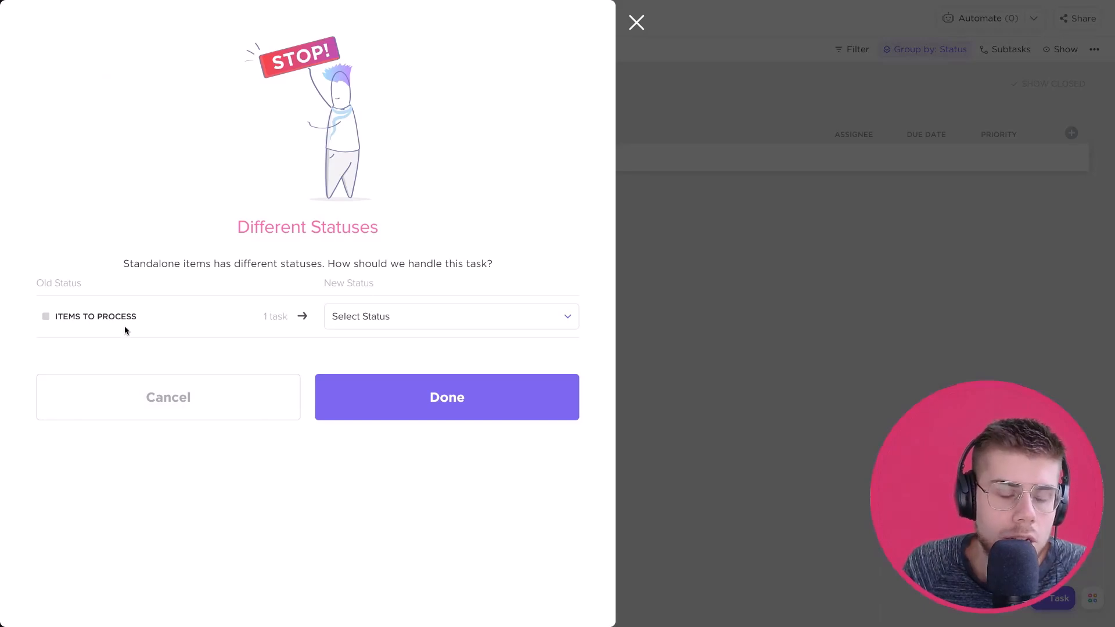
{"action": "mouse_move", "coordinate": [327, 119]}
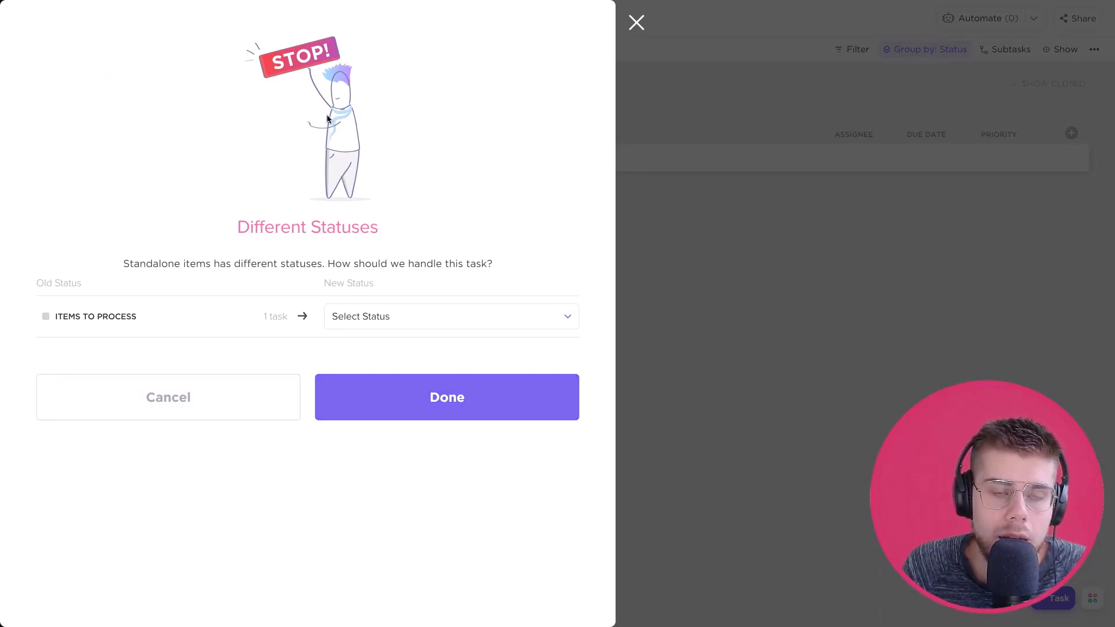
{"action": "mouse_move", "coordinate": [136, 267]}
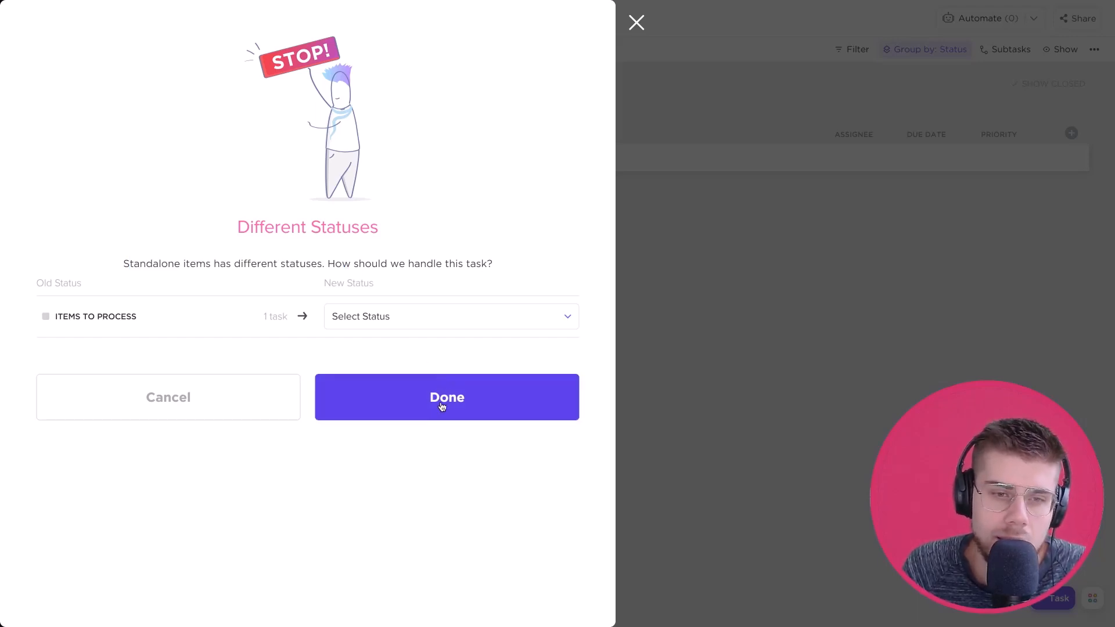
{"action": "left_click", "coordinate": [446, 397]}
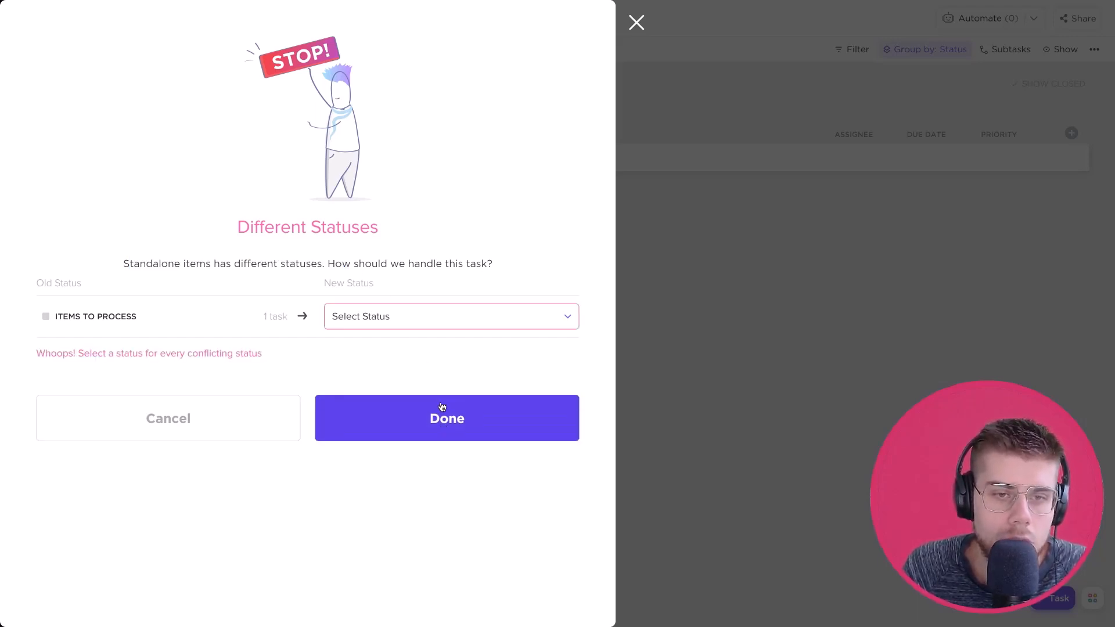
{"action": "left_click", "coordinate": [451, 316]}
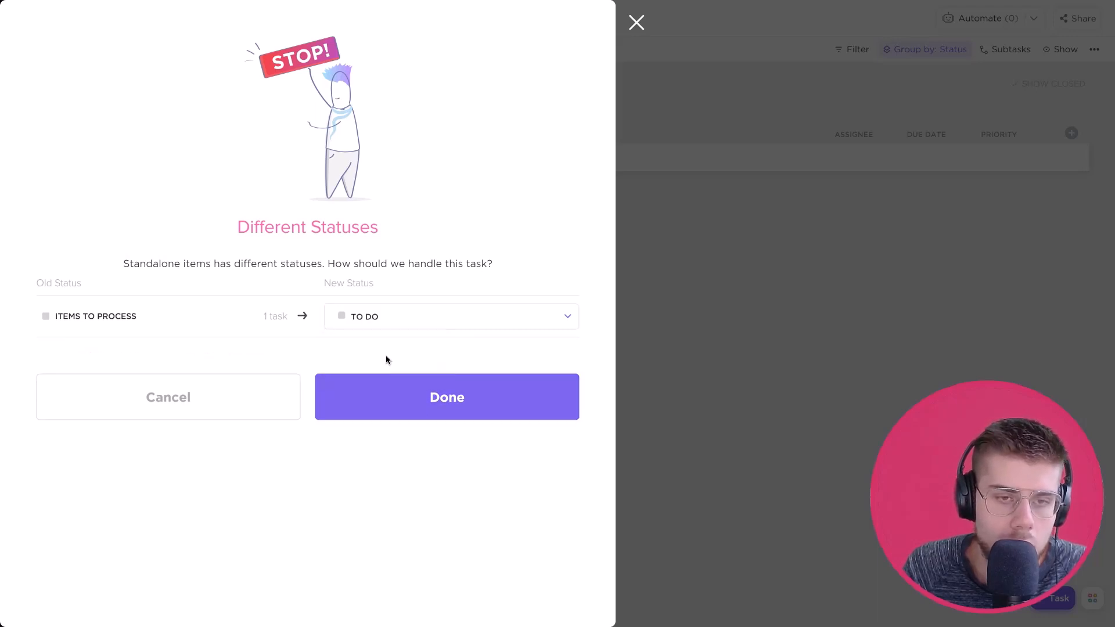
{"action": "left_click", "coordinate": [446, 398]}
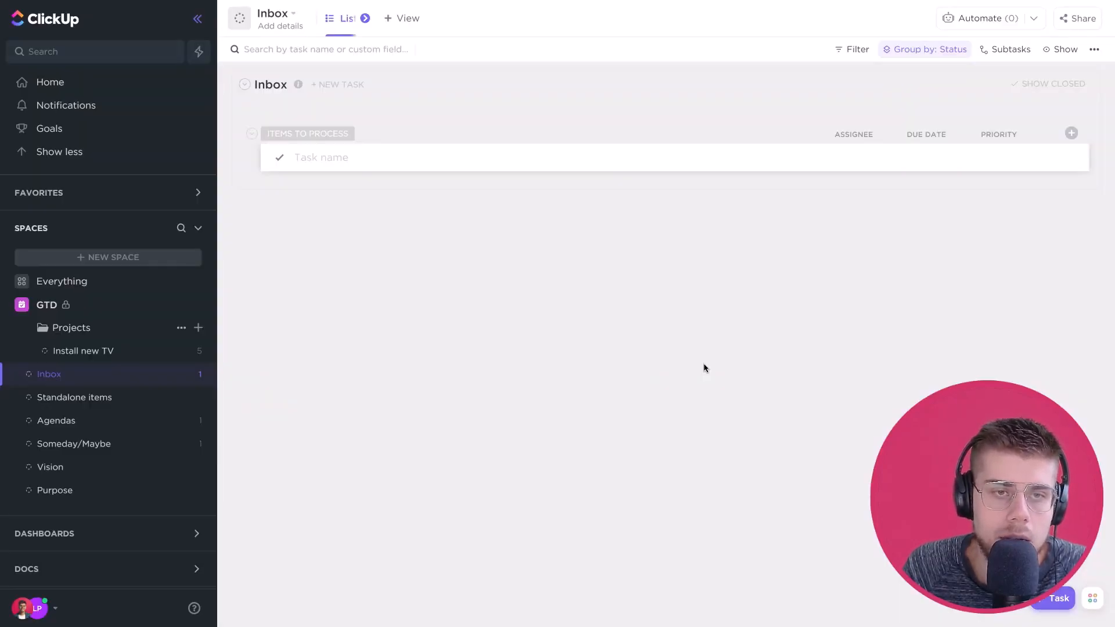
{"action": "mouse_move", "coordinate": [174, 347]}
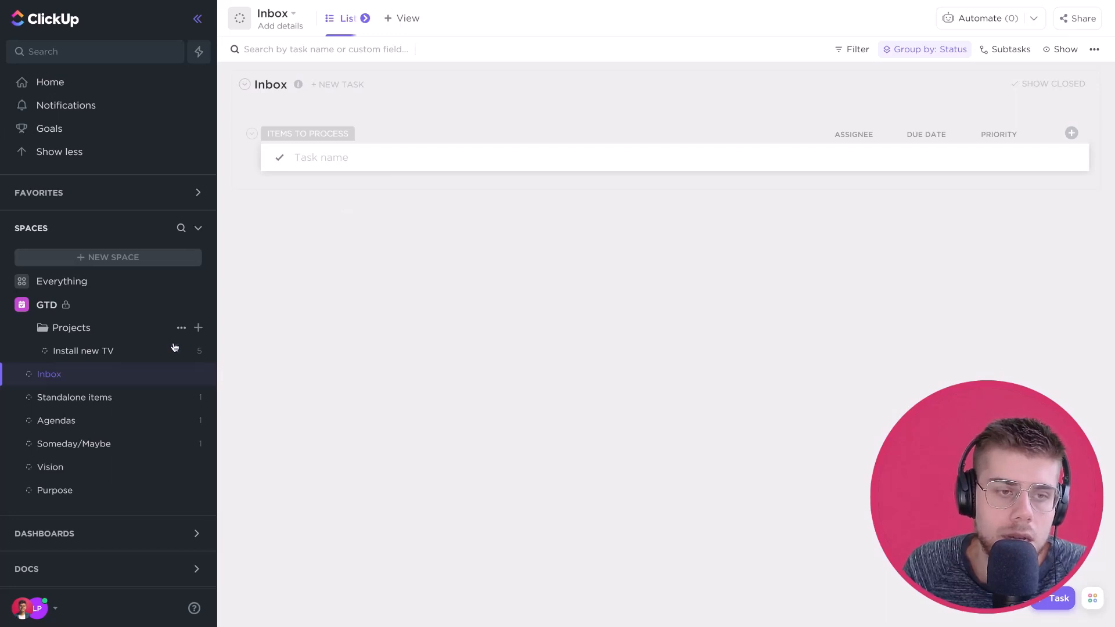
Show the Install new TV project's five actions and reveal the Next actions and Waiting for dashboards
{"action": "left_click", "coordinate": [75, 398]}
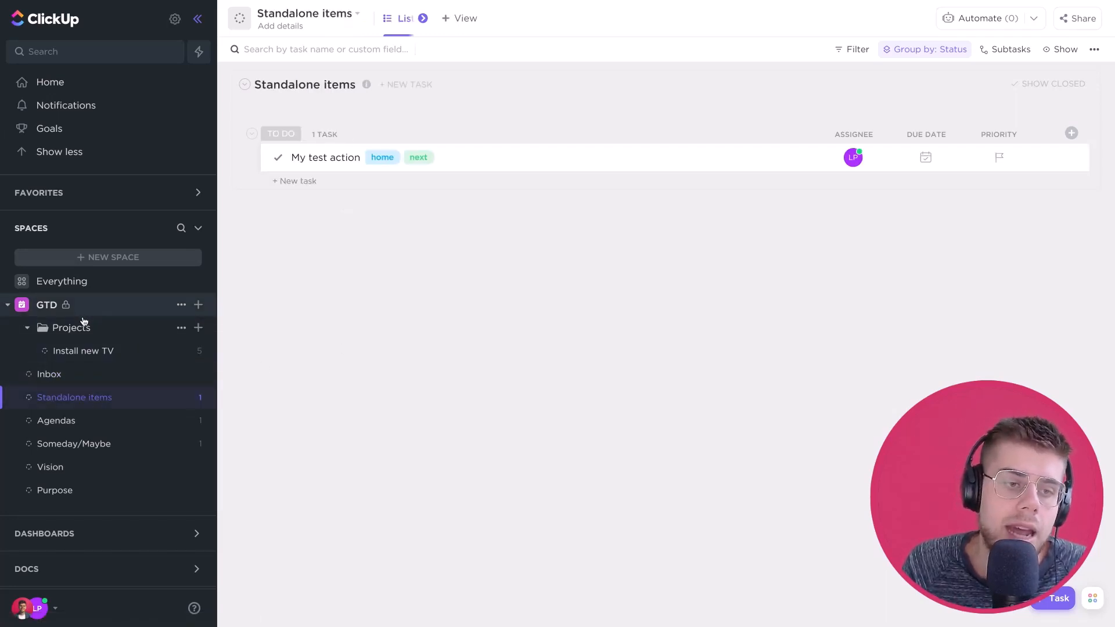
{"action": "left_click", "coordinate": [82, 350]}
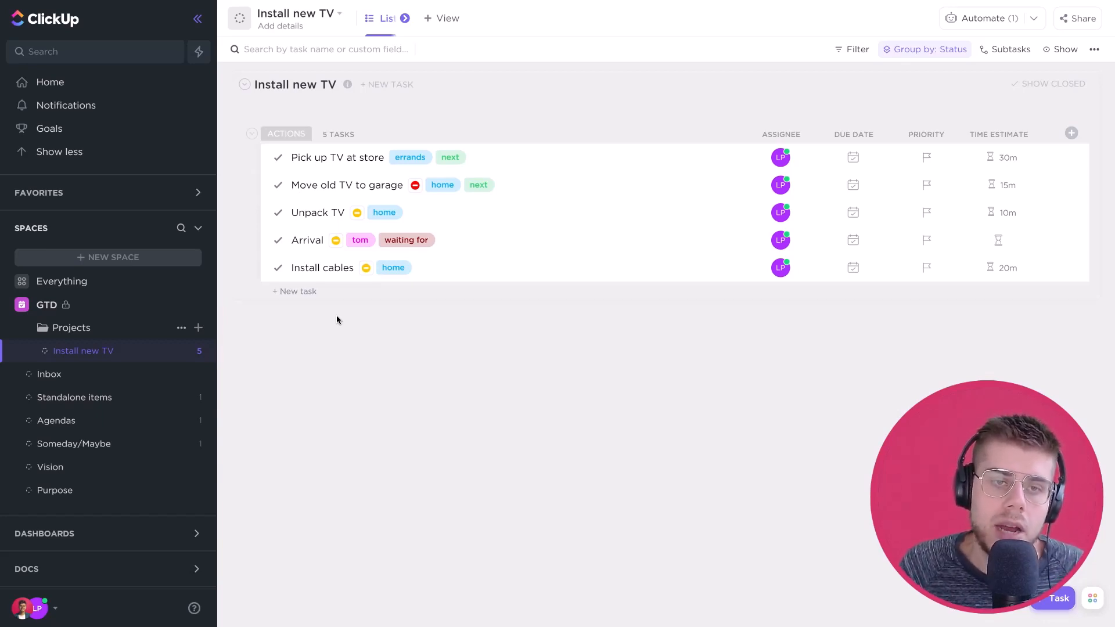
{"action": "mouse_move", "coordinate": [565, 275]}
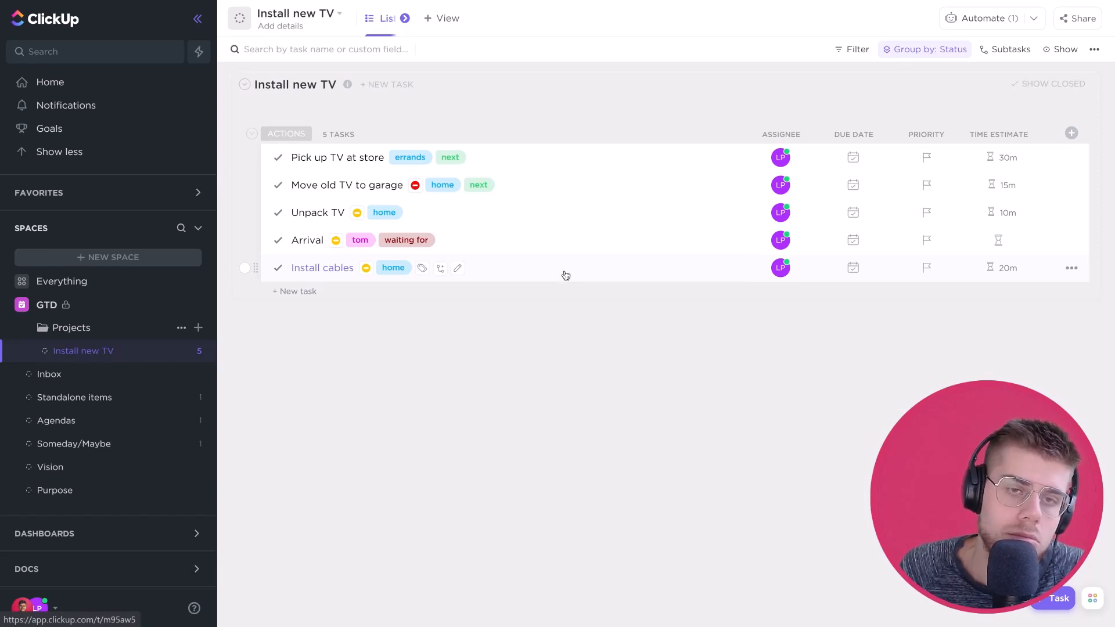
{"action": "mouse_move", "coordinate": [550, 223]}
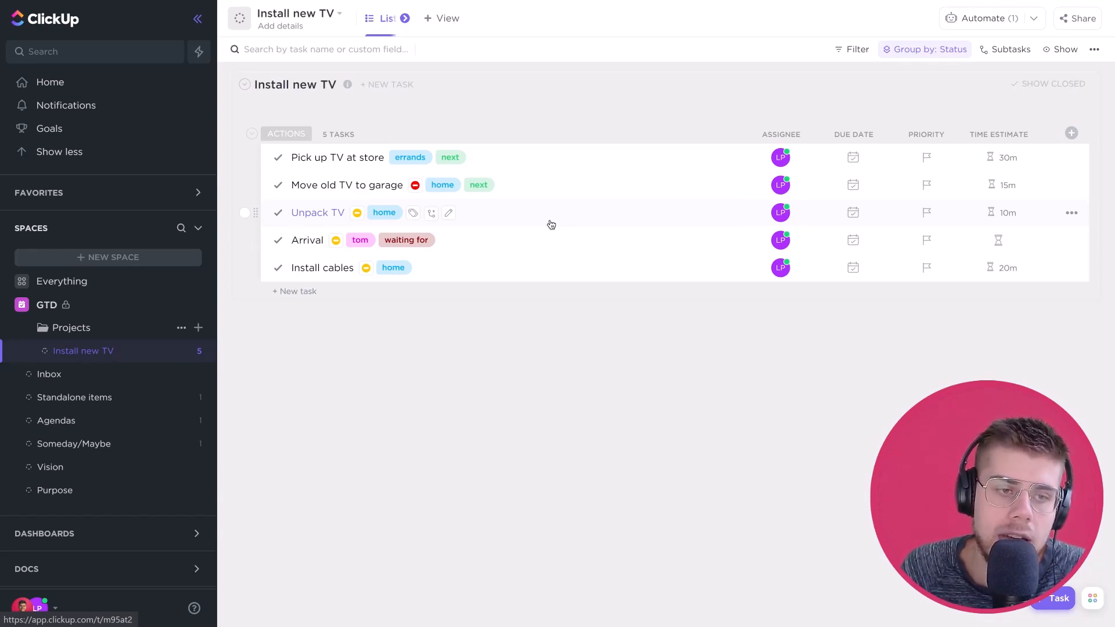
{"action": "mouse_move", "coordinate": [311, 377]}
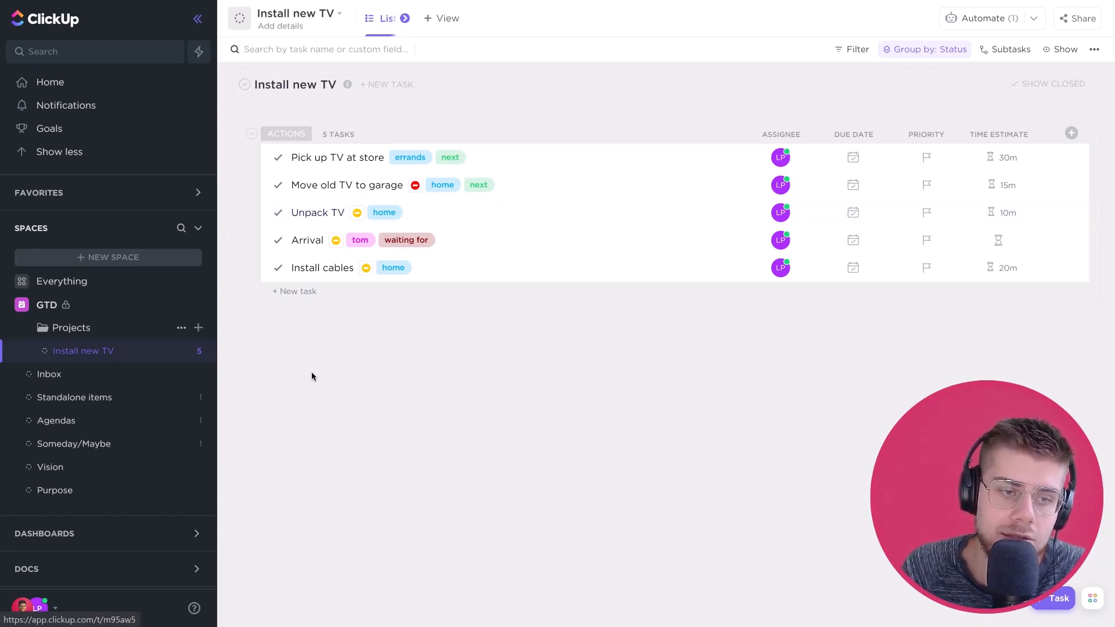
{"action": "mouse_move", "coordinate": [135, 536]}
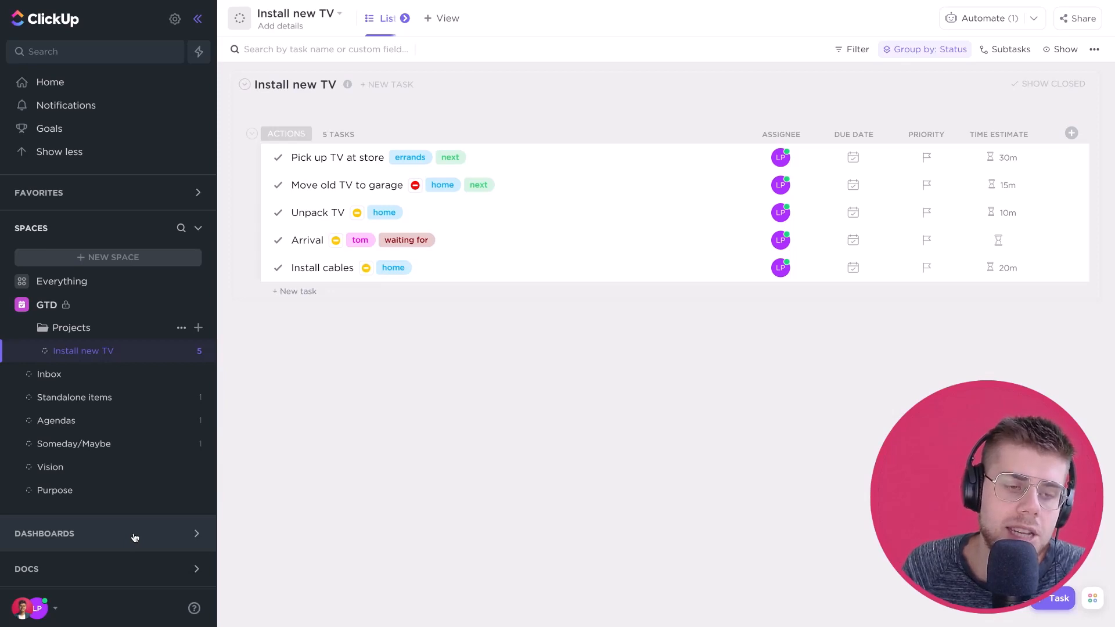
{"action": "left_click", "coordinate": [44, 533]}
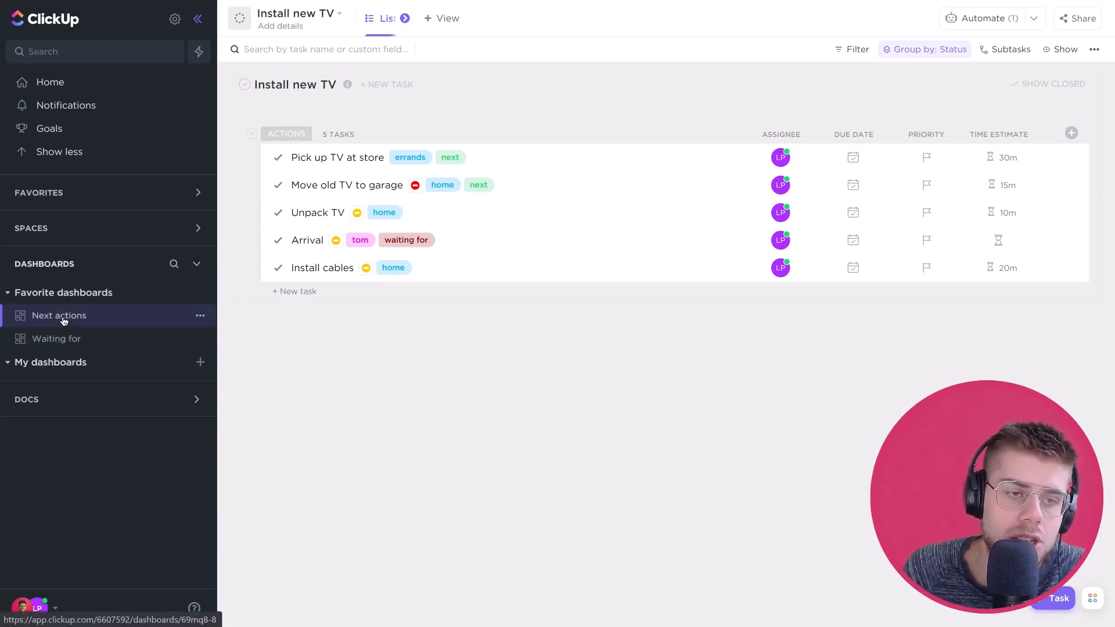
Show the Next actions dashboard gathering next-tagged tasks from Install new TV and Standalone items
{"action": "left_click", "coordinate": [59, 315]}
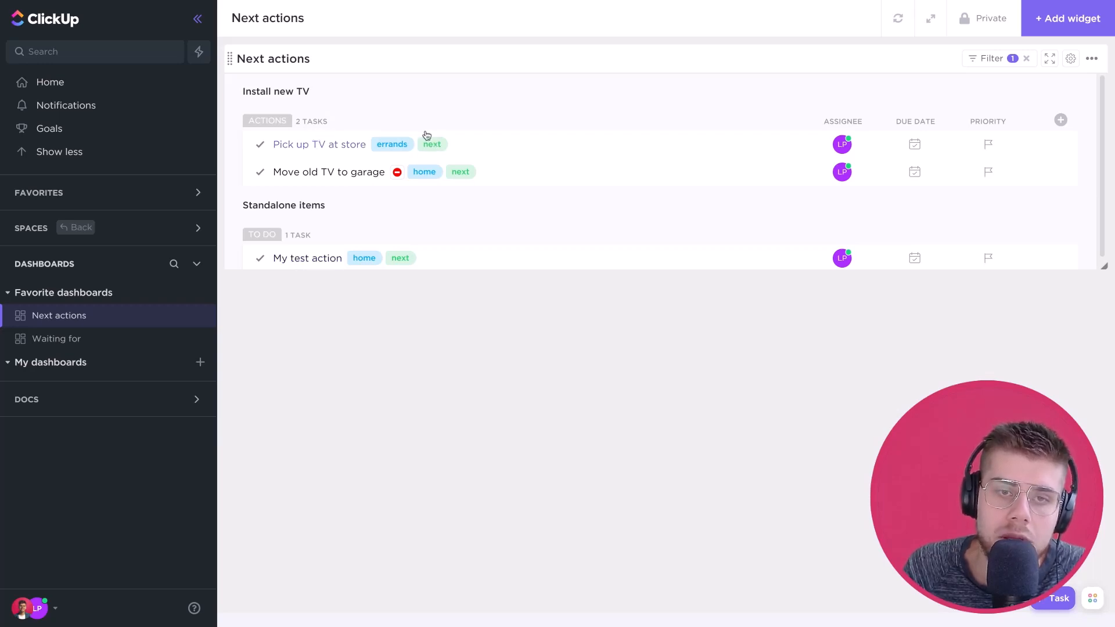
{"action": "mouse_move", "coordinate": [432, 144]}
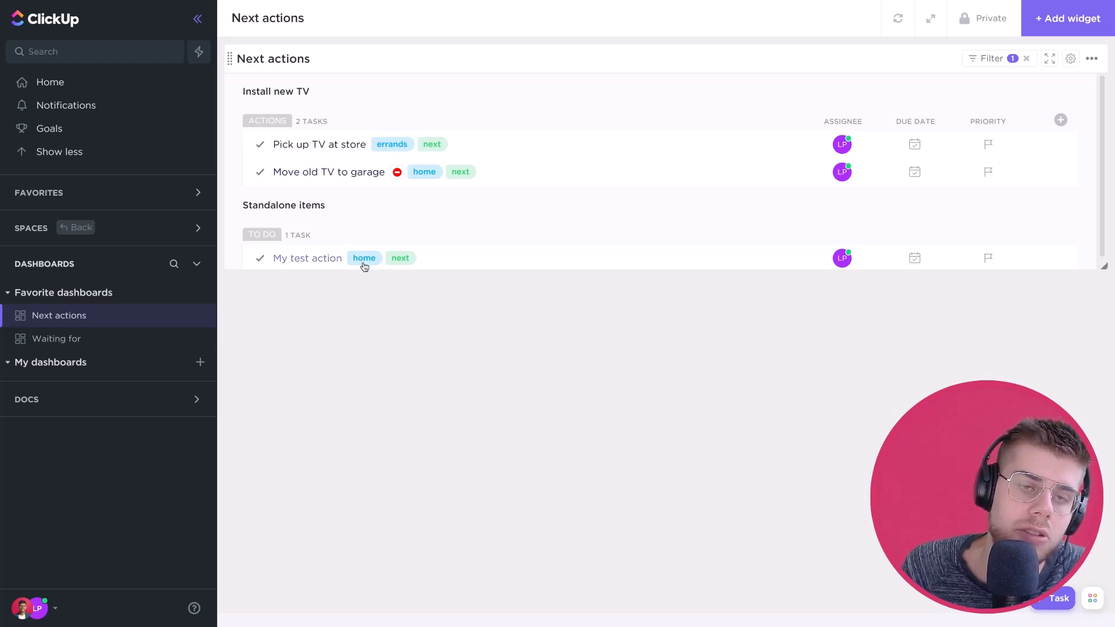
{"action": "mouse_move", "coordinate": [268, 72]}
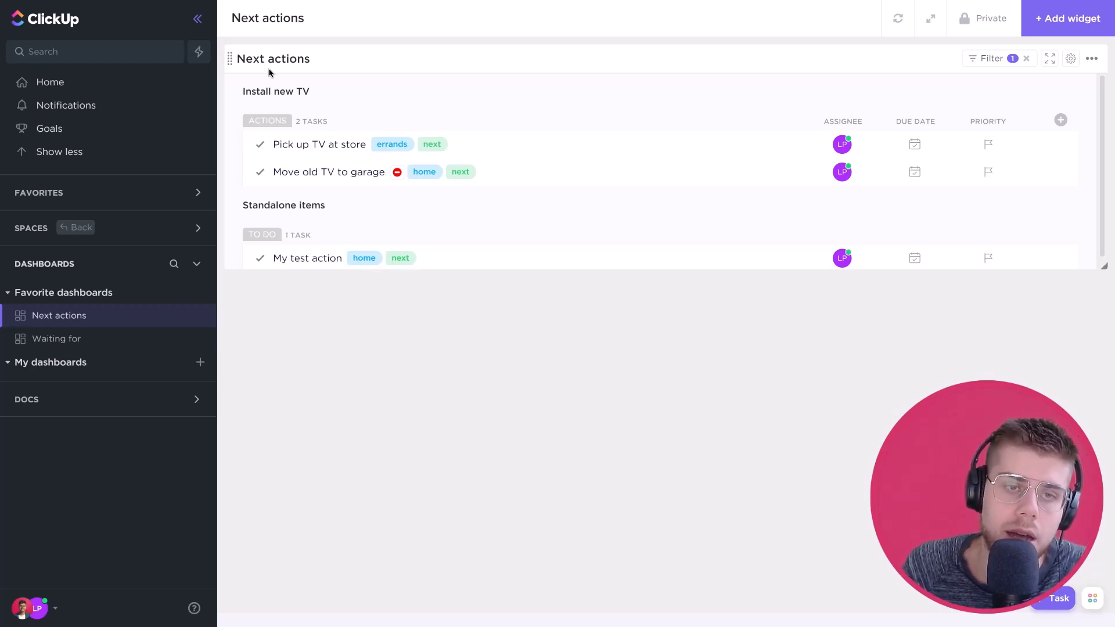
{"action": "mouse_move", "coordinate": [272, 104]}
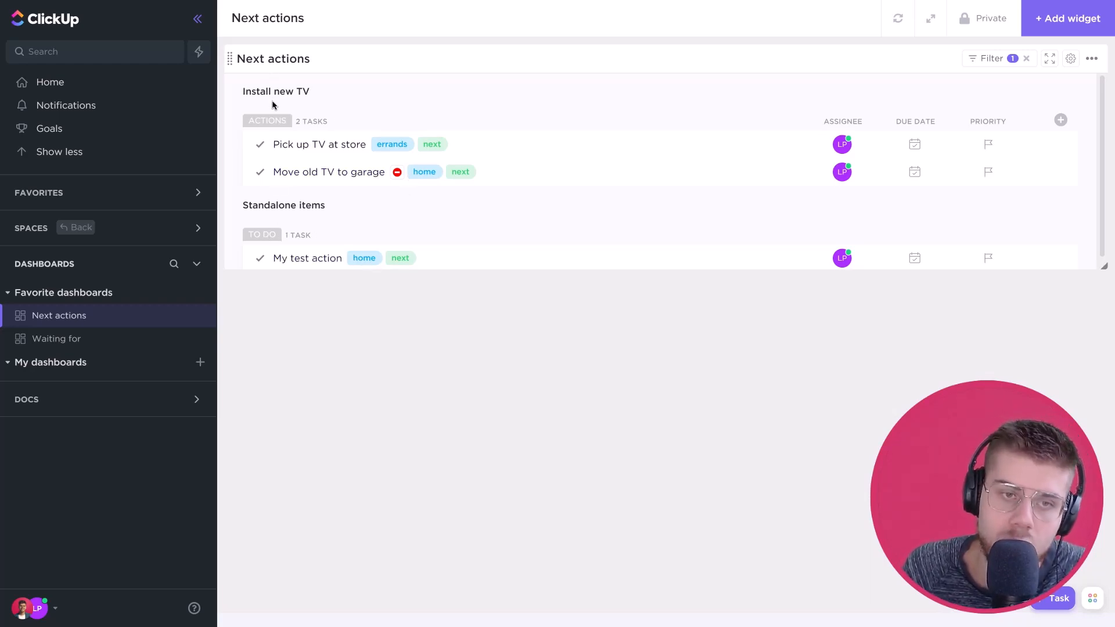
Bring up the filter settings of the Next actions widget to add a home tag condition
{"action": "left_click", "coordinate": [991, 58]}
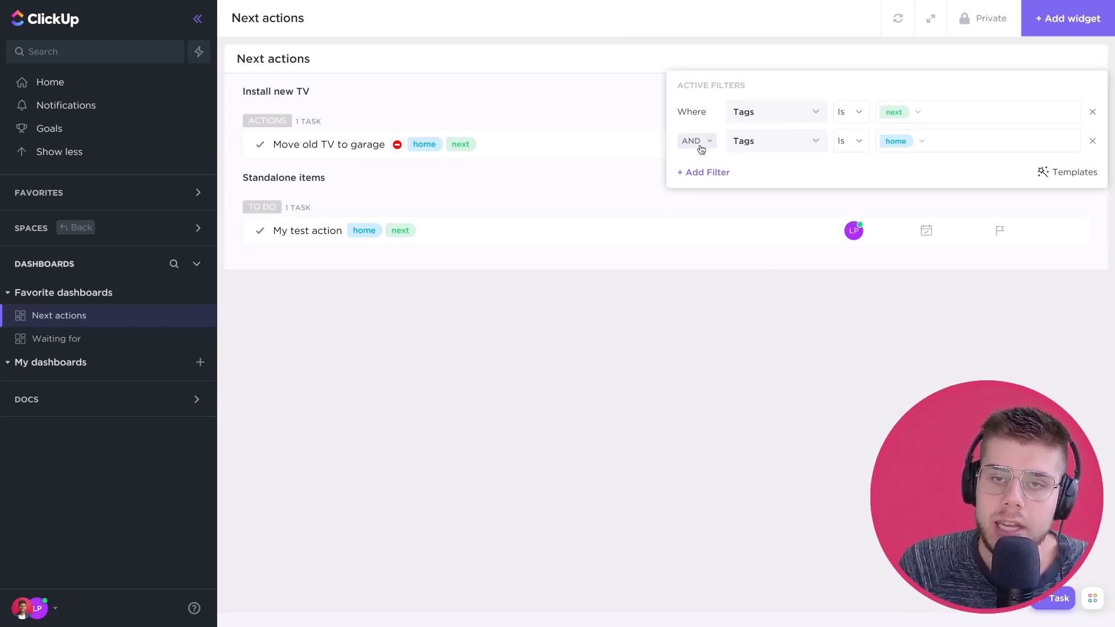
{"action": "mouse_move", "coordinate": [877, 148]}
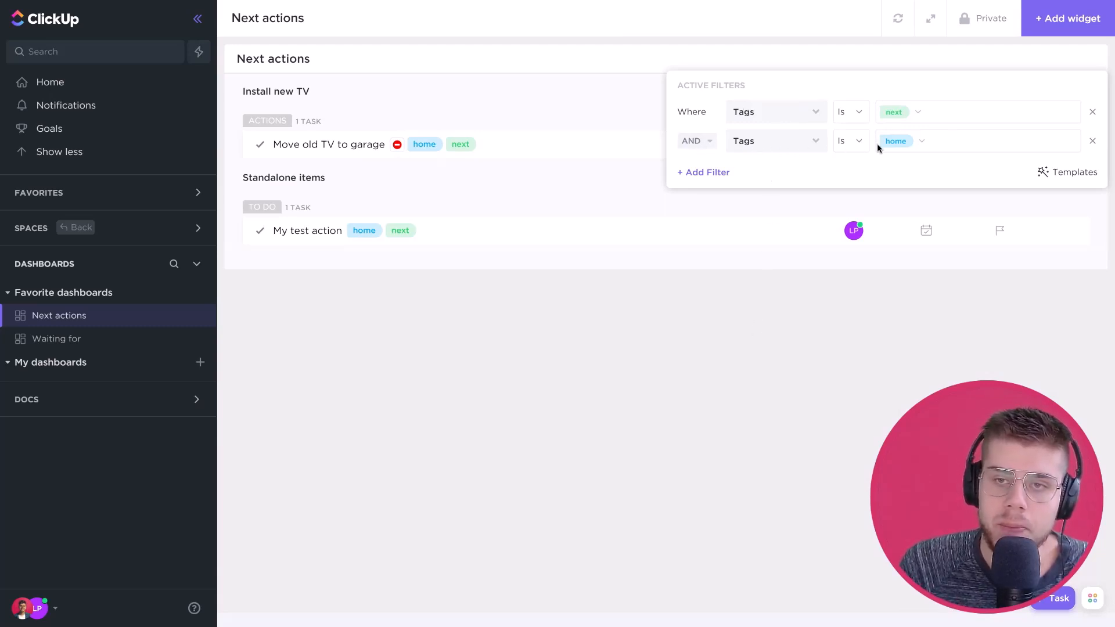
{"action": "mouse_move", "coordinate": [759, 141]}
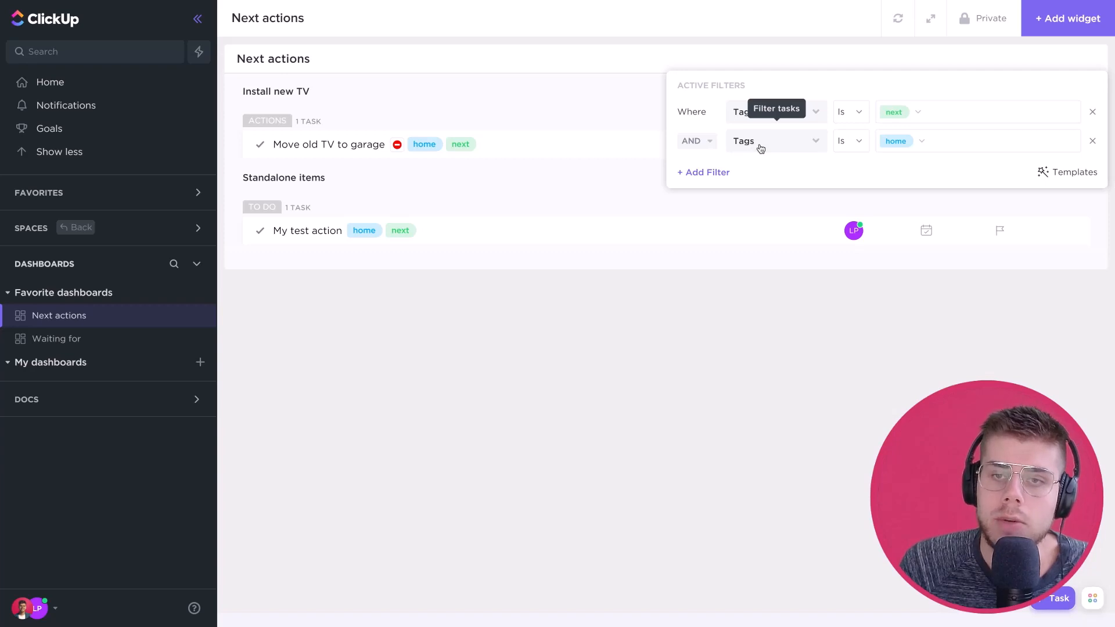
{"action": "mouse_move", "coordinate": [915, 150]}
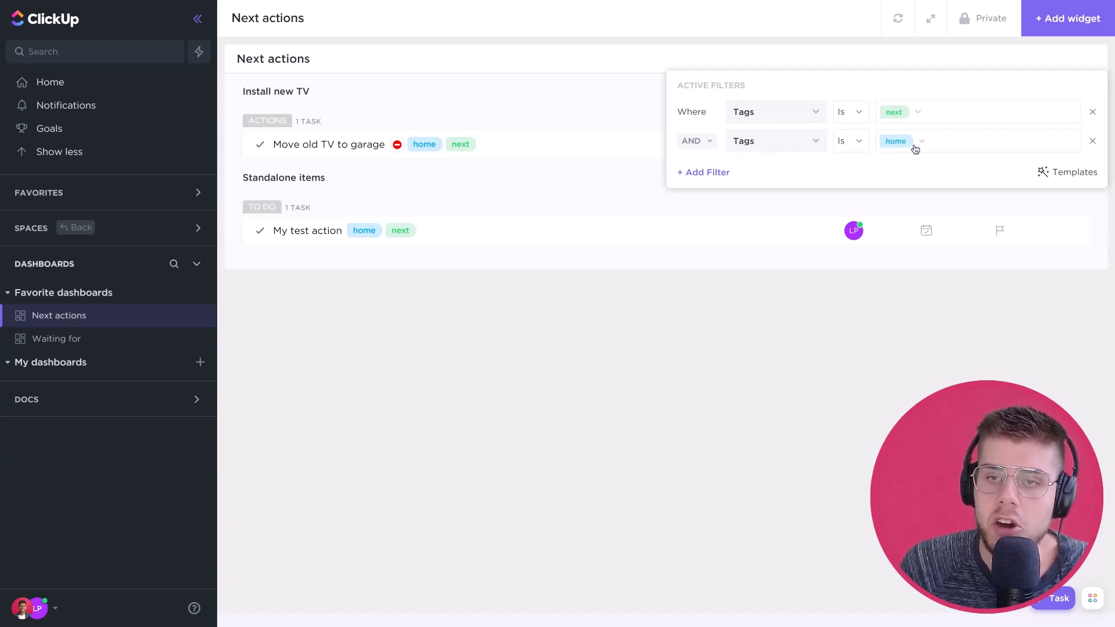
{"action": "mouse_move", "coordinate": [386, 85]}
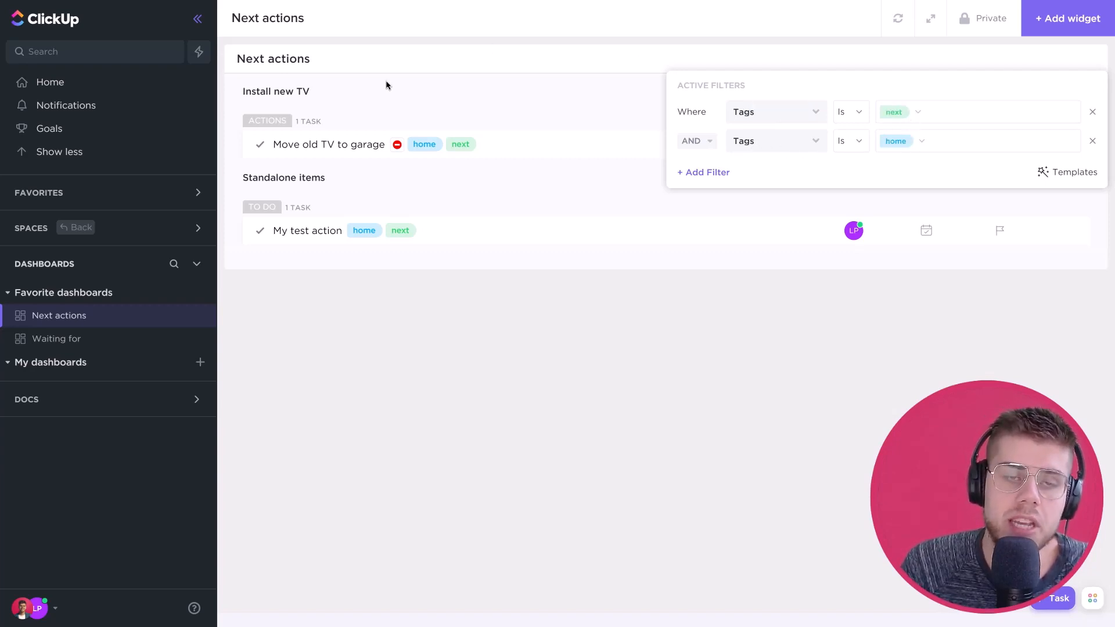
{"action": "mouse_move", "coordinate": [503, 155]}
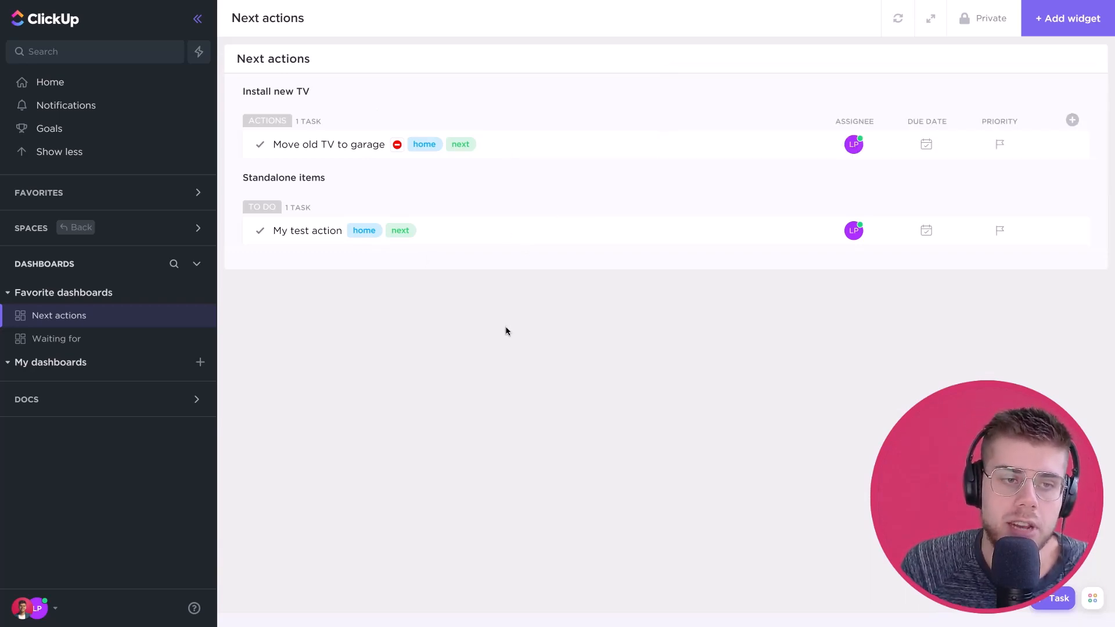
{"action": "mouse_move", "coordinate": [314, 327]}
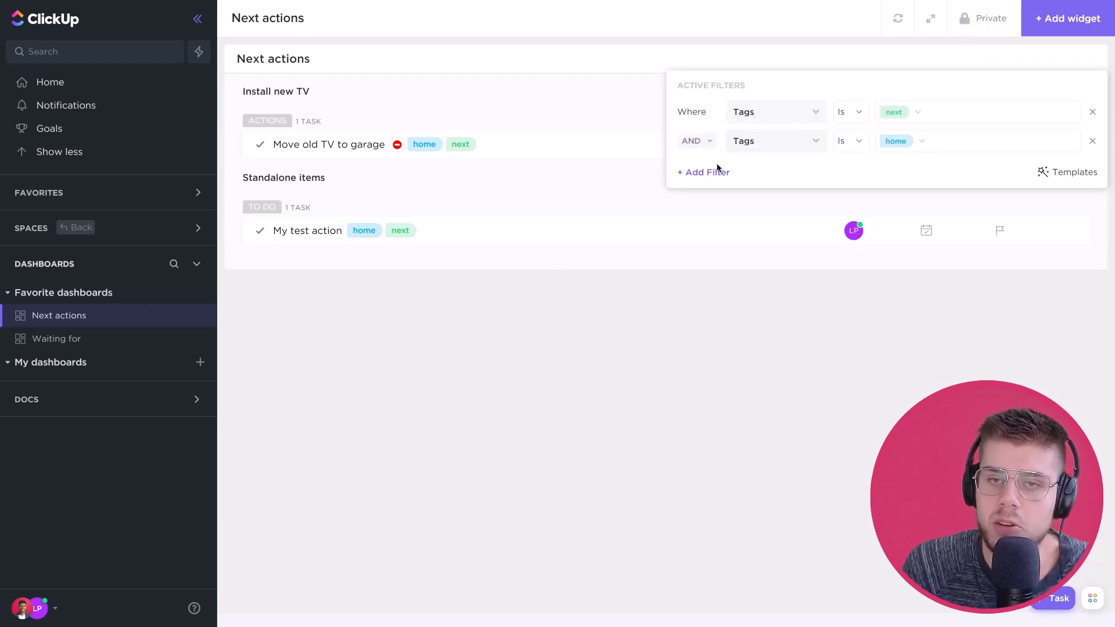
Browse the Add Filter field list down to the custom Actionable? field
{"action": "left_click", "coordinate": [702, 172]}
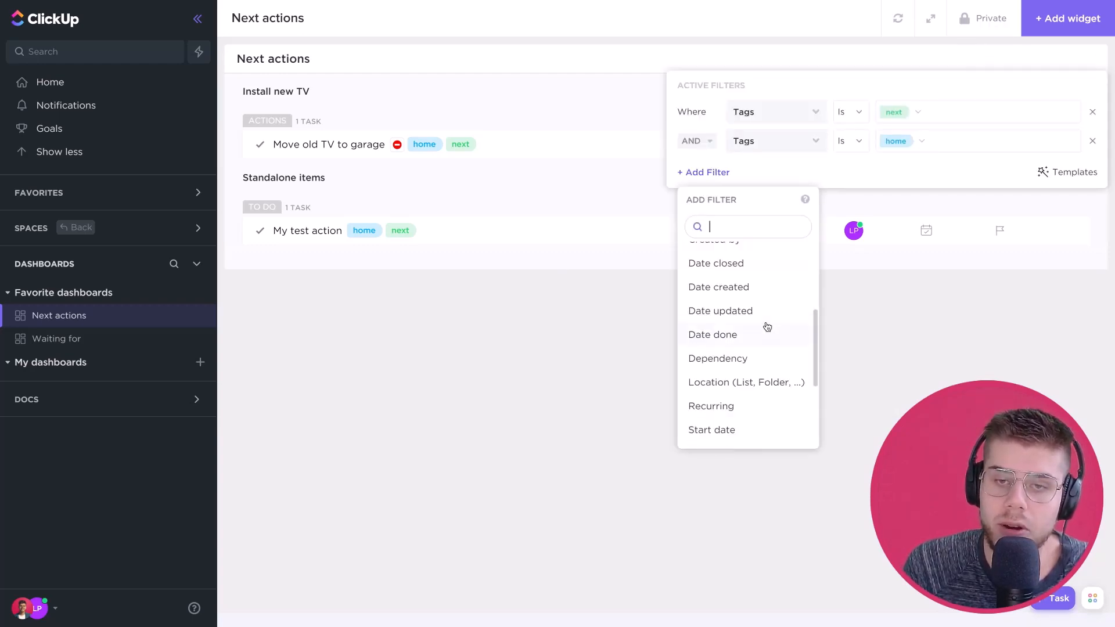
{"action": "scroll", "scroll_direction": "up", "scroll_amount": 3}
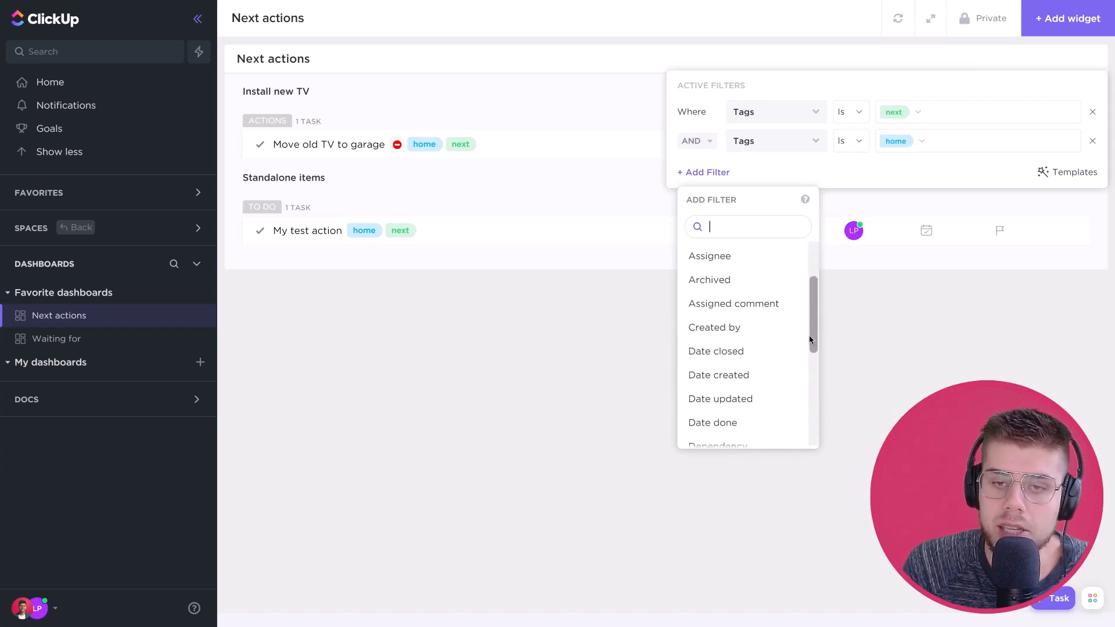
{"action": "scroll", "scroll_direction": "down", "scroll_amount": 3}
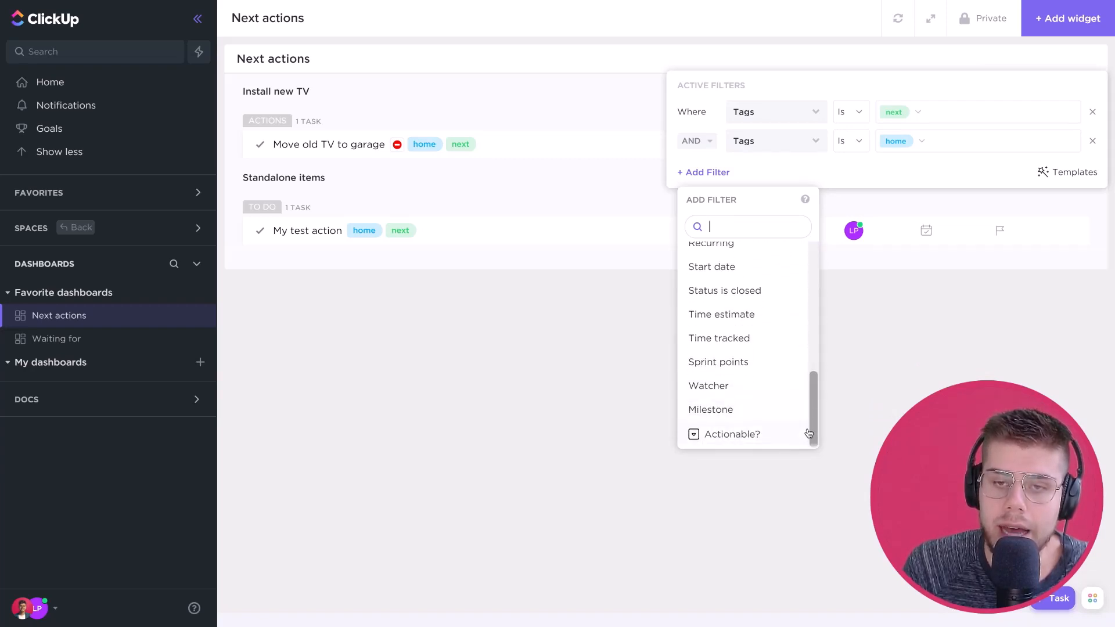
{"action": "mouse_move", "coordinate": [758, 318]}
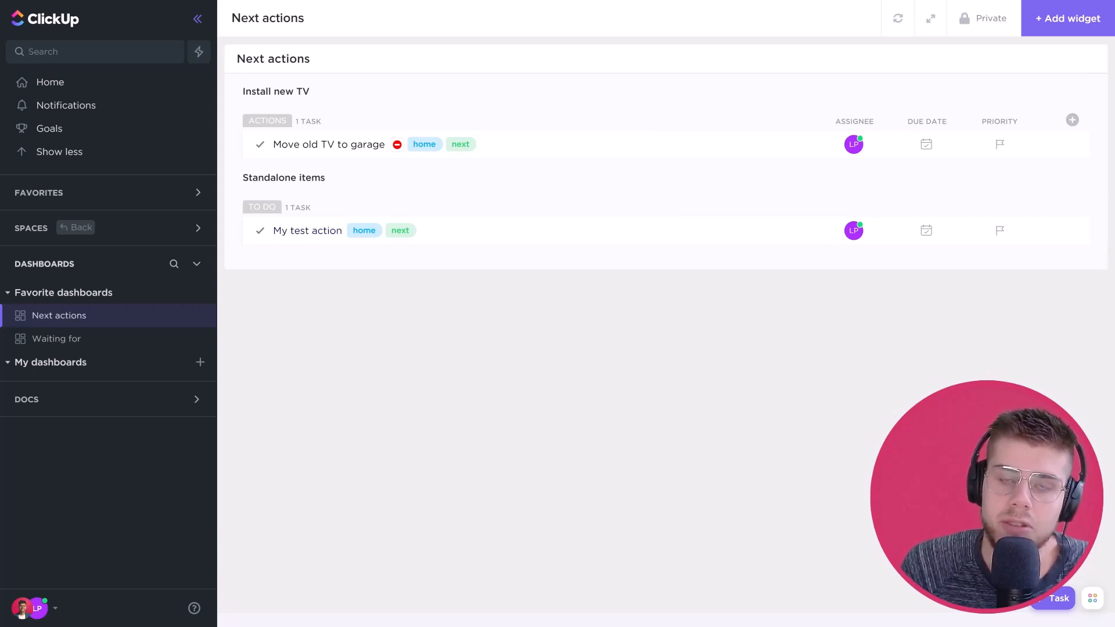
{"action": "mouse_move", "coordinate": [126, 338]}
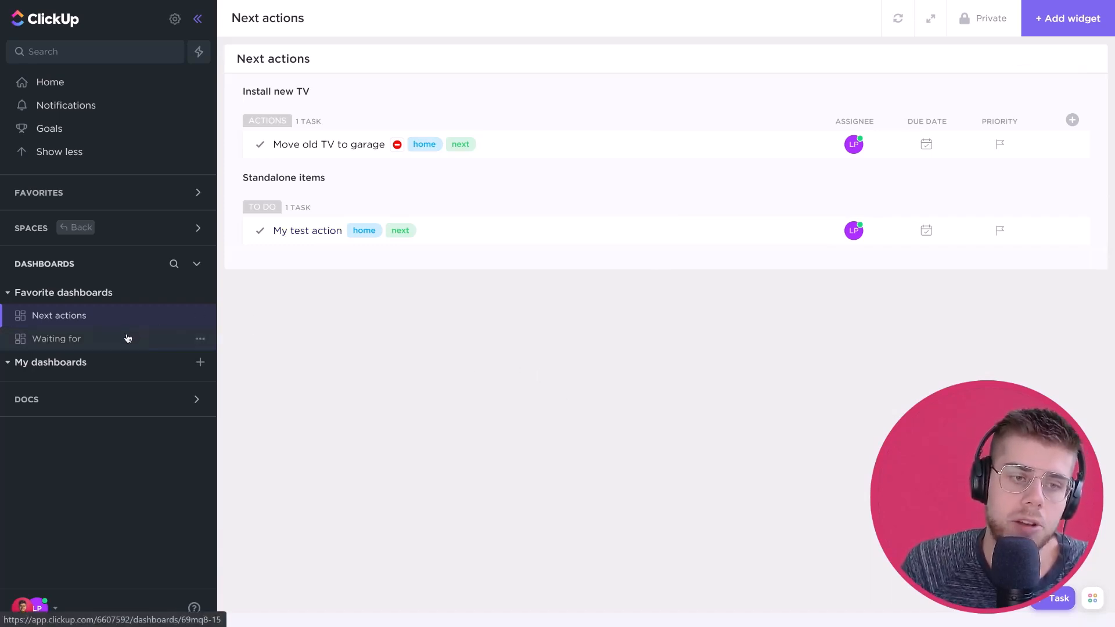
Filter the Waiting for widget to tasks tagged waiting for AND tom, leaving the Arrival task
{"action": "left_click", "coordinate": [56, 338]}
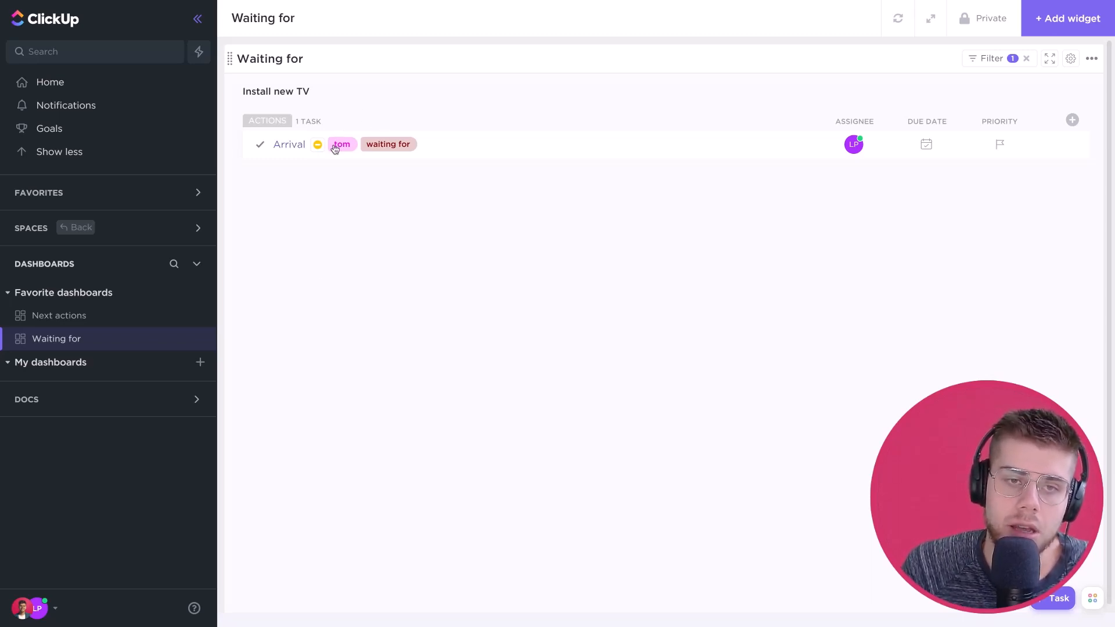
{"action": "mouse_move", "coordinate": [990, 58]}
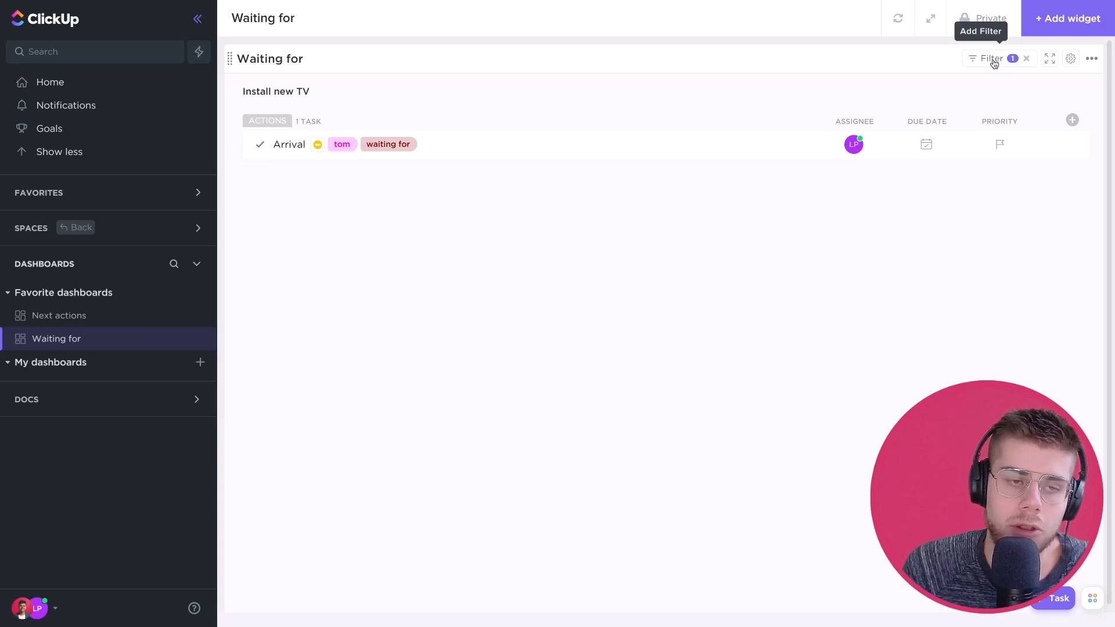
{"action": "left_click", "coordinate": [989, 58]}
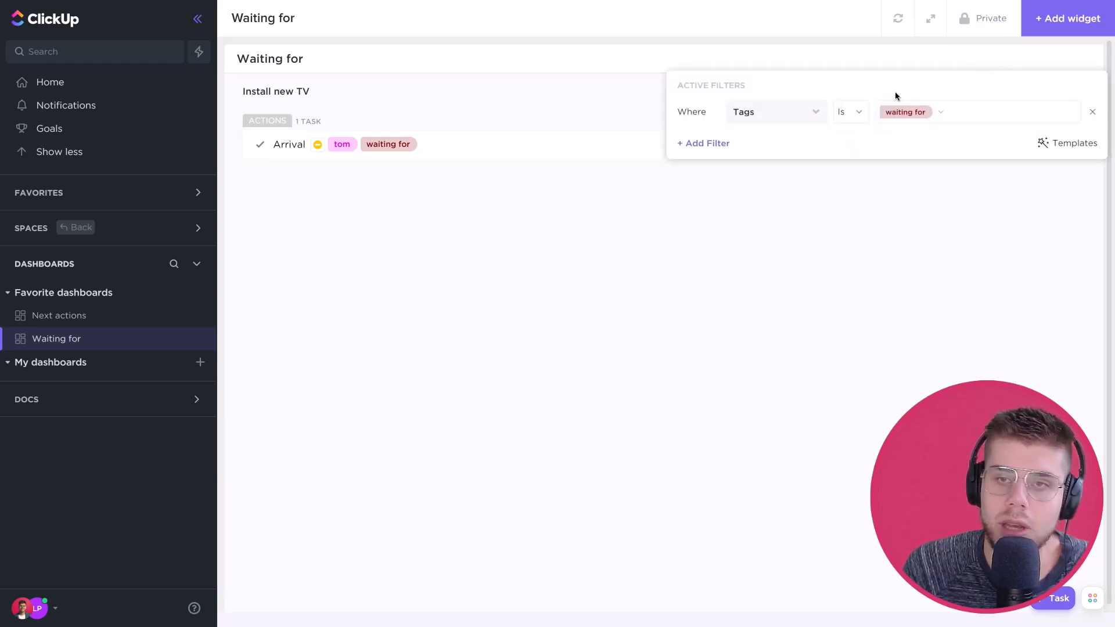
{"action": "left_click", "coordinate": [702, 143]}
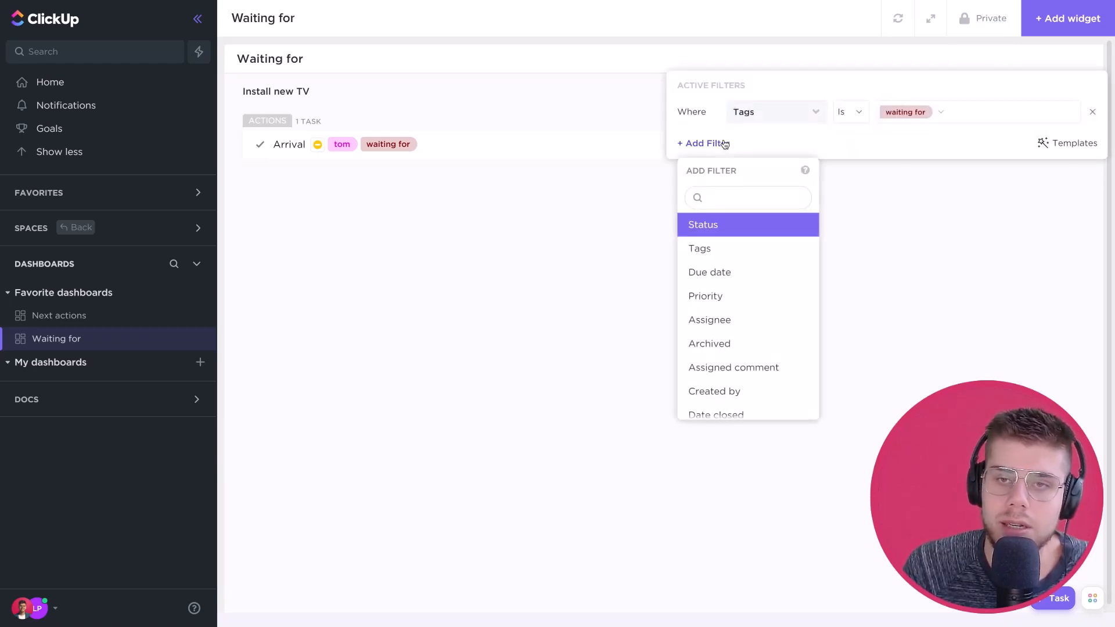
{"action": "left_click", "coordinate": [750, 236]}
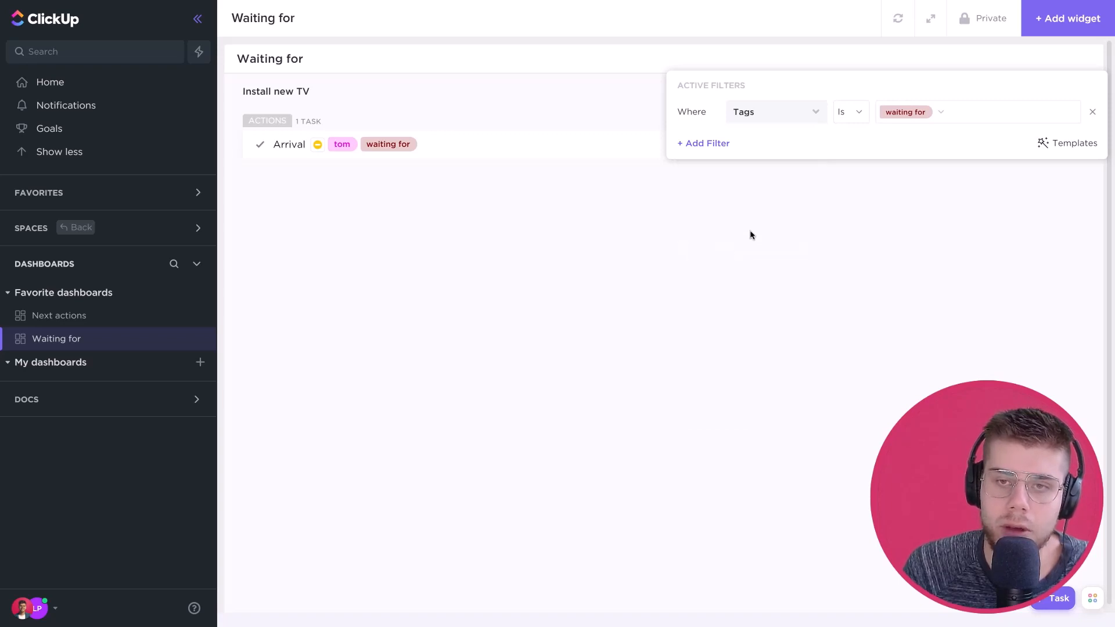
{"action": "left_click", "coordinate": [701, 143]}
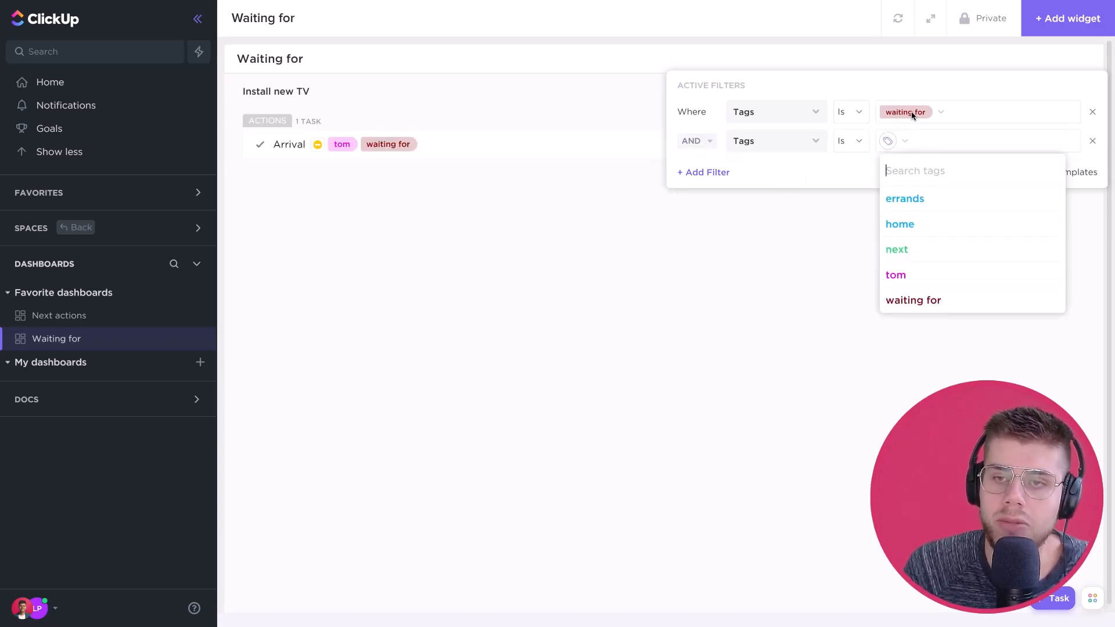
{"action": "mouse_move", "coordinate": [895, 274]}
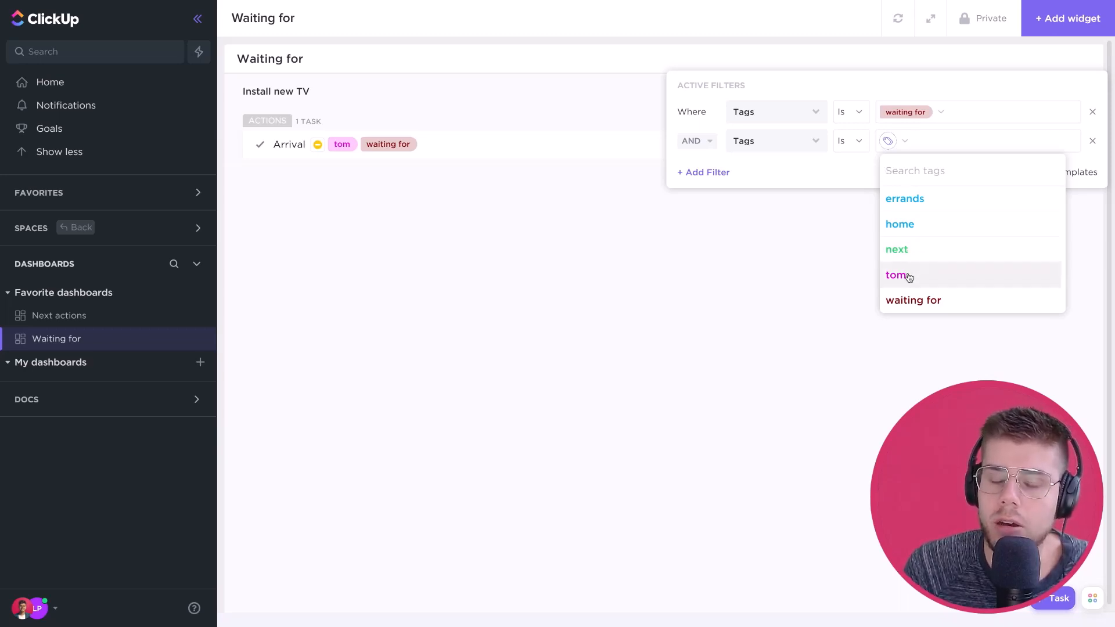
{"action": "left_click", "coordinate": [898, 275]}
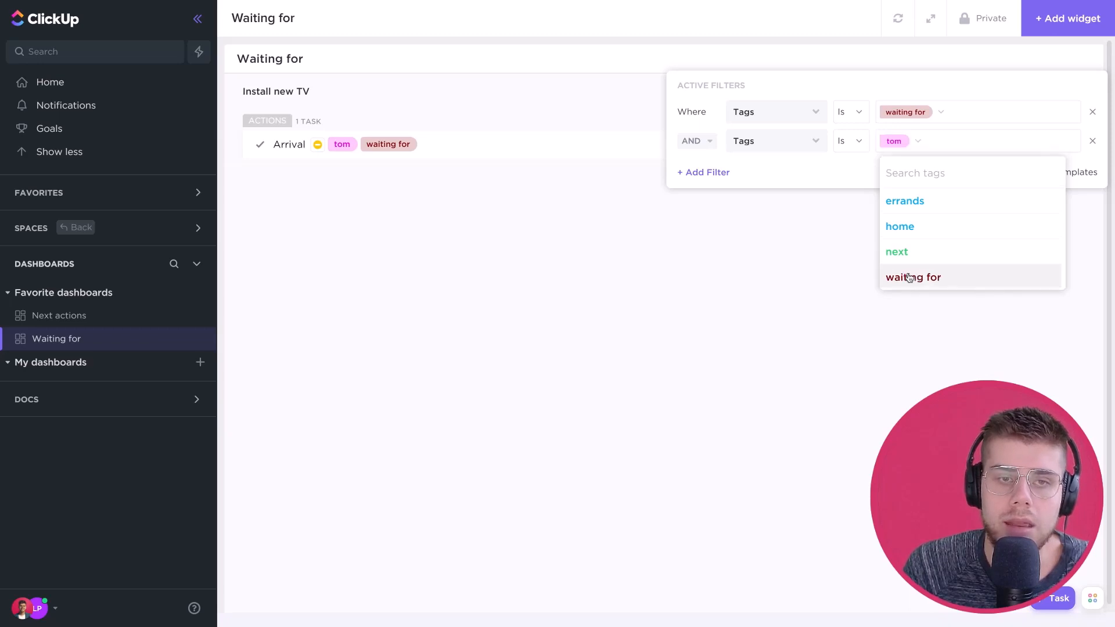
{"action": "mouse_move", "coordinate": [376, 190]}
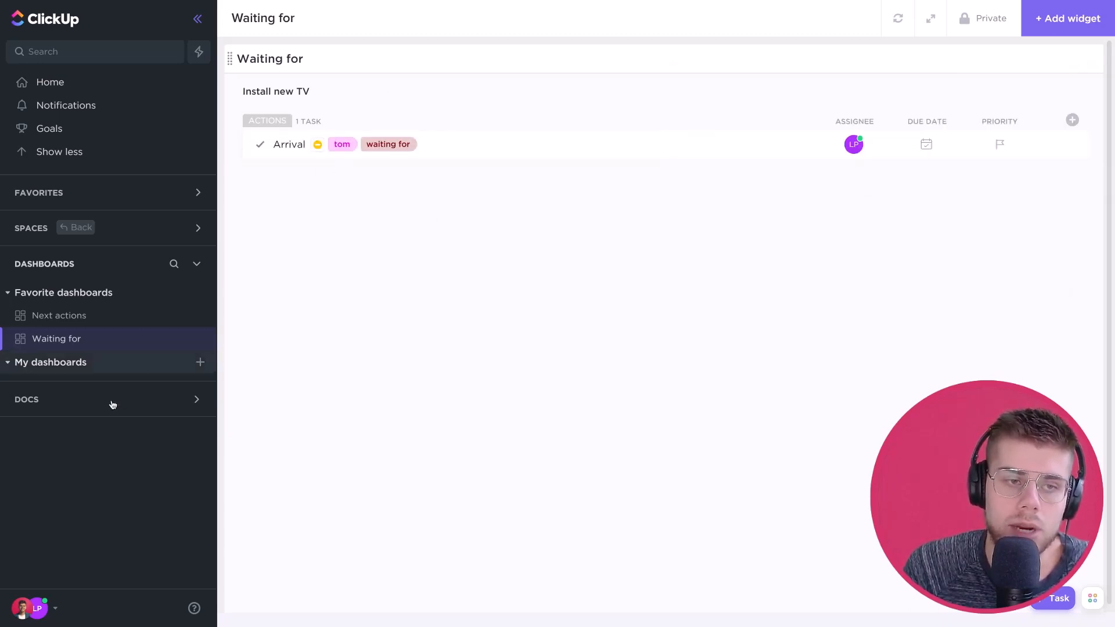
{"action": "mouse_move", "coordinate": [93, 315]}
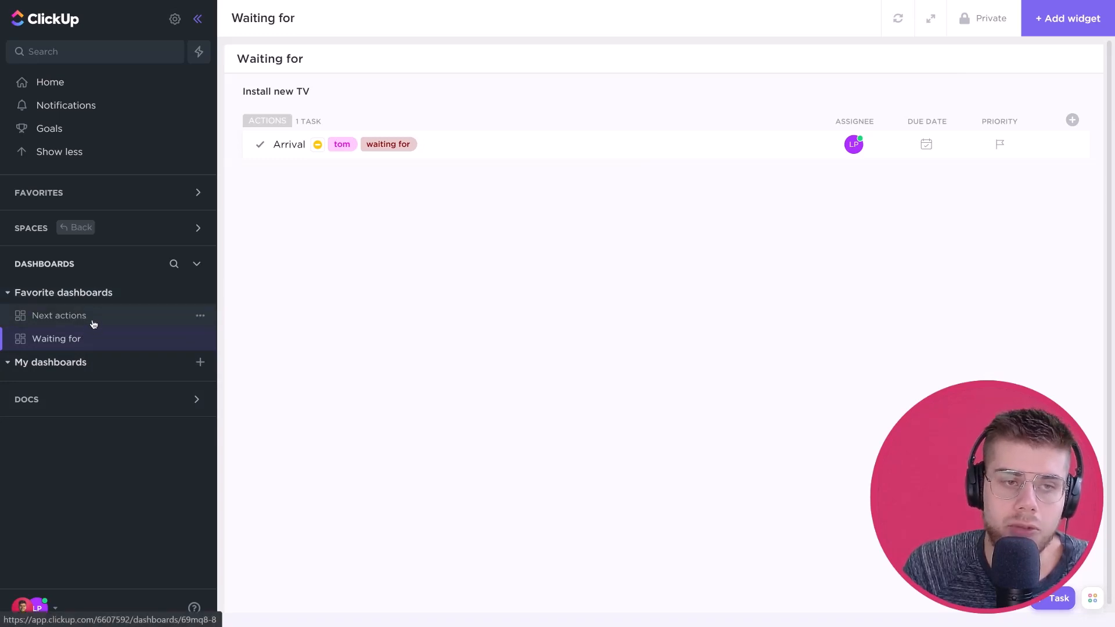
Expand Favorites and return to the Next actions dashboard
{"action": "left_click", "coordinate": [198, 191]}
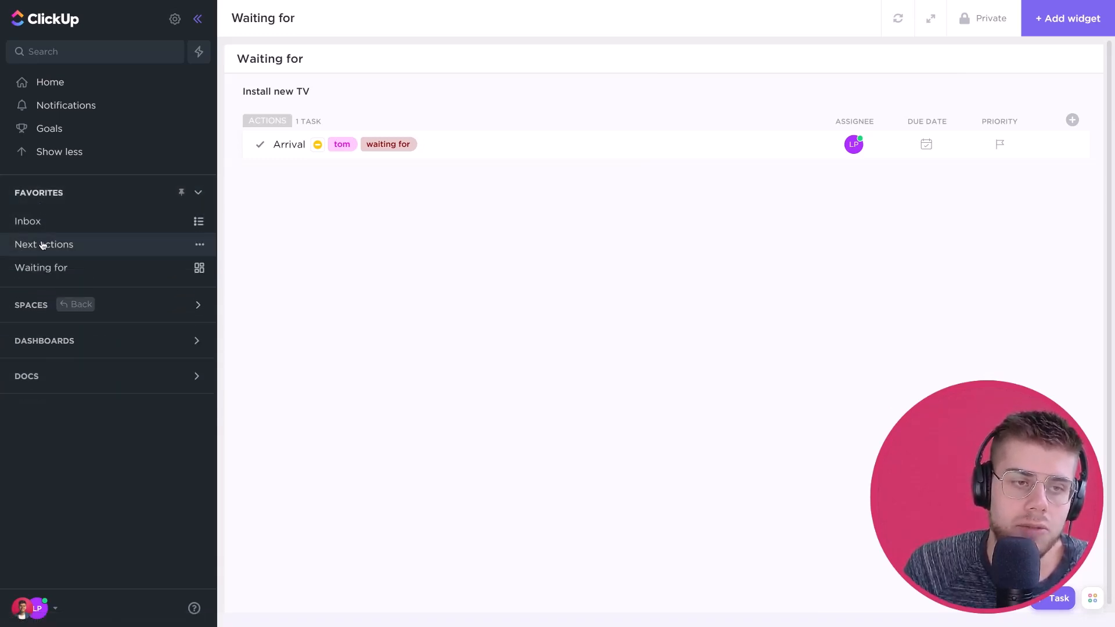
{"action": "mouse_move", "coordinate": [58, 220]}
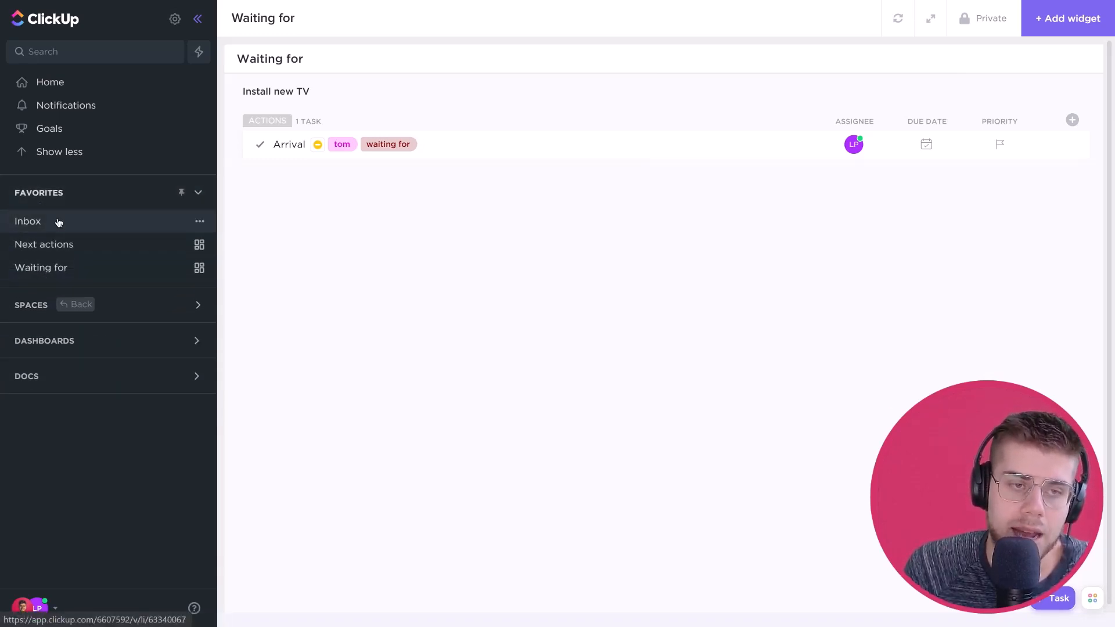
{"action": "mouse_move", "coordinate": [44, 244]}
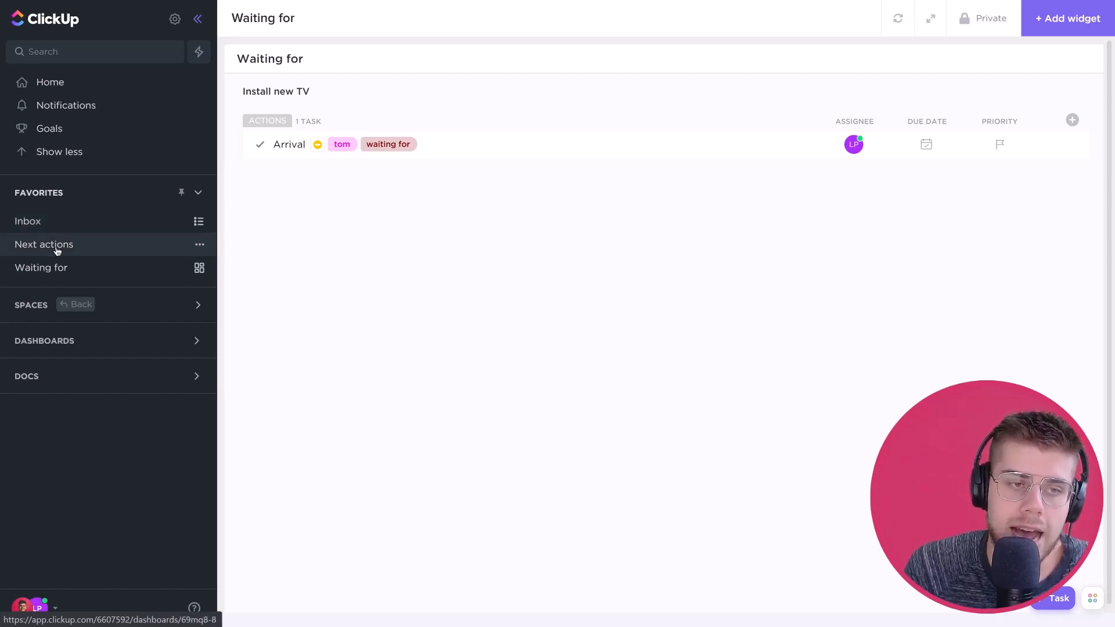
{"action": "mouse_move", "coordinate": [40, 267]}
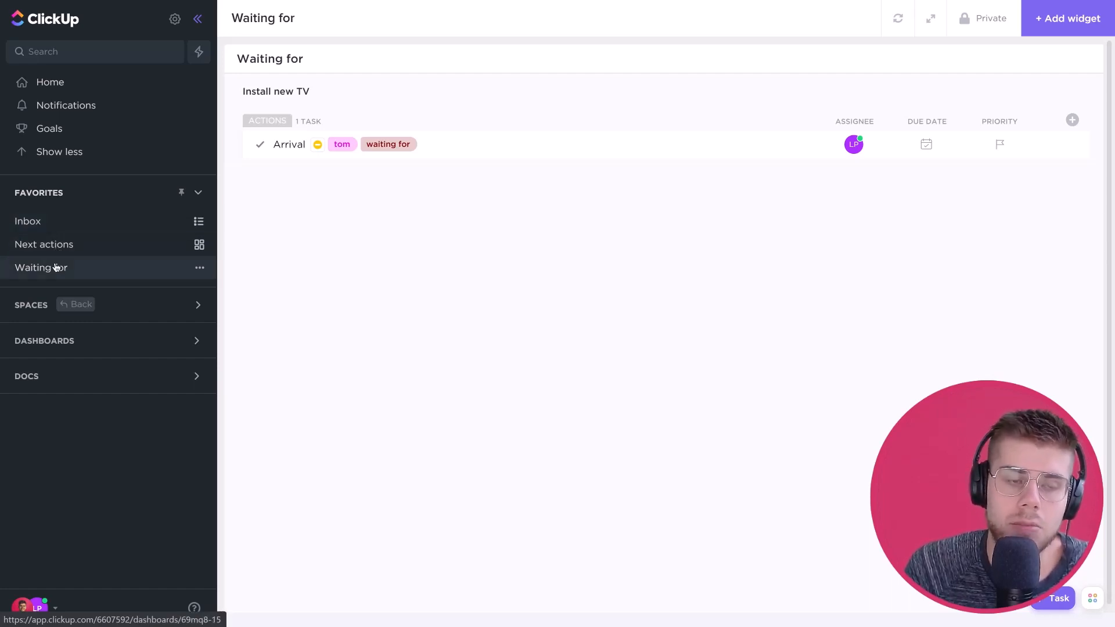
{"action": "mouse_move", "coordinate": [98, 282]}
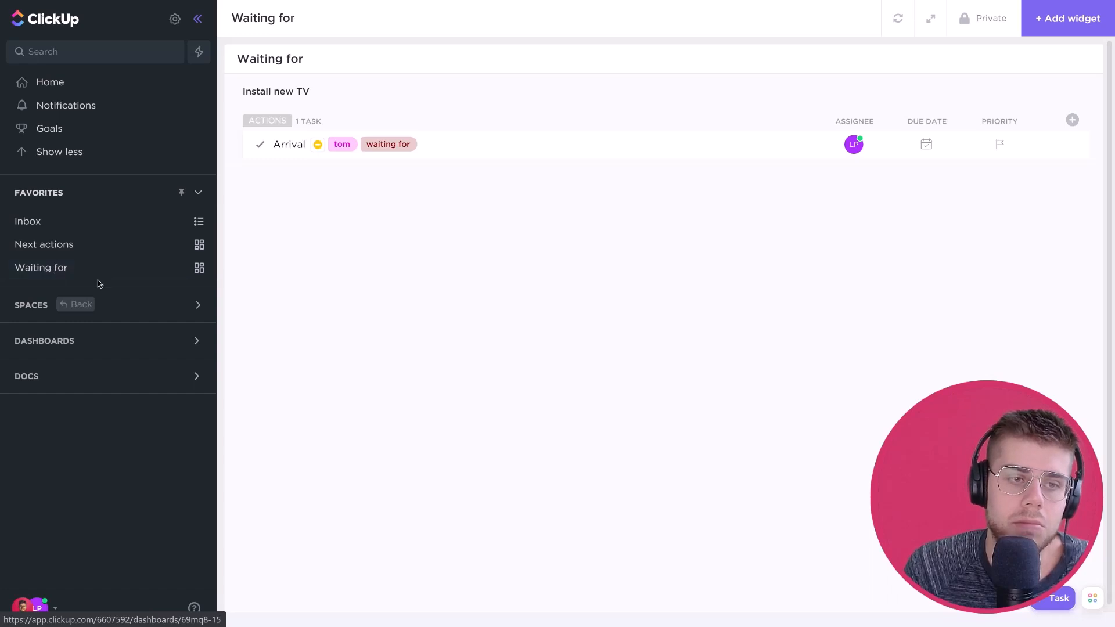
{"action": "mouse_move", "coordinate": [150, 313]}
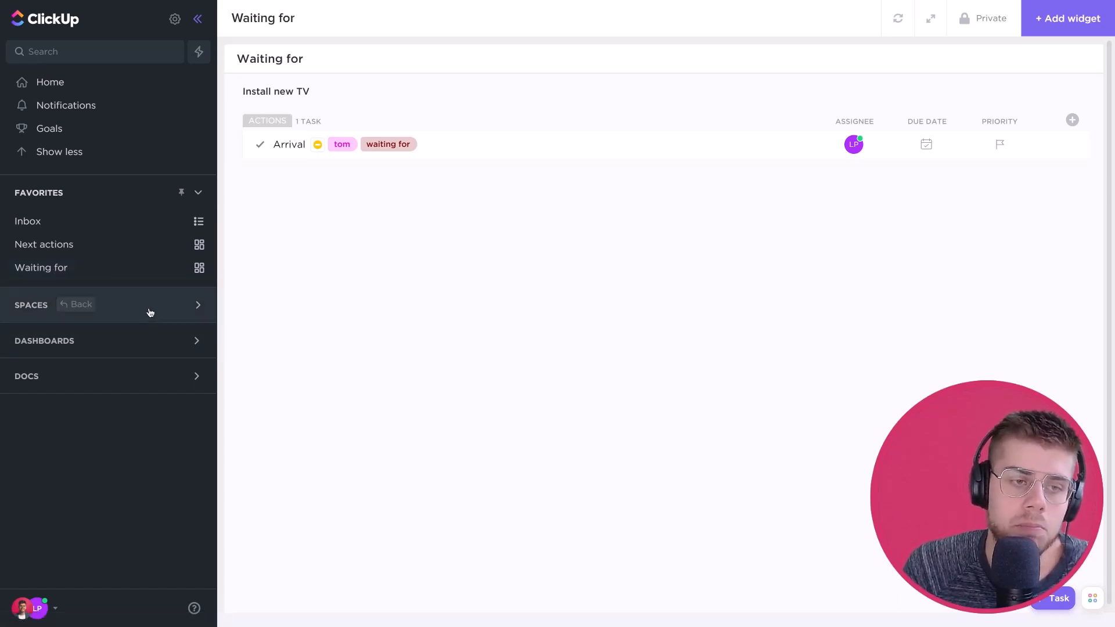
{"action": "left_click", "coordinate": [45, 244]}
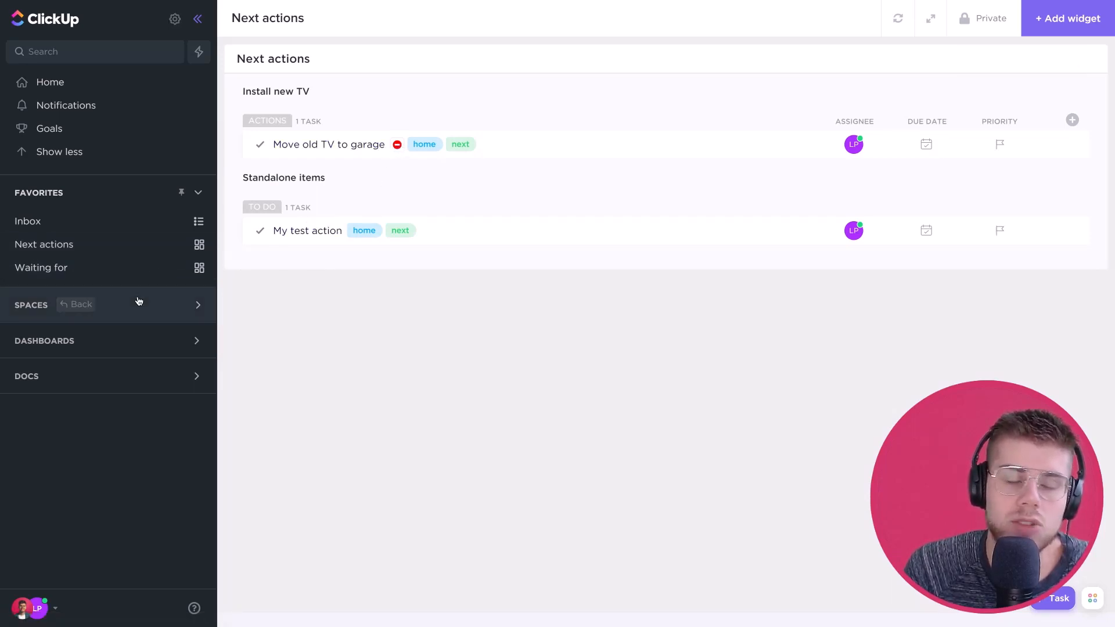
Navigate through Spaces to GTD > Projects > Install new TV and view its five actions
{"action": "left_click", "coordinate": [197, 304]}
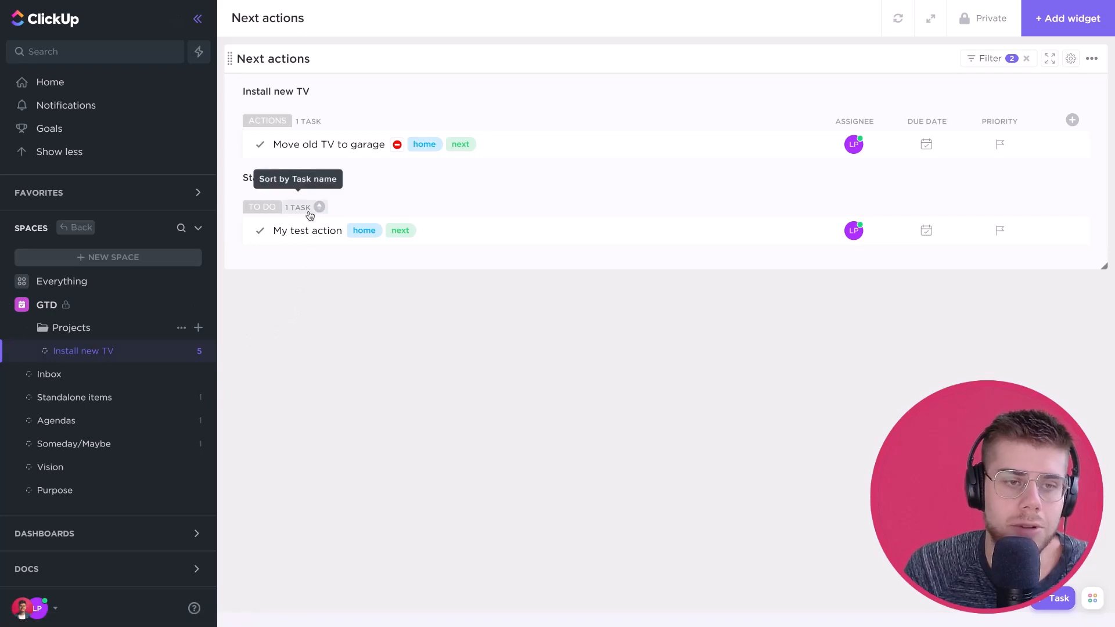
{"action": "mouse_move", "coordinate": [170, 173]}
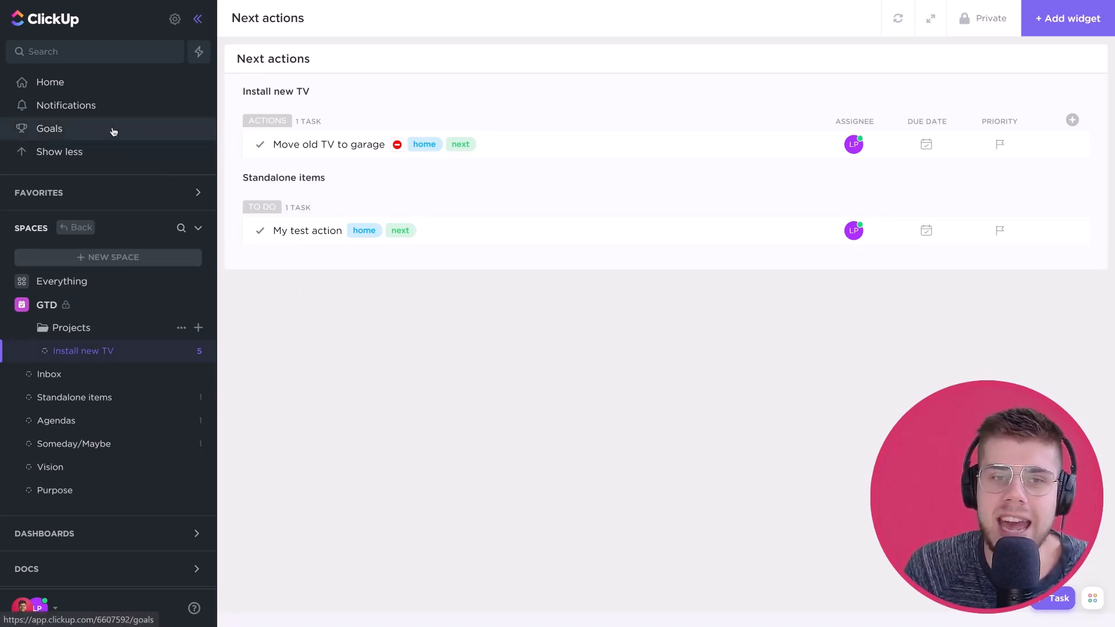
{"action": "mouse_move", "coordinate": [182, 151]}
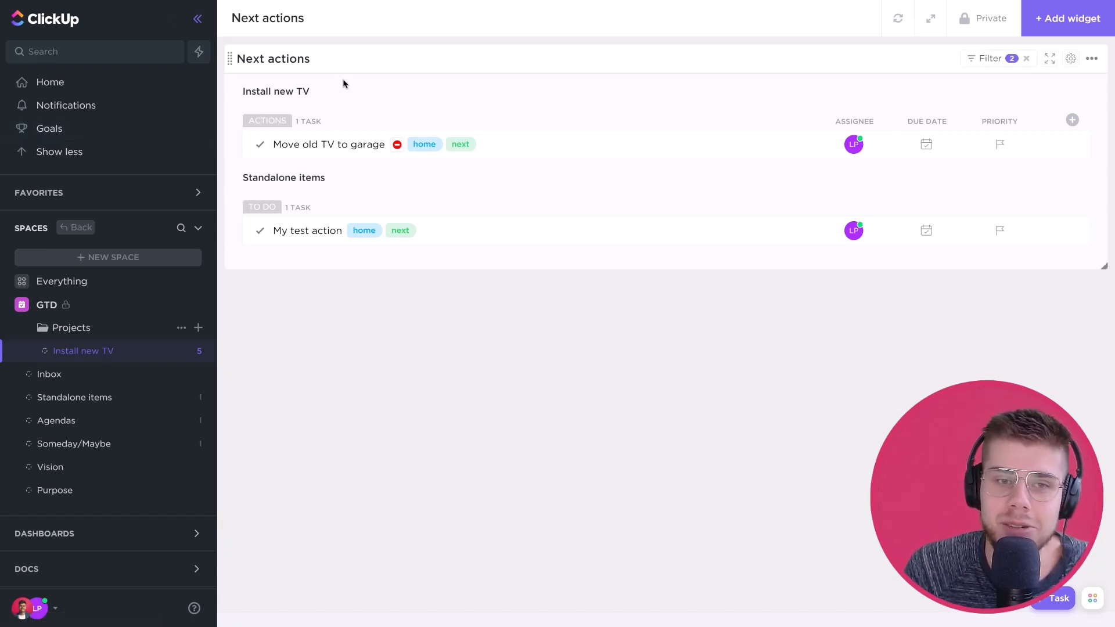
{"action": "left_click", "coordinate": [84, 351]}
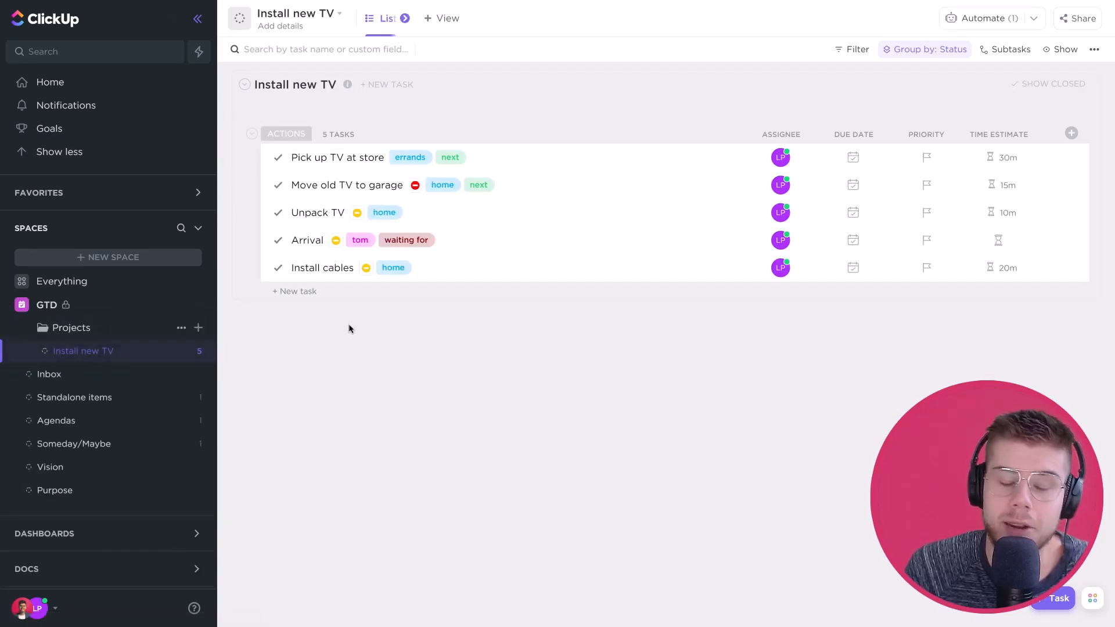
{"action": "mouse_move", "coordinate": [345, 211]}
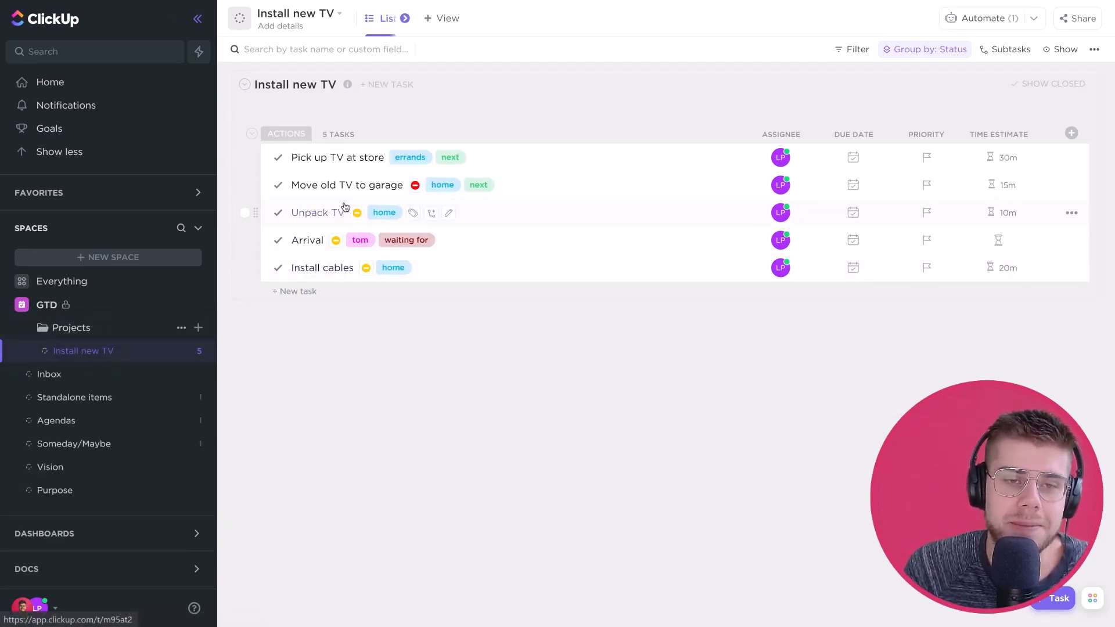
{"action": "mouse_move", "coordinate": [328, 157]}
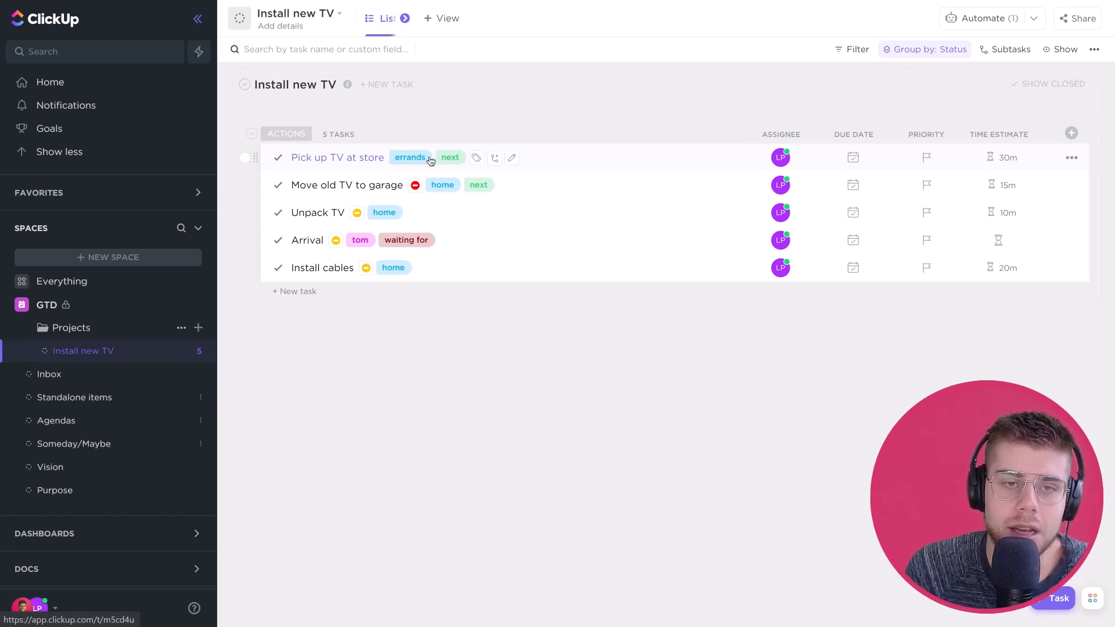
{"action": "left_click", "coordinate": [450, 157]}
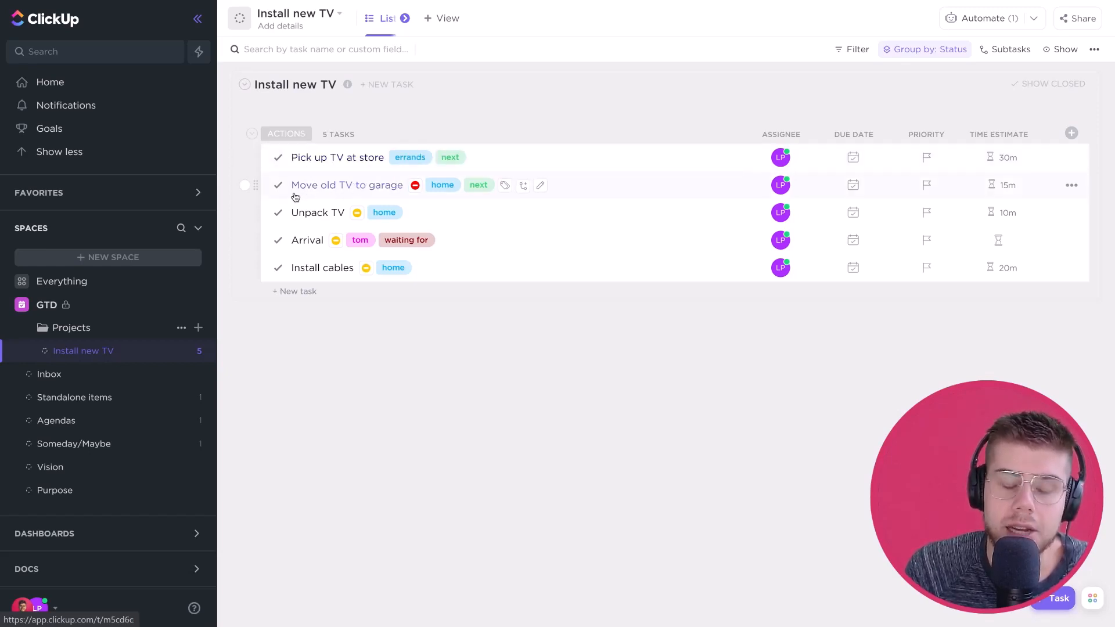
{"action": "mouse_move", "coordinate": [371, 197]}
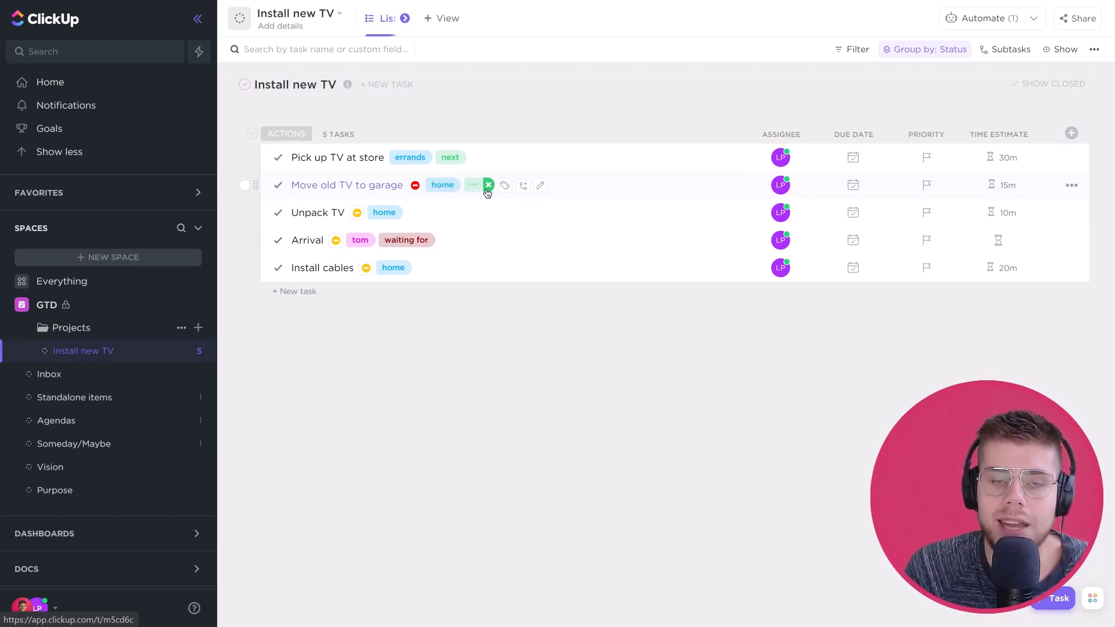
{"action": "left_click", "coordinate": [489, 184]}
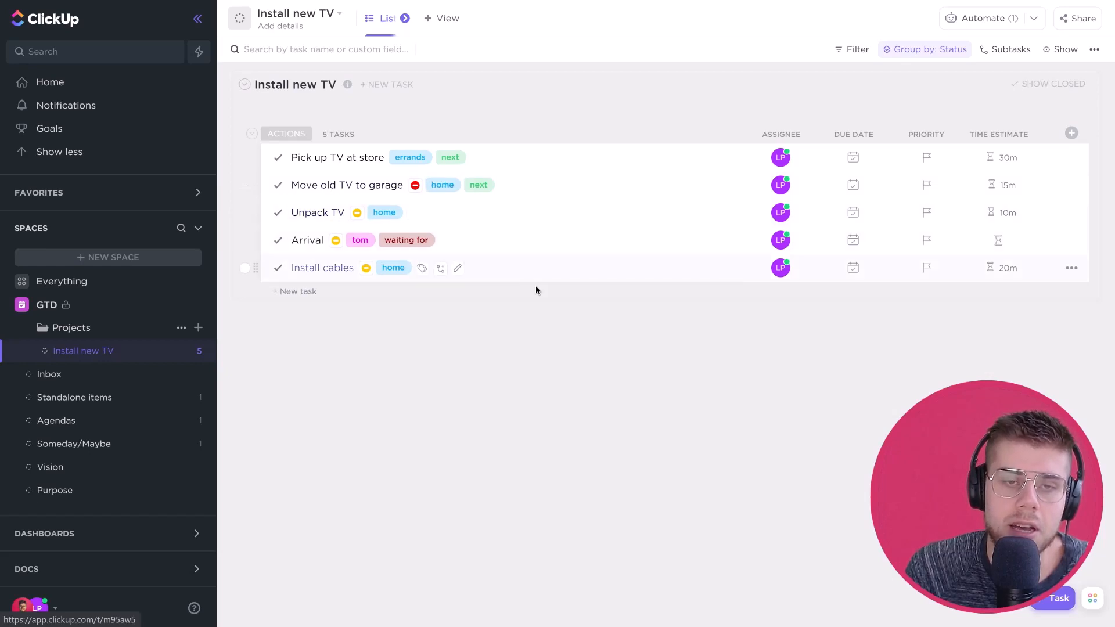
{"action": "mouse_move", "coordinate": [392, 198]}
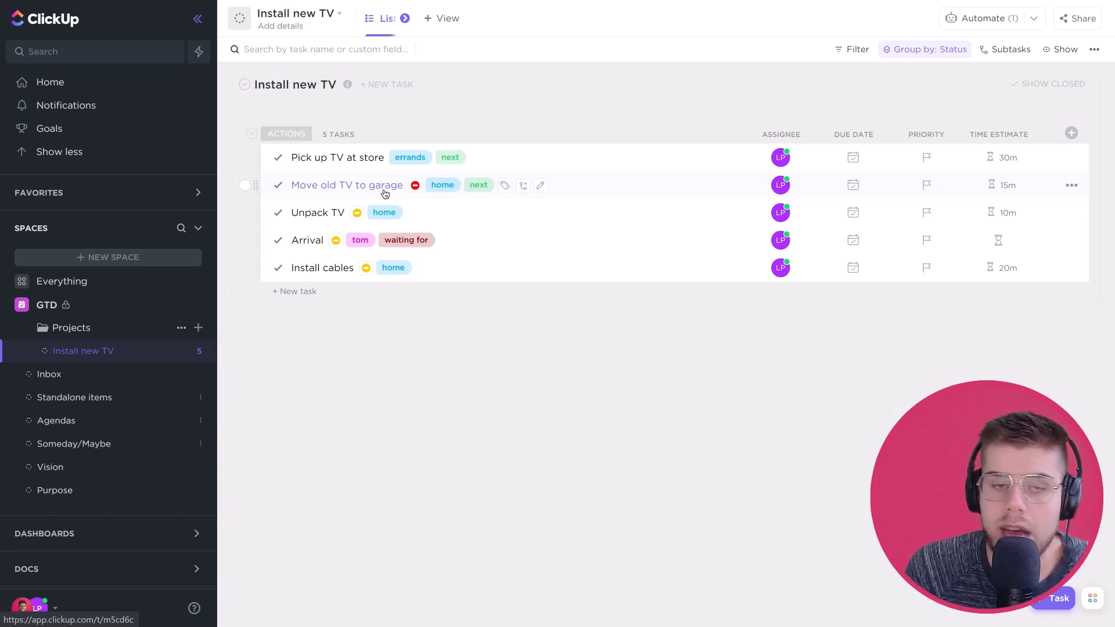
{"action": "mouse_move", "coordinate": [318, 213]}
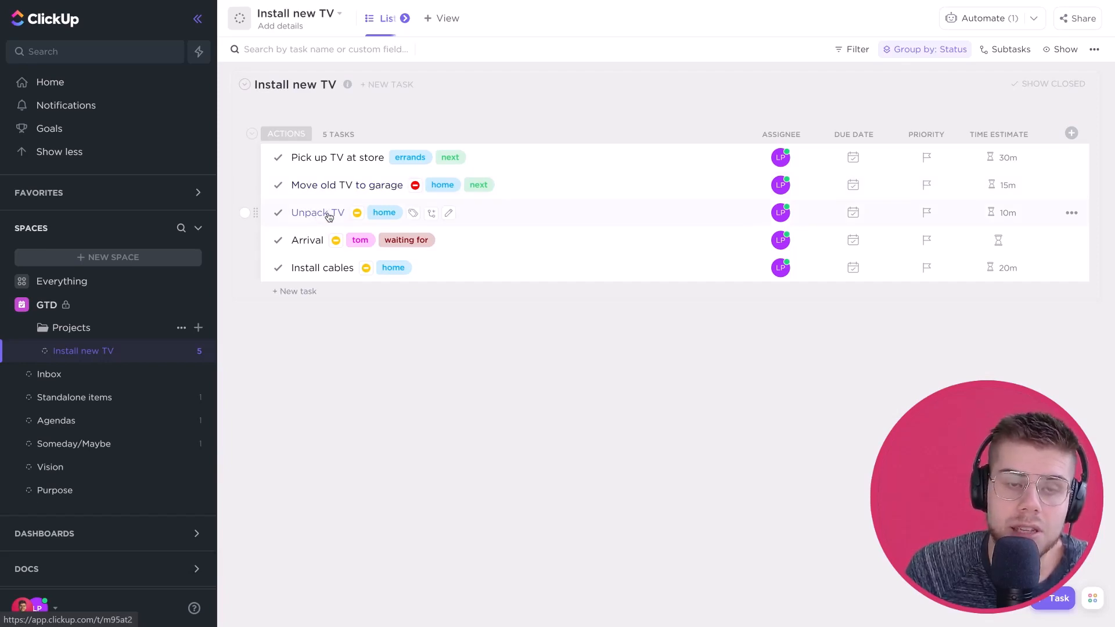
{"action": "mouse_move", "coordinate": [331, 166]}
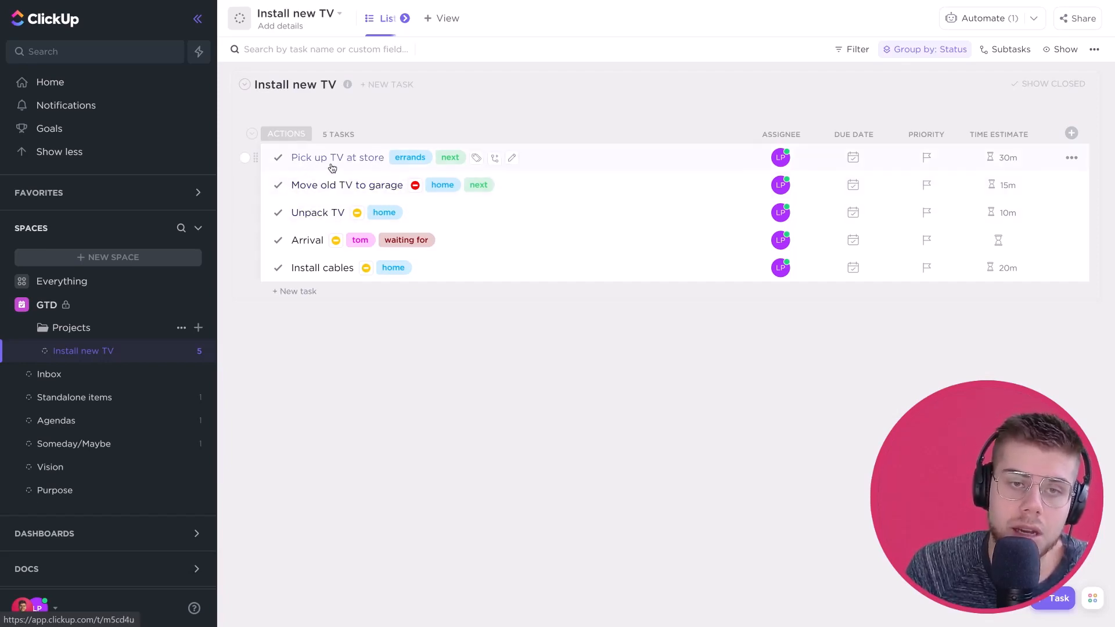
{"action": "mouse_move", "coordinate": [331, 197]}
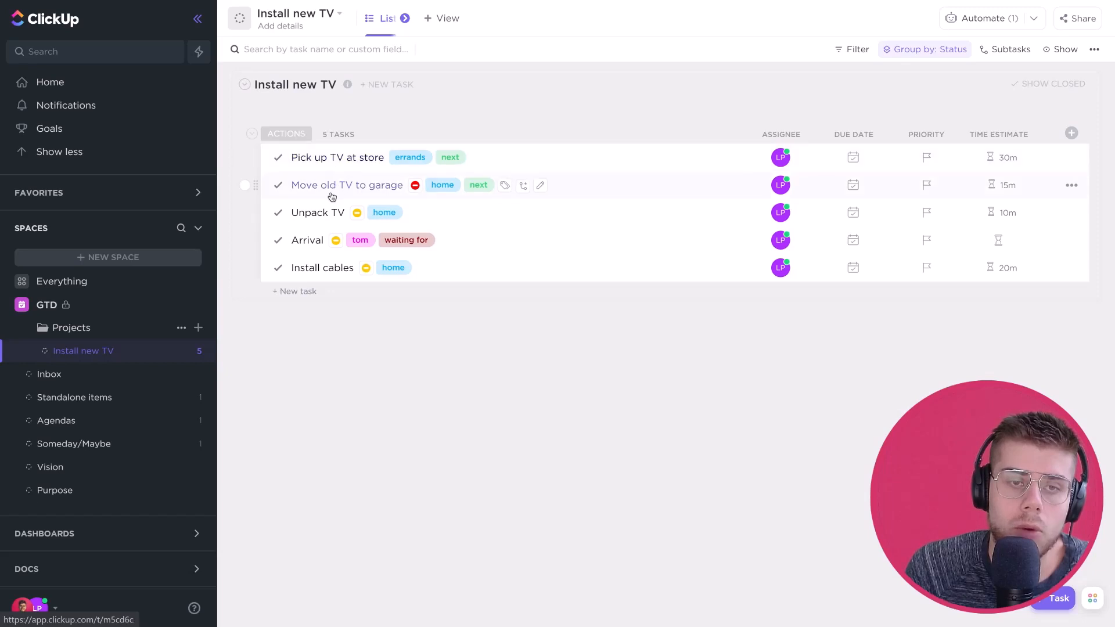
{"action": "mouse_move", "coordinate": [357, 213]}
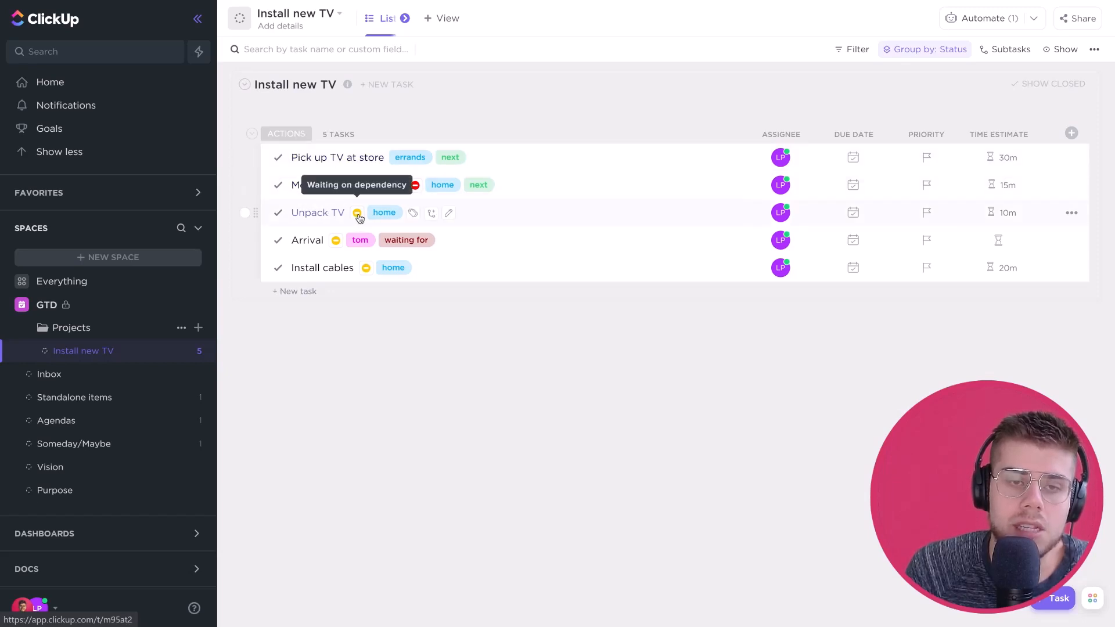
{"action": "mouse_move", "coordinate": [341, 247]}
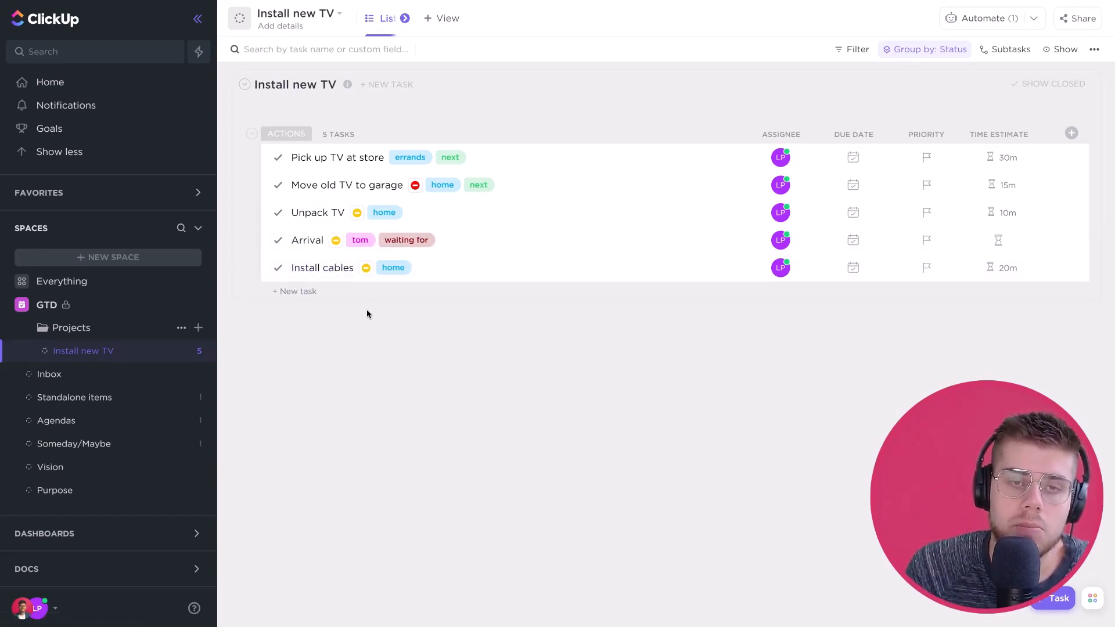
{"action": "mouse_move", "coordinate": [318, 216]}
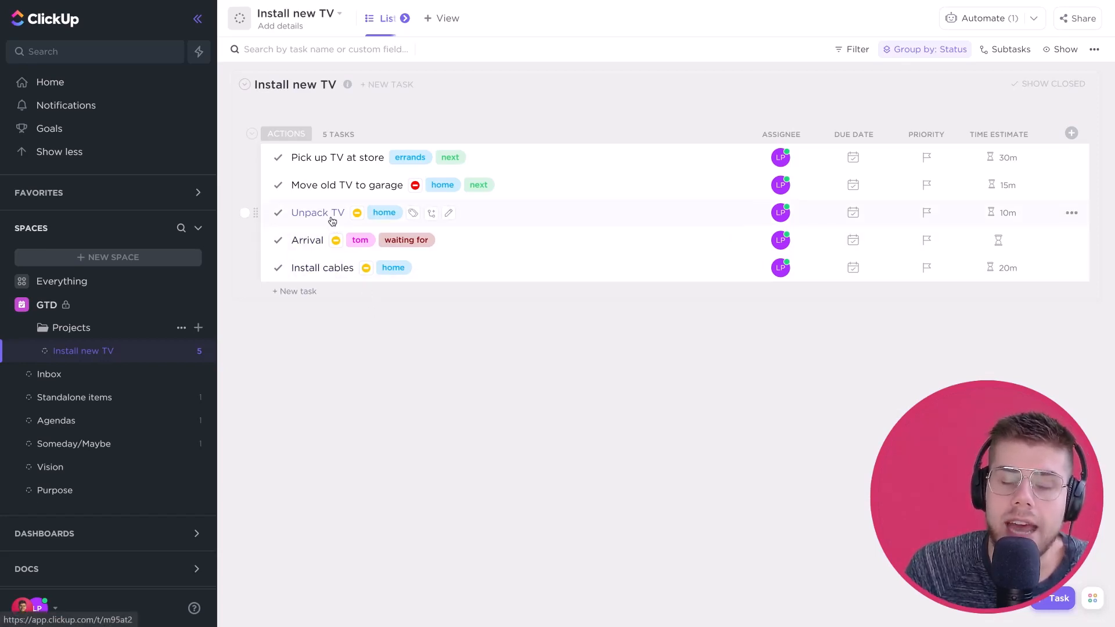
{"action": "mouse_move", "coordinate": [332, 198]}
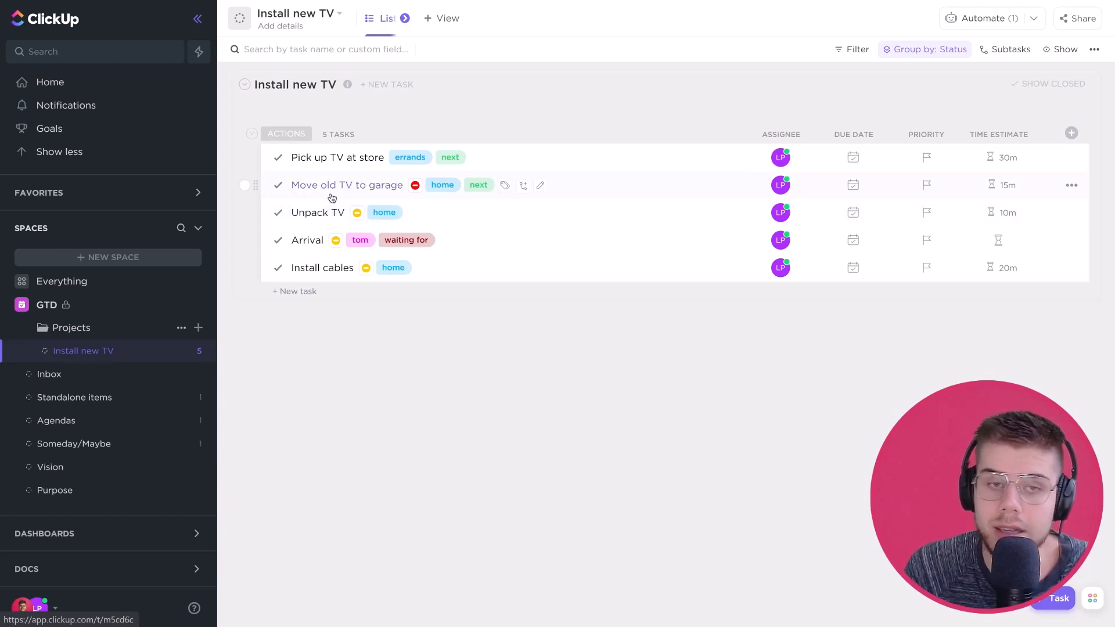
{"action": "mouse_move", "coordinate": [318, 211]}
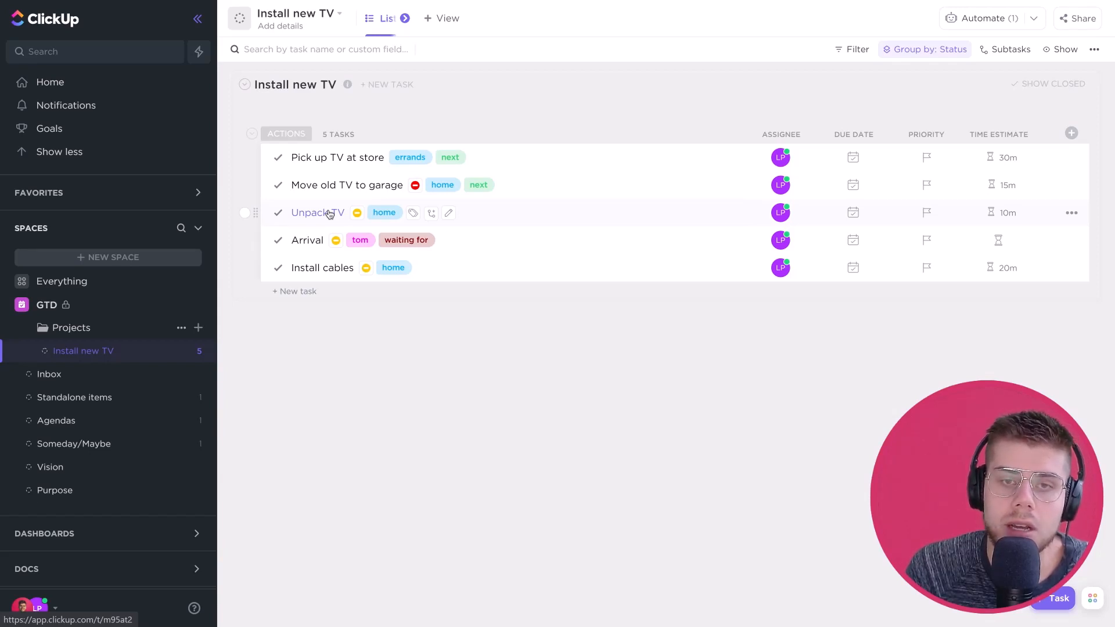
Edit the list's active Task unblocked automation that adds the next tag
{"action": "left_click", "coordinate": [987, 18]}
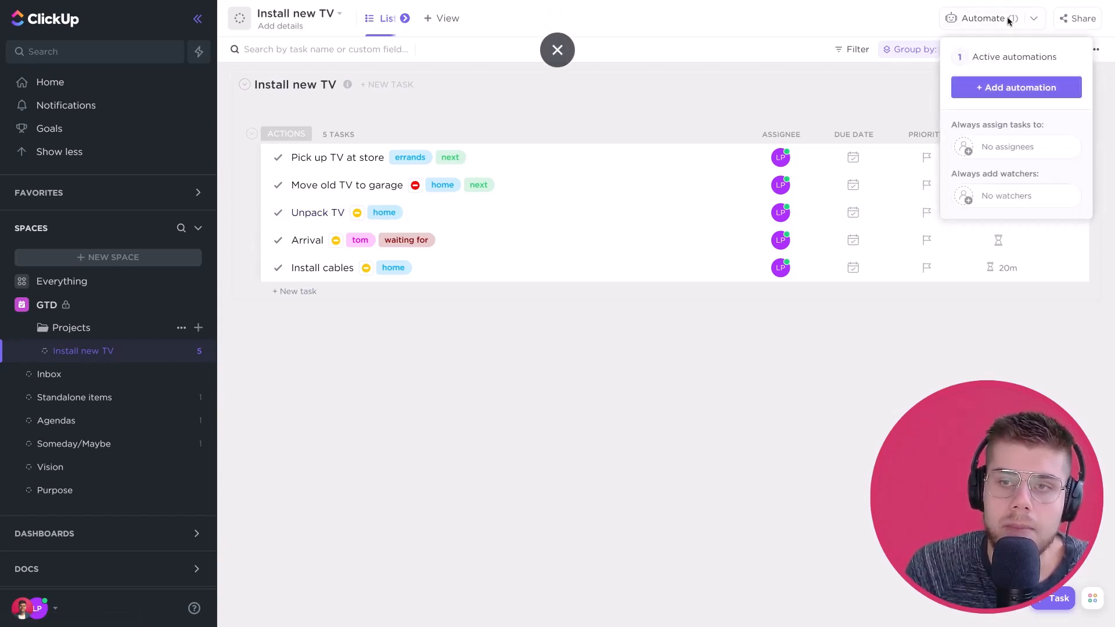
{"action": "left_click", "coordinate": [1012, 57]}
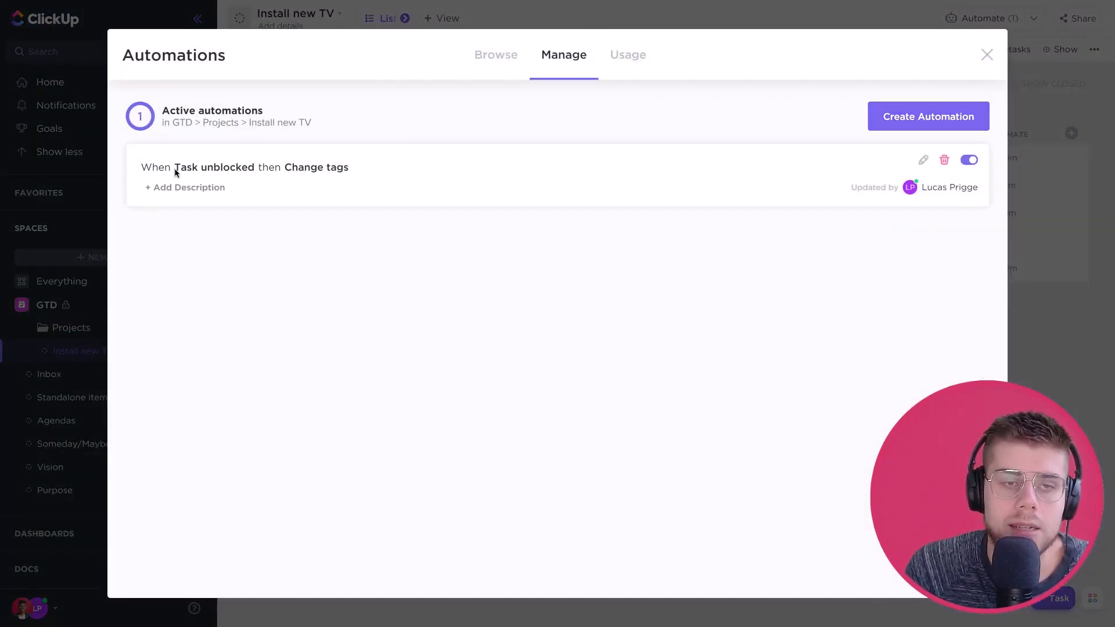
{"action": "mouse_move", "coordinate": [224, 176]}
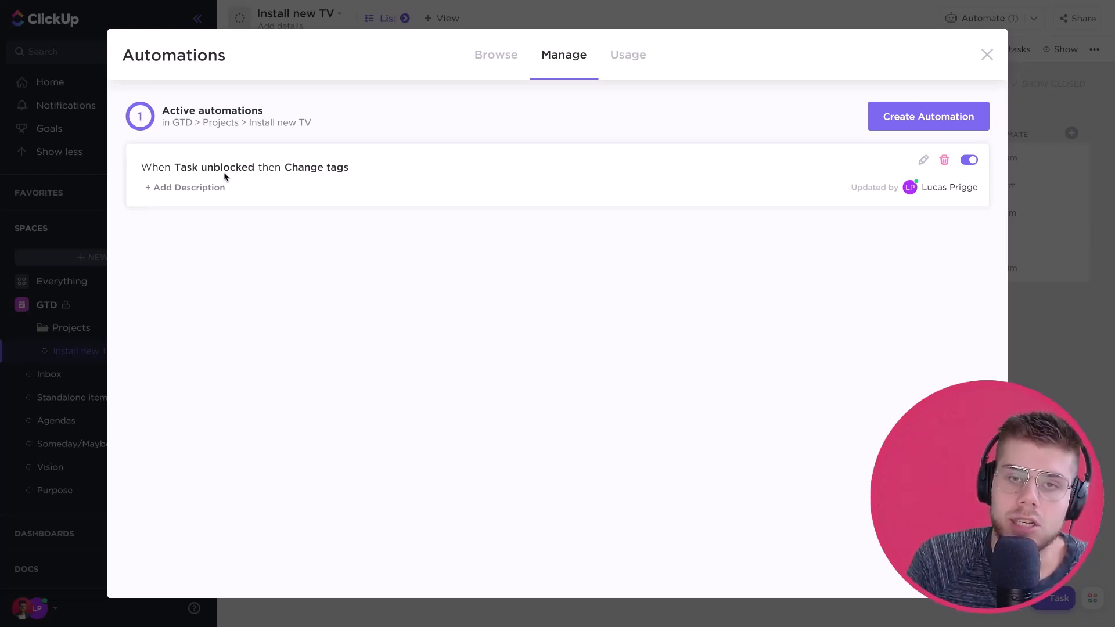
{"action": "mouse_move", "coordinate": [305, 173]}
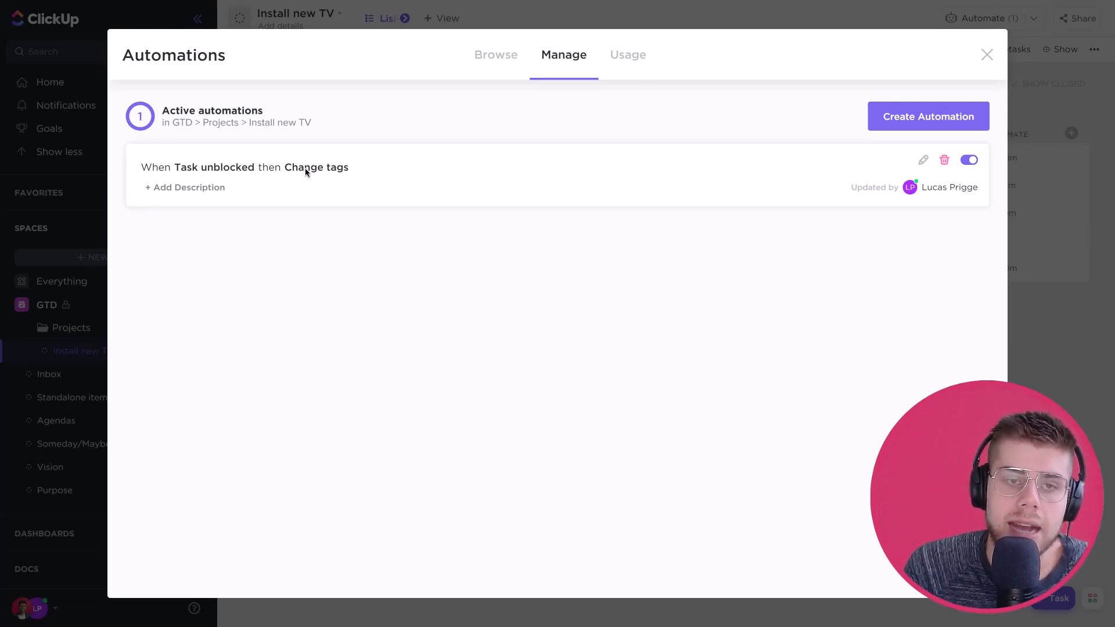
{"action": "mouse_move", "coordinate": [923, 159]}
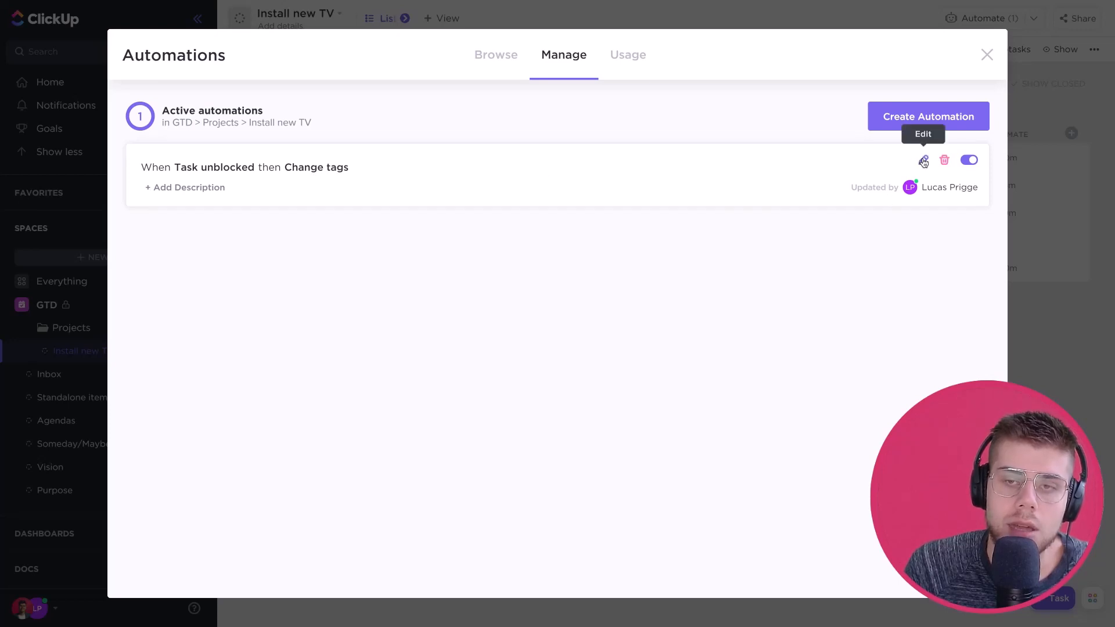
{"action": "left_click", "coordinate": [923, 159]}
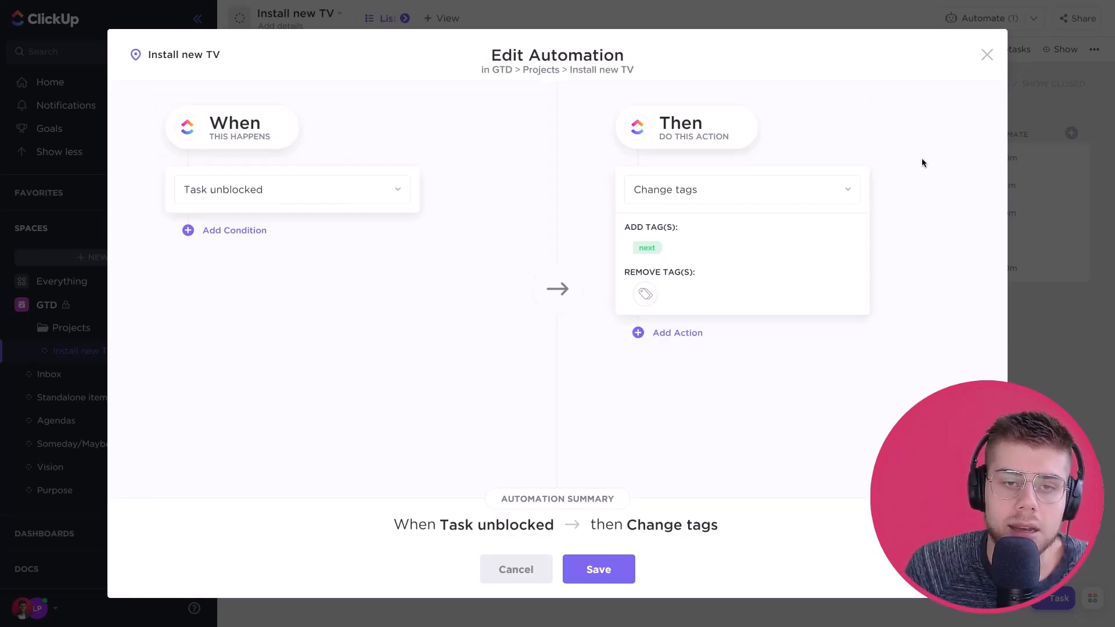
{"action": "mouse_move", "coordinate": [988, 60]}
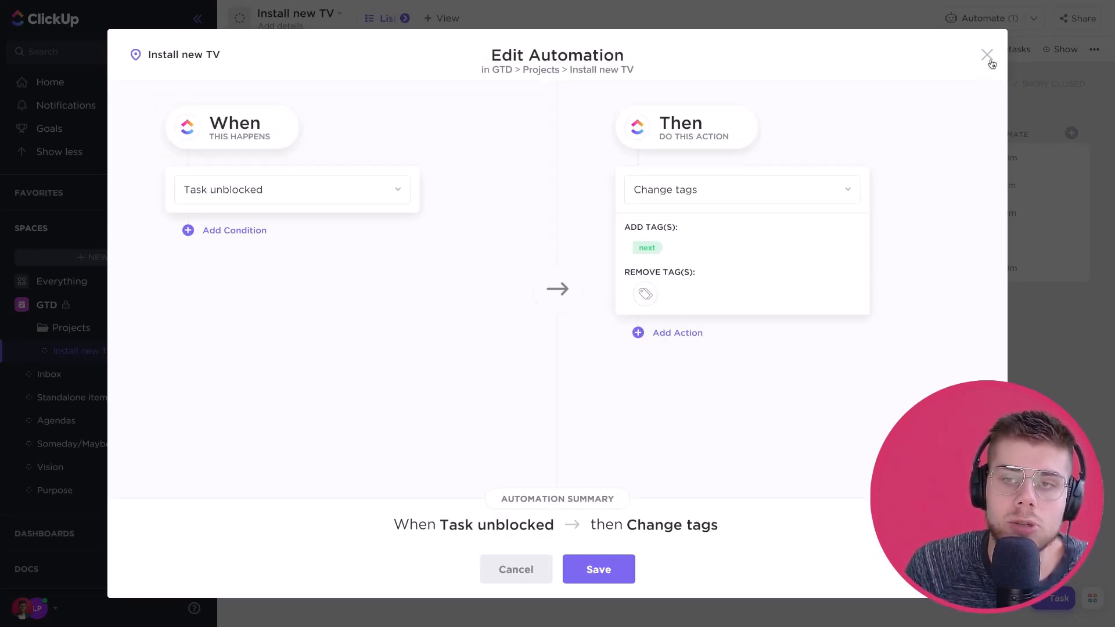
{"action": "left_click", "coordinate": [986, 54]}
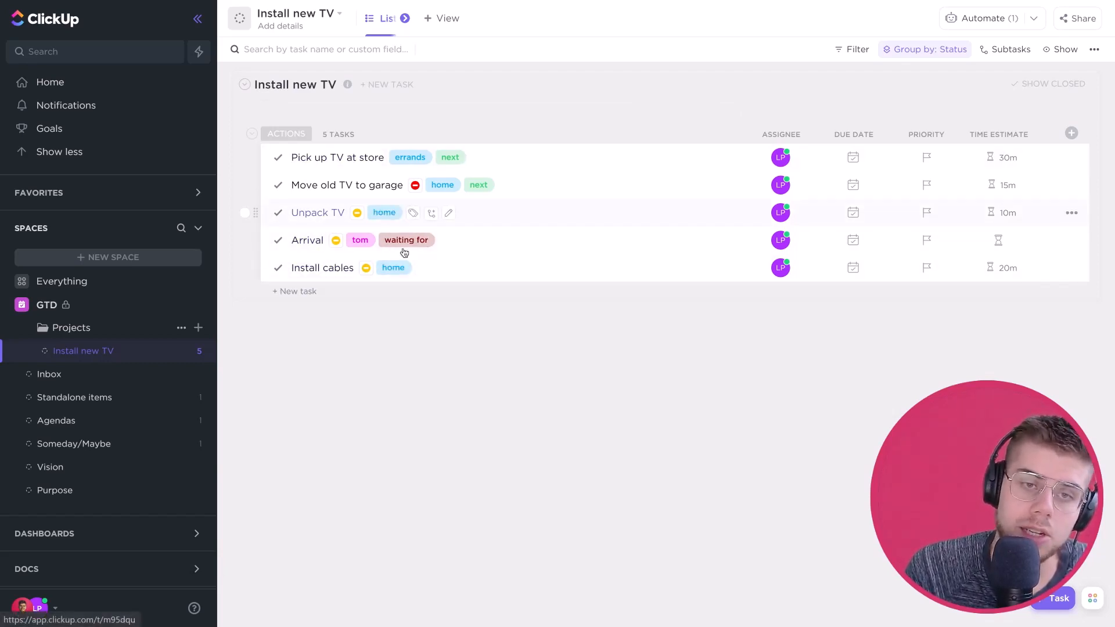
{"action": "mouse_move", "coordinate": [415, 329]}
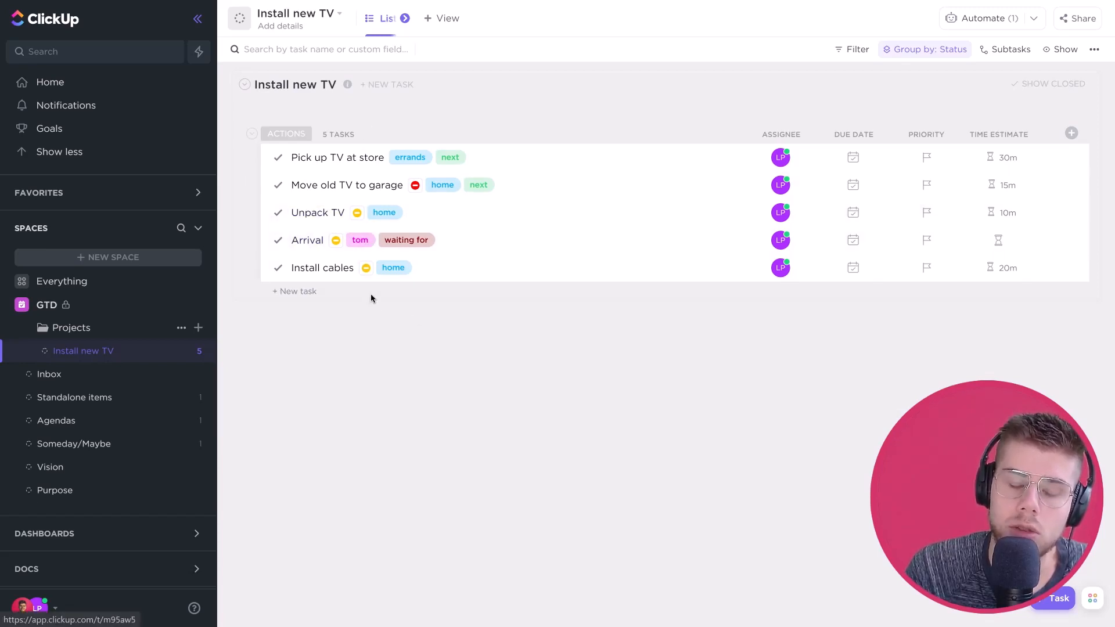
{"action": "mouse_move", "coordinate": [403, 334]}
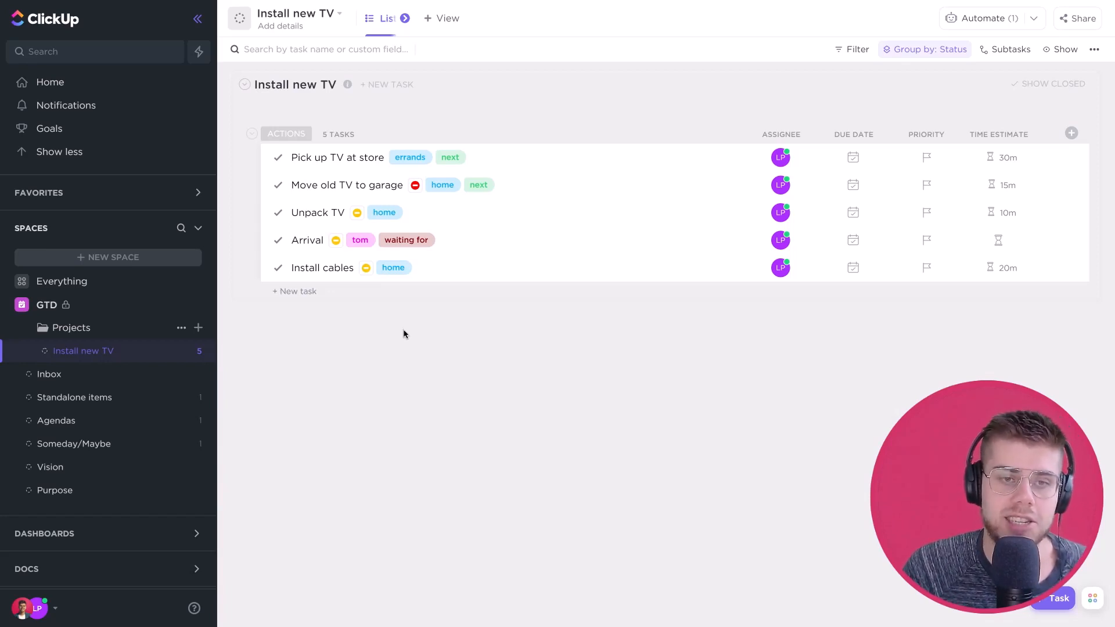
{"action": "mouse_move", "coordinate": [388, 240]}
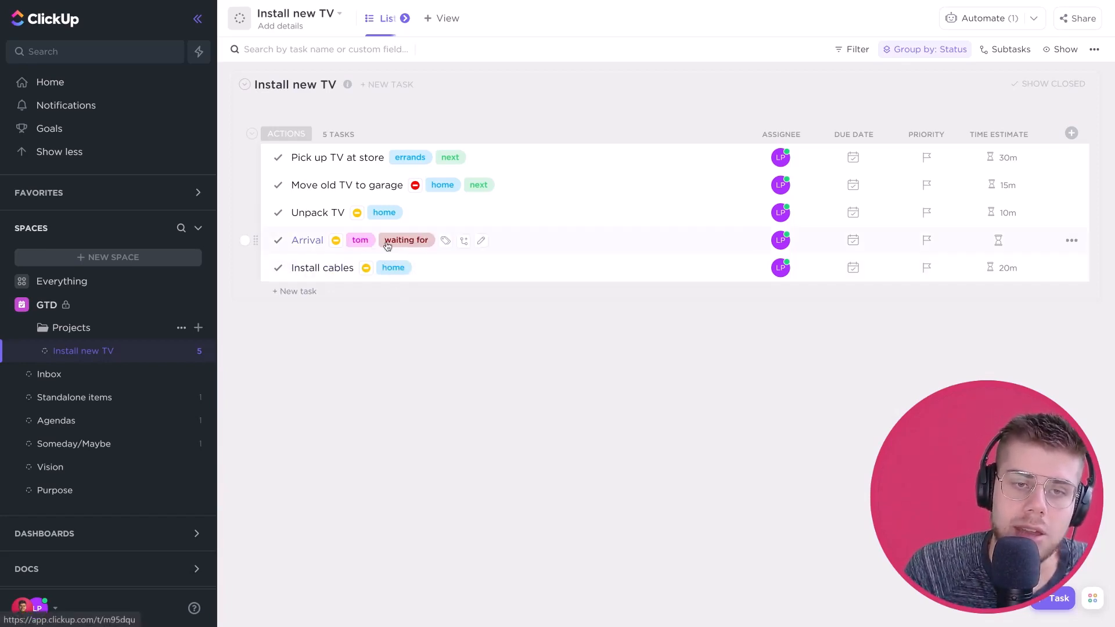
{"action": "mouse_move", "coordinate": [307, 248]}
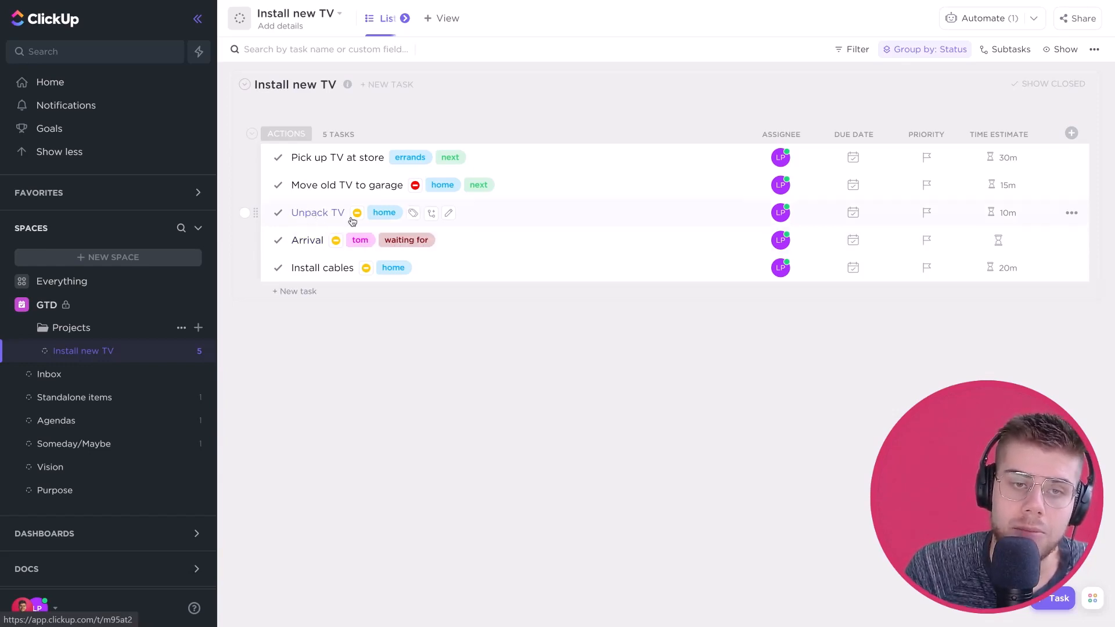
{"action": "mouse_move", "coordinate": [363, 248]}
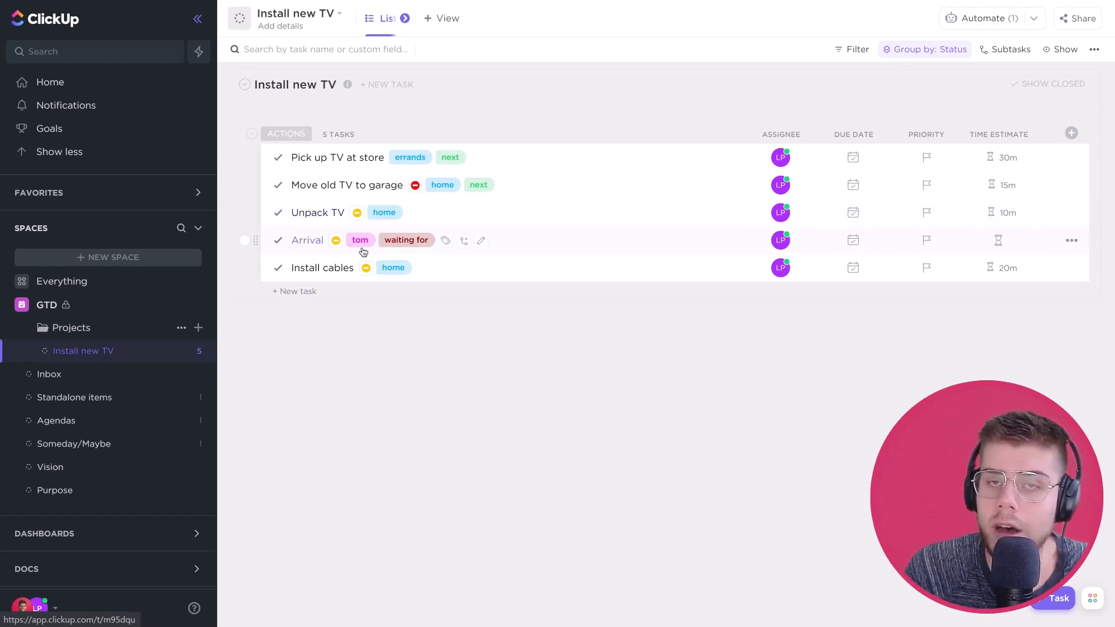
{"action": "mouse_move", "coordinate": [321, 276]}
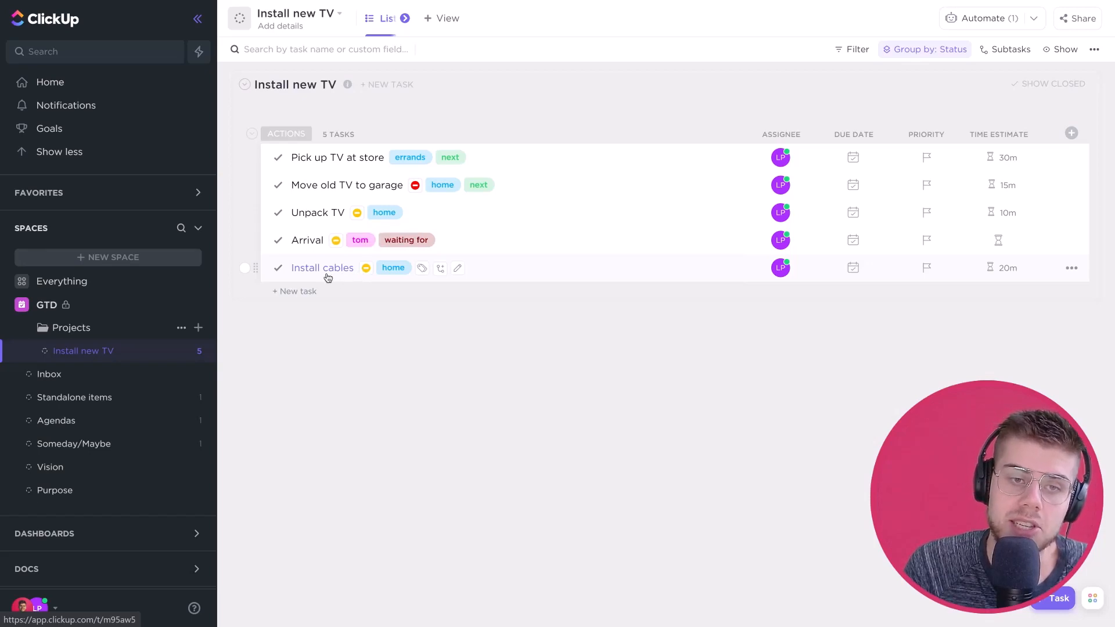
{"action": "mouse_move", "coordinate": [348, 359]}
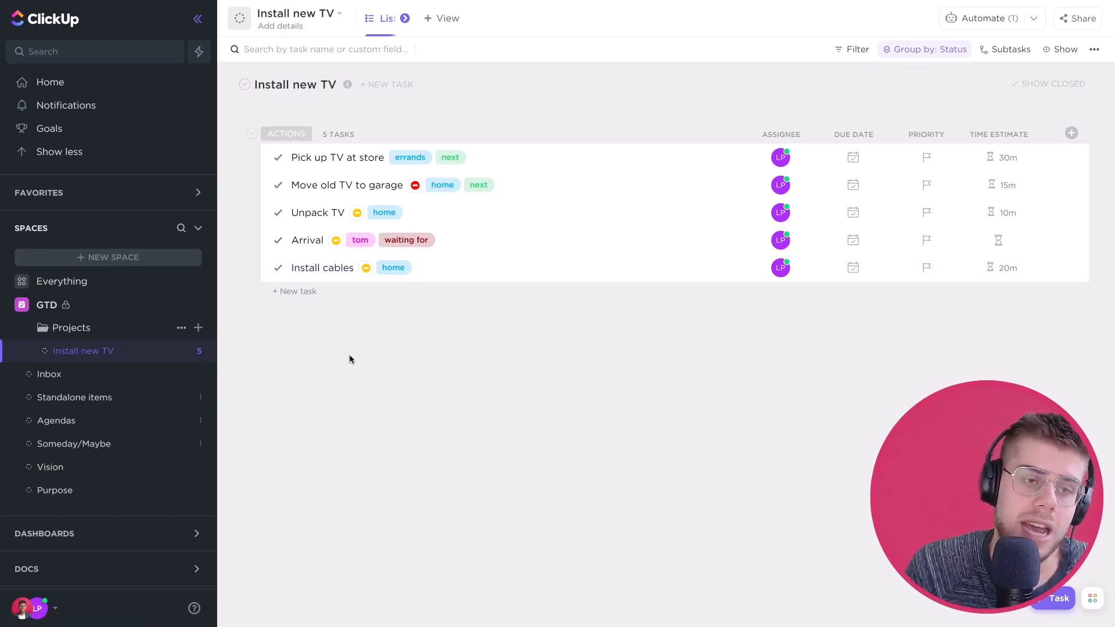
{"action": "mouse_move", "coordinate": [219, 396]}
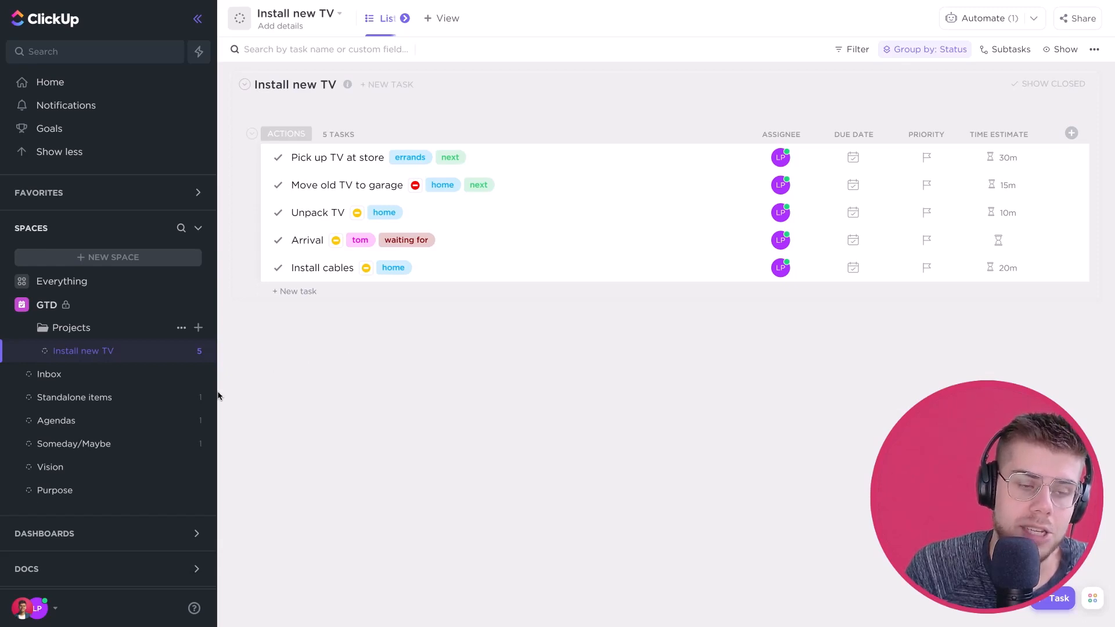
{"action": "mouse_move", "coordinate": [132, 423]}
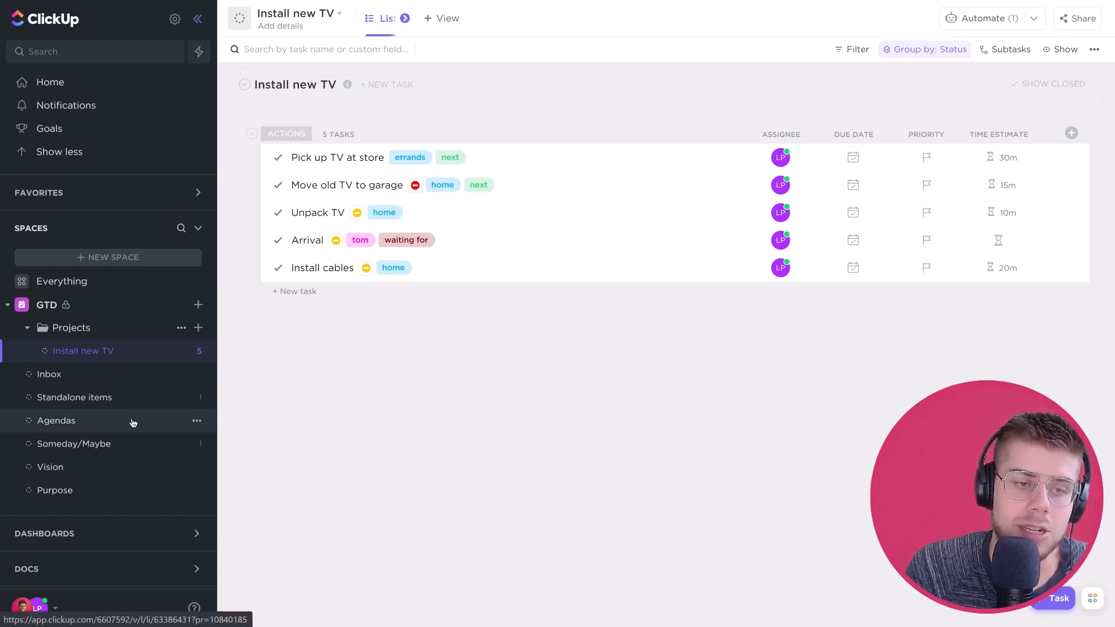
Go to the Agendas list holding the Talk about Cloverfield point tagged tom
{"action": "left_click", "coordinate": [56, 420]}
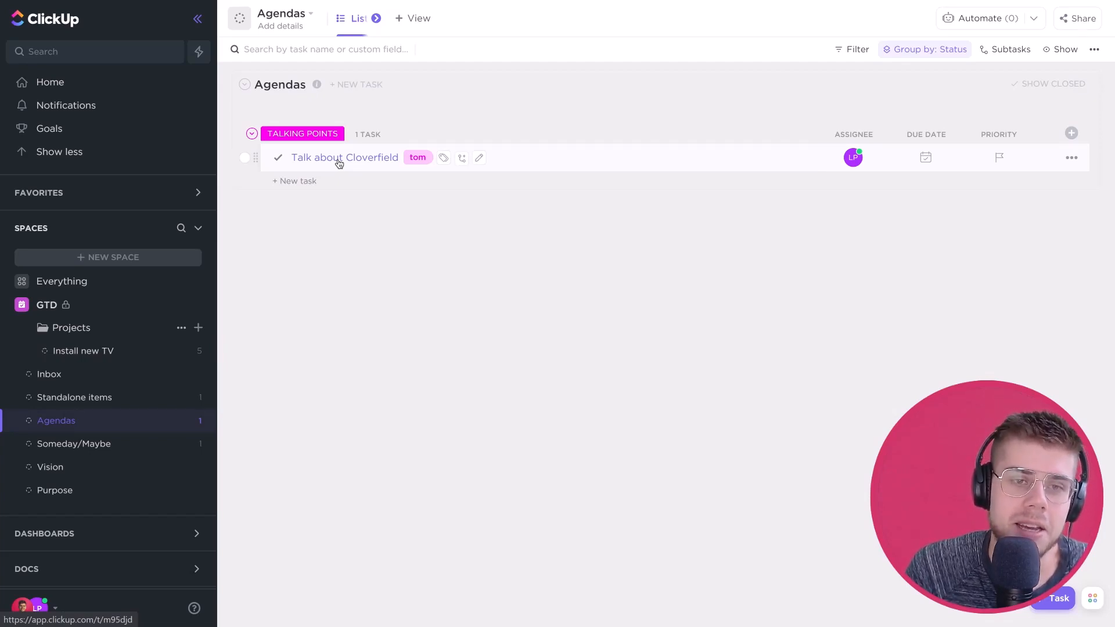
{"action": "mouse_move", "coordinate": [316, 135]}
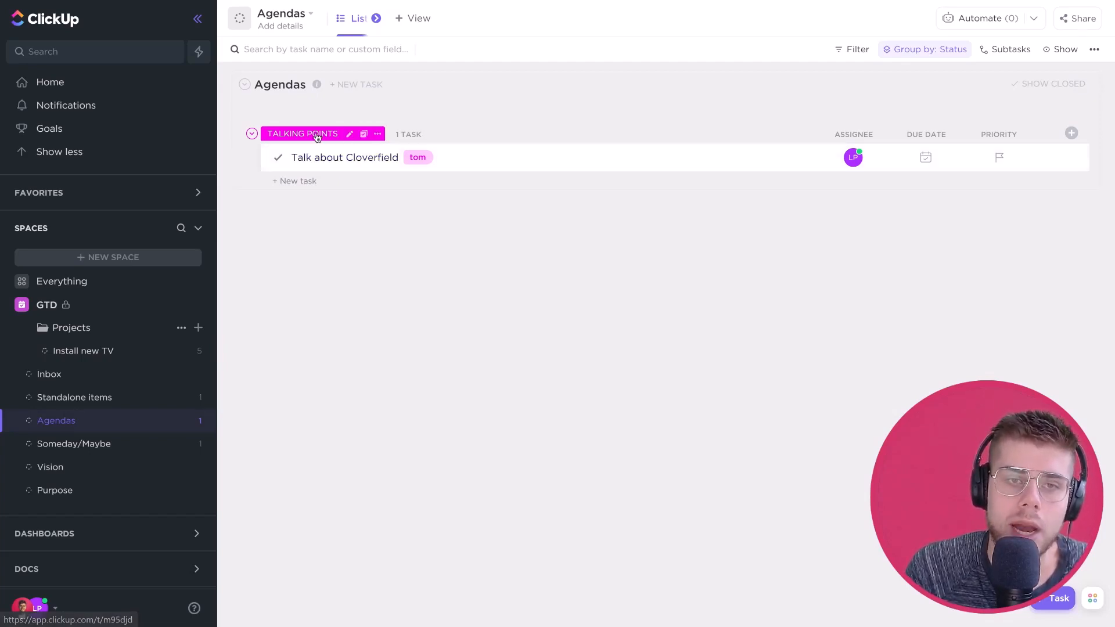
{"action": "mouse_move", "coordinate": [377, 190]}
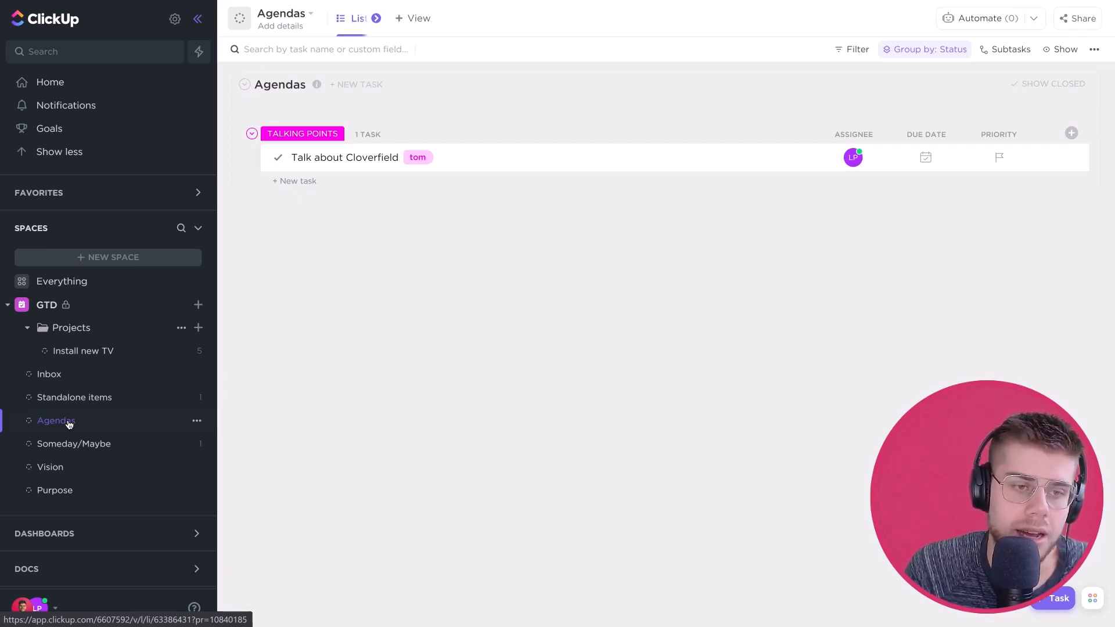
{"action": "mouse_move", "coordinate": [62, 443]}
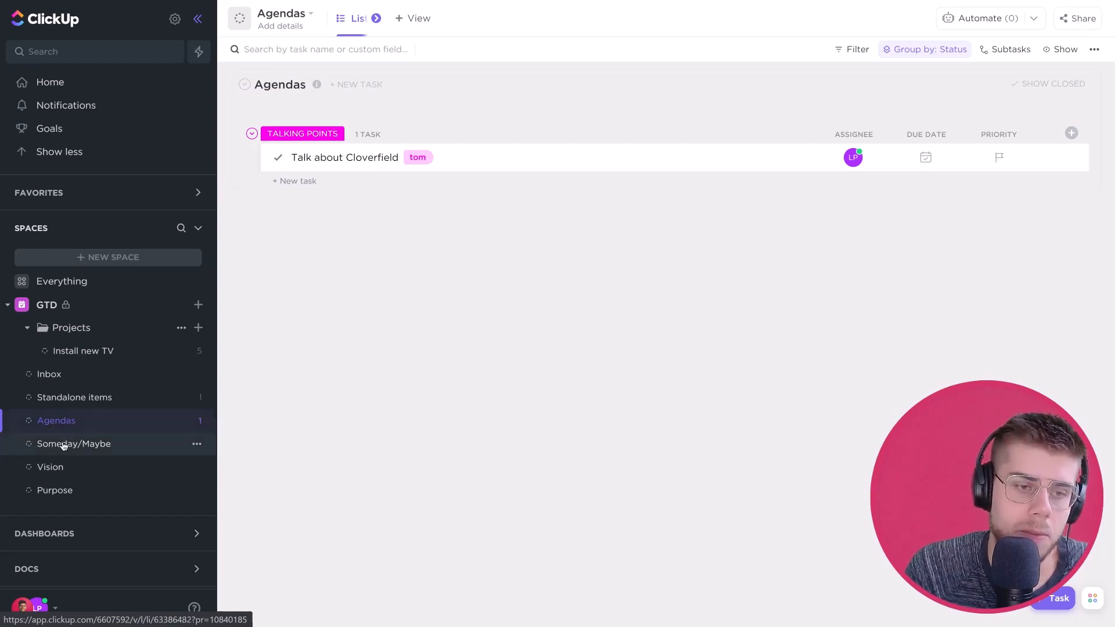
Go to the Someday/Maybe list holding the Make a movie task
{"action": "left_click", "coordinate": [75, 443]}
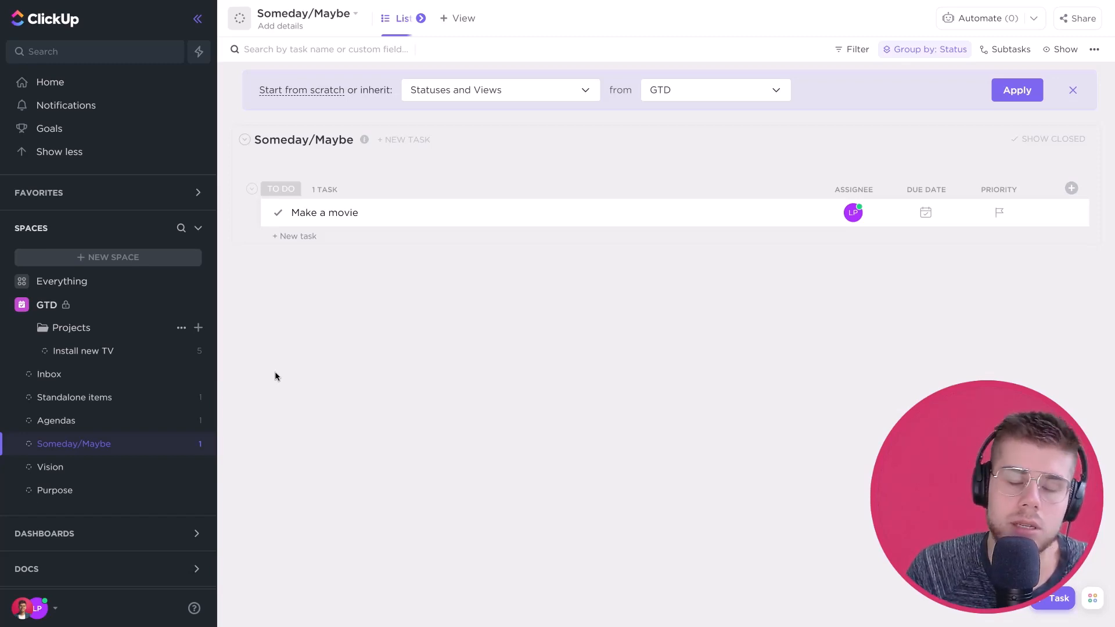
{"action": "mouse_move", "coordinate": [298, 217]}
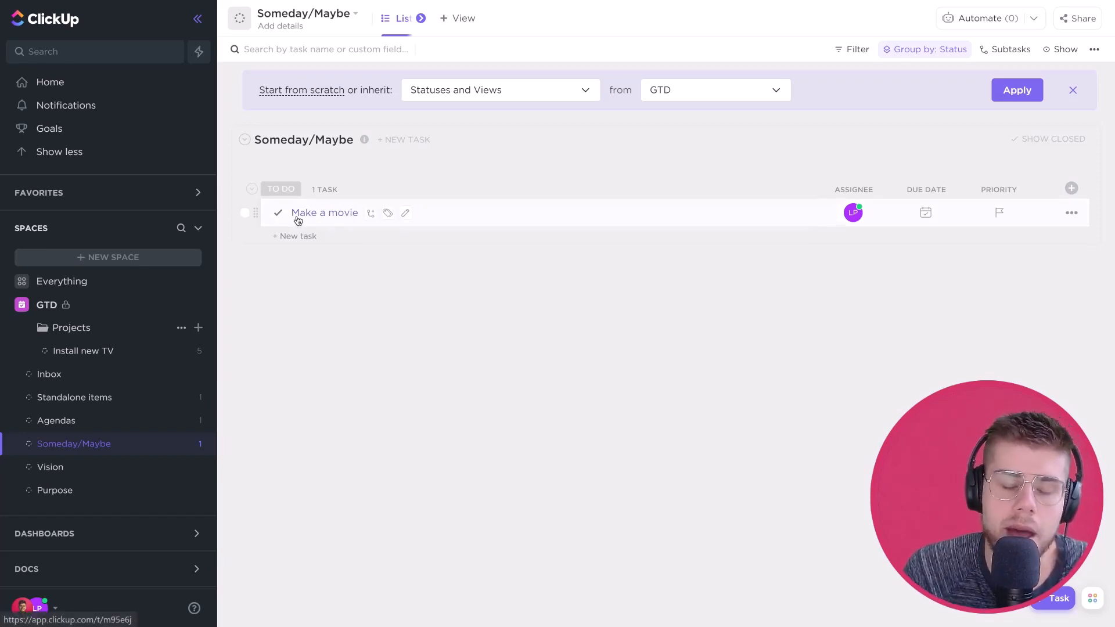
{"action": "mouse_move", "coordinate": [478, 241]}
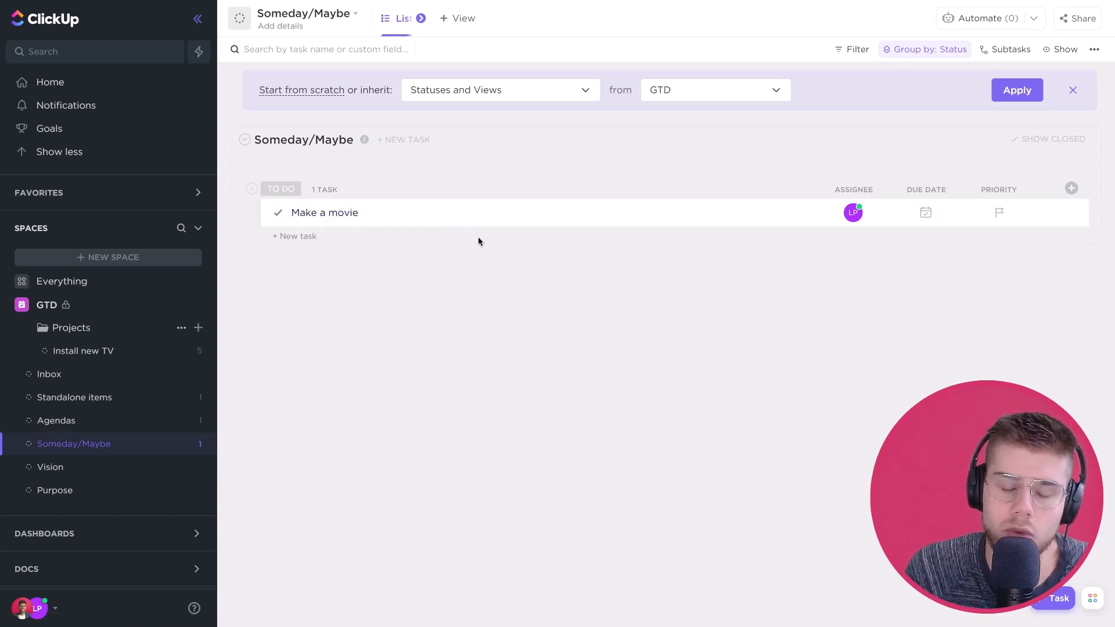
{"action": "mouse_move", "coordinate": [455, 269]}
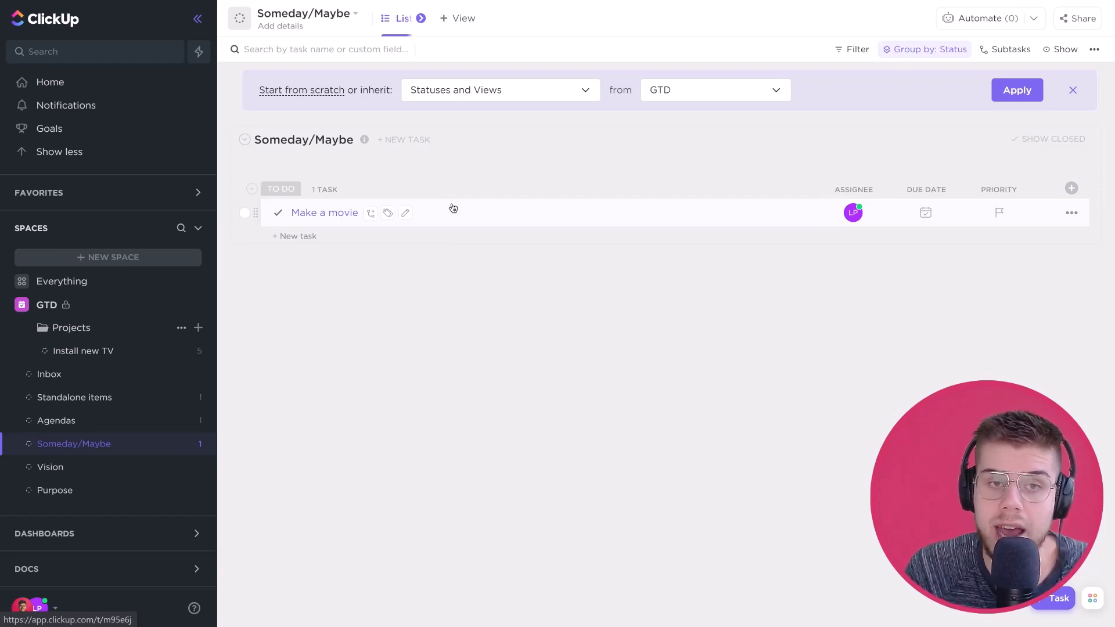
{"action": "mouse_move", "coordinate": [324, 297]}
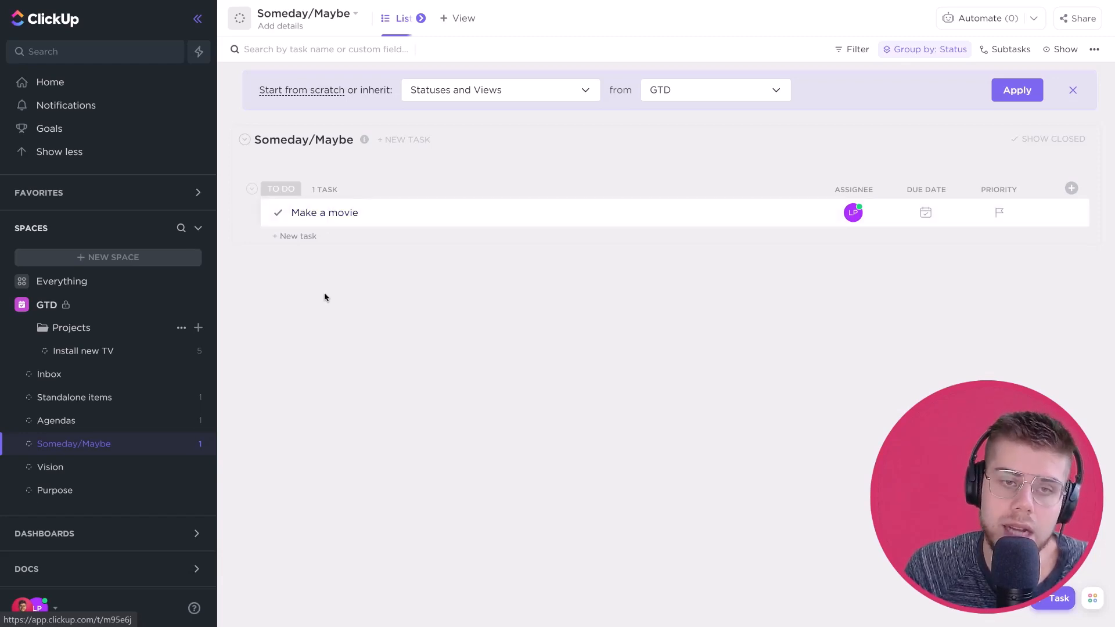
{"action": "mouse_move", "coordinate": [311, 276]}
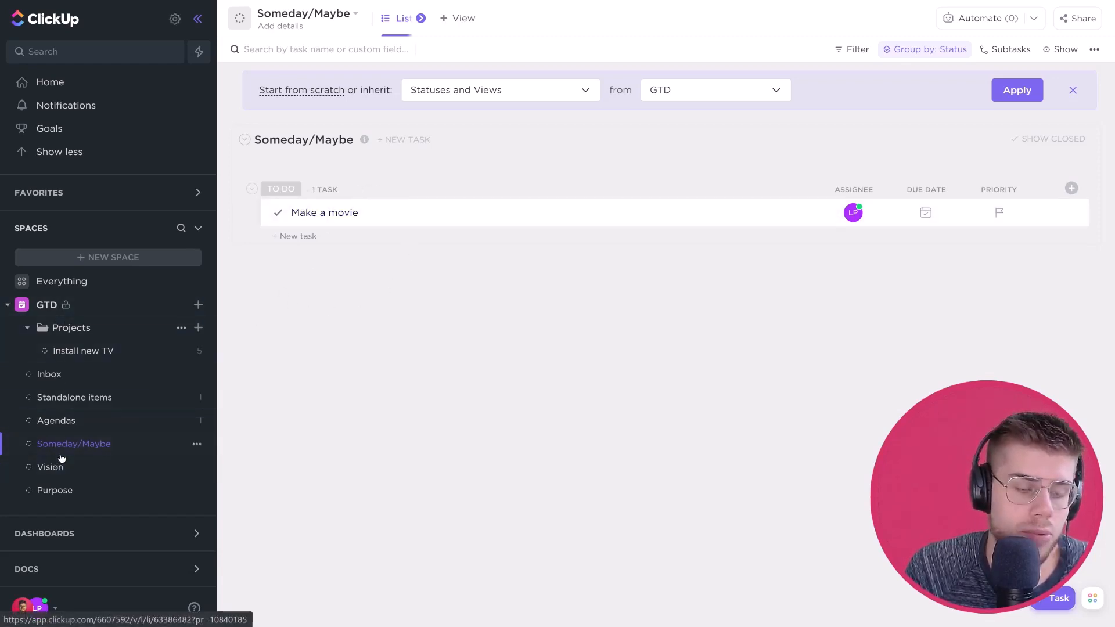
{"action": "mouse_move", "coordinate": [83, 351]}
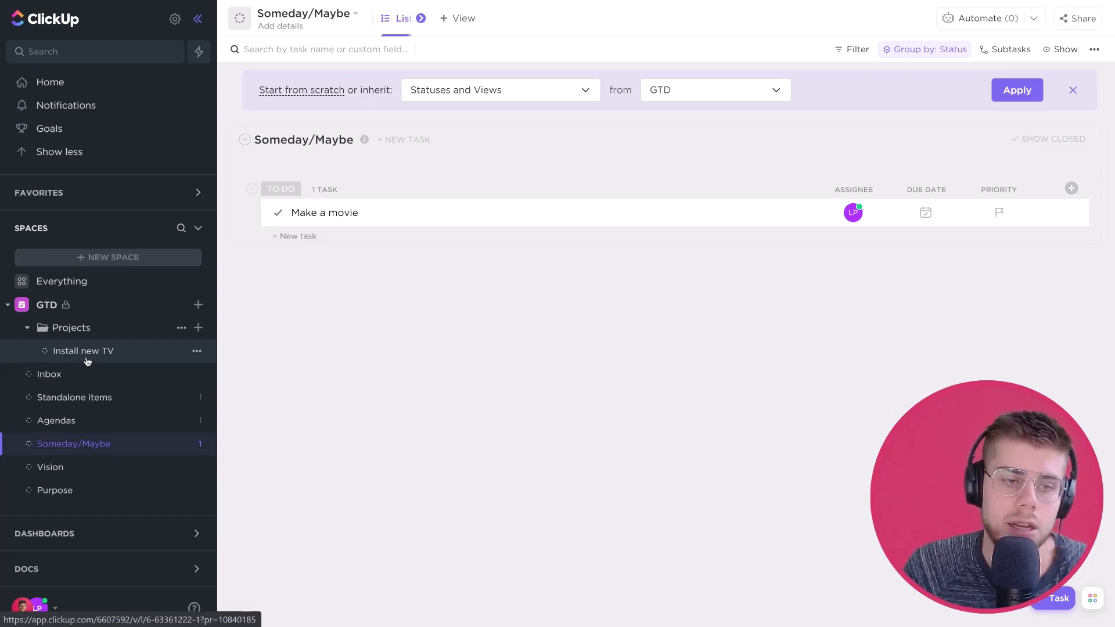
{"action": "mouse_move", "coordinate": [81, 466]}
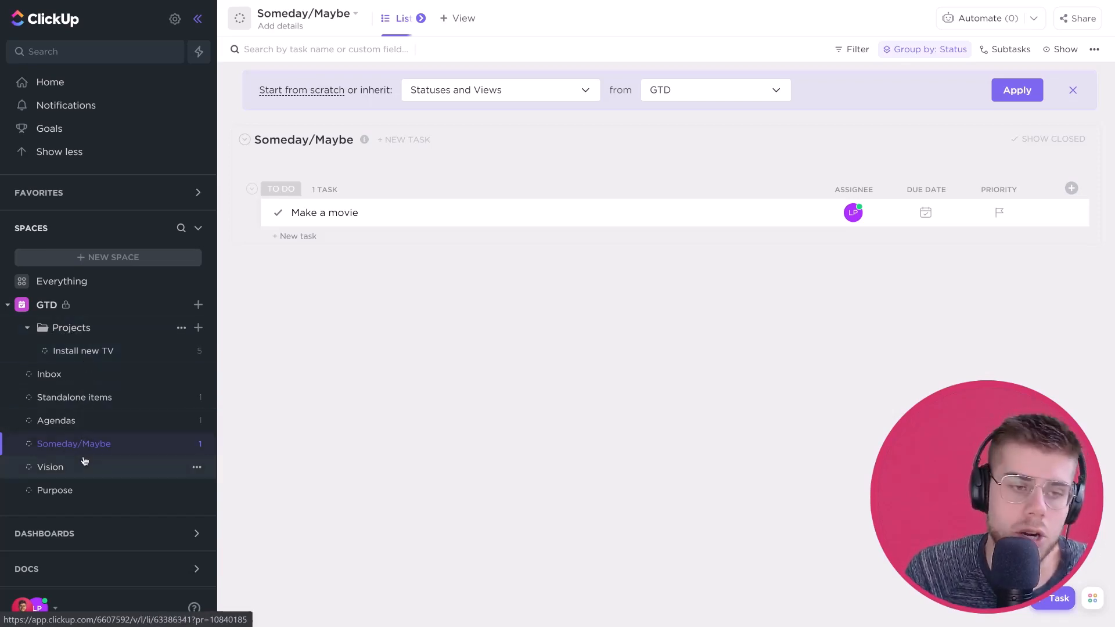
Visit the empty Vision list and bring up the choice of view types beside its My vision page
{"action": "left_click", "coordinate": [50, 467]}
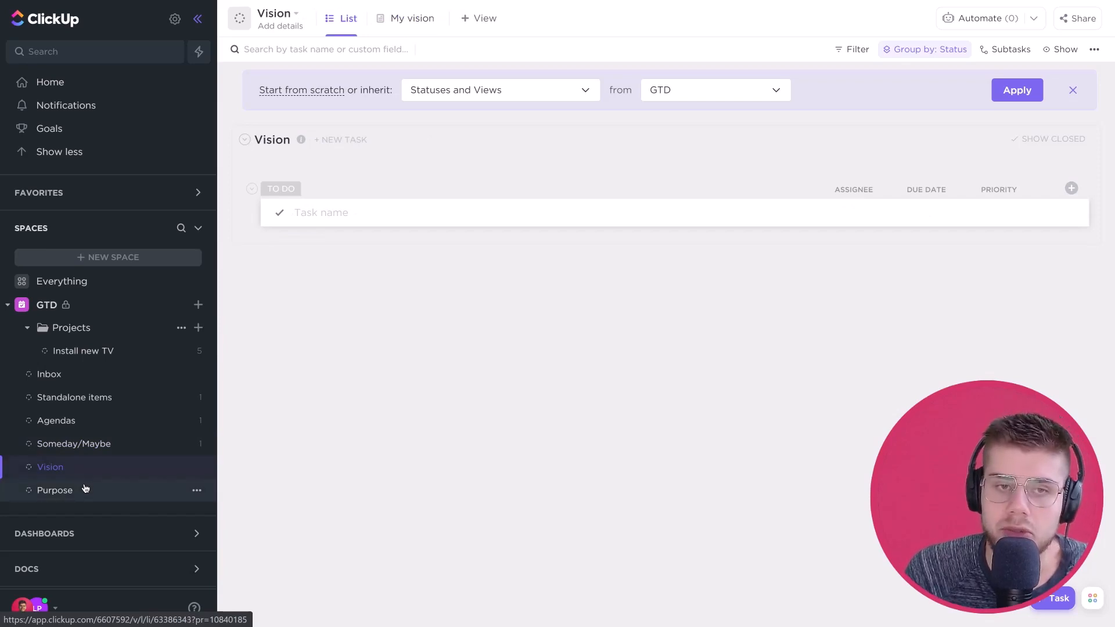
{"action": "left_click", "coordinate": [54, 490]}
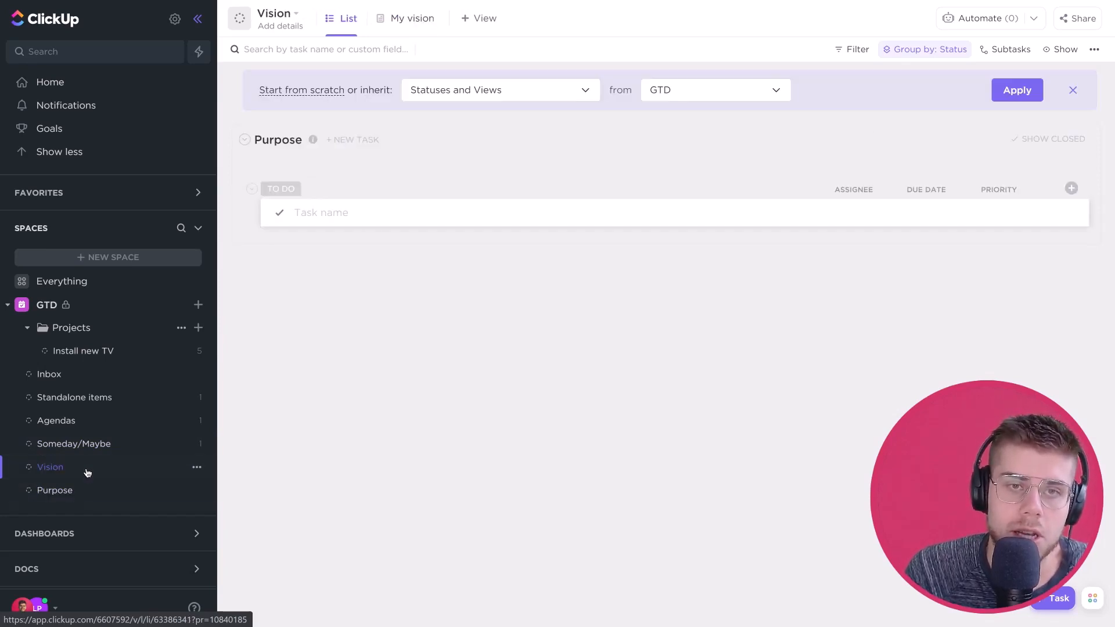
{"action": "left_click", "coordinate": [50, 466]}
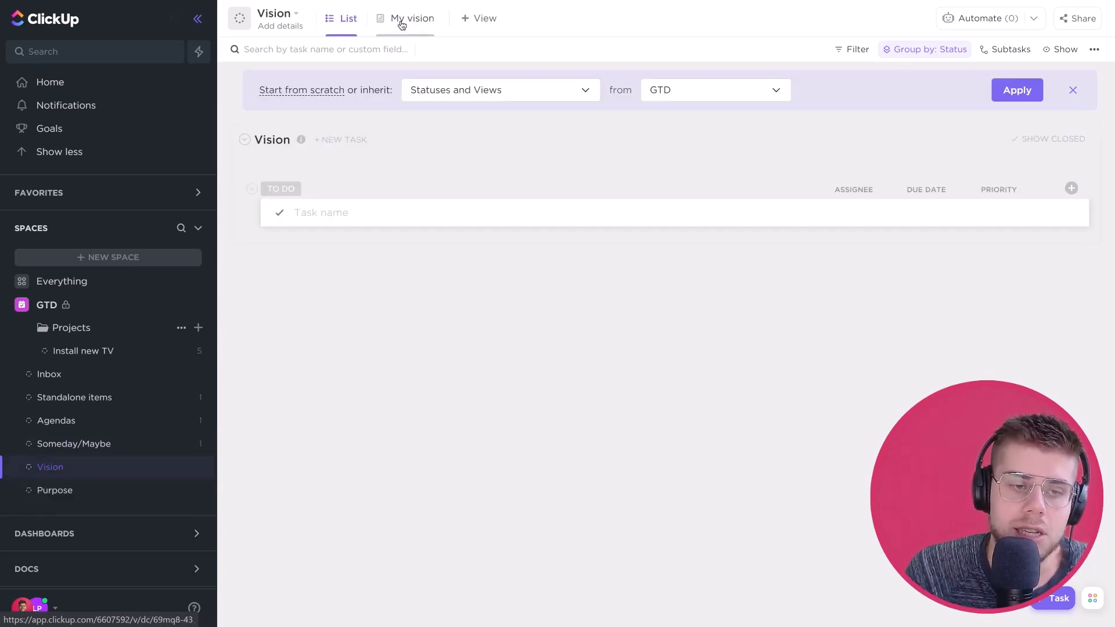
{"action": "mouse_move", "coordinate": [484, 18]}
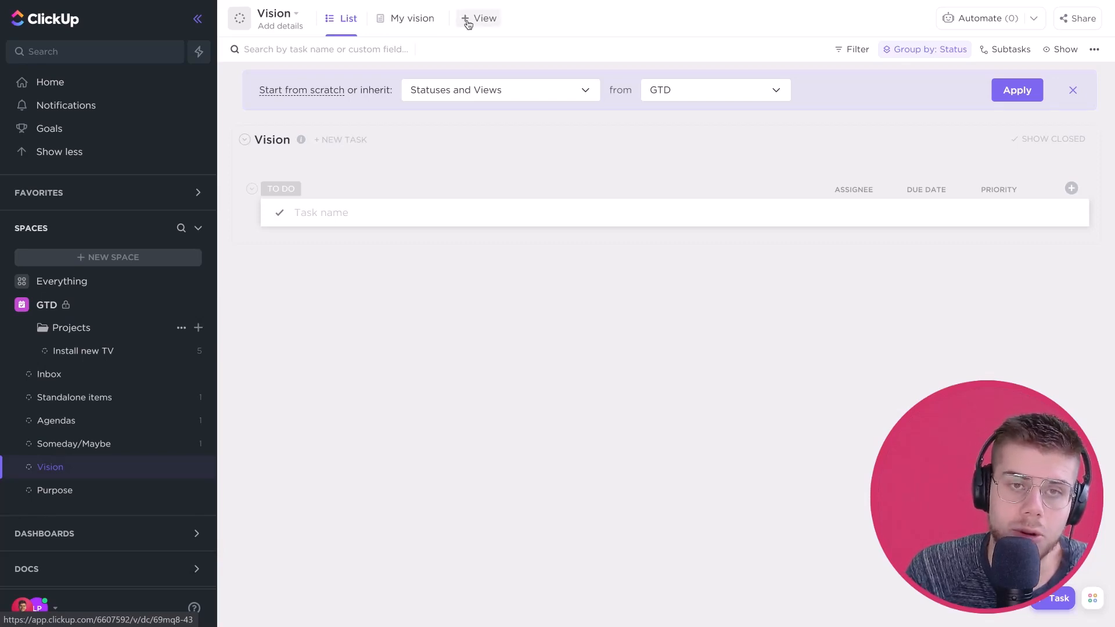
{"action": "left_click", "coordinate": [480, 17]}
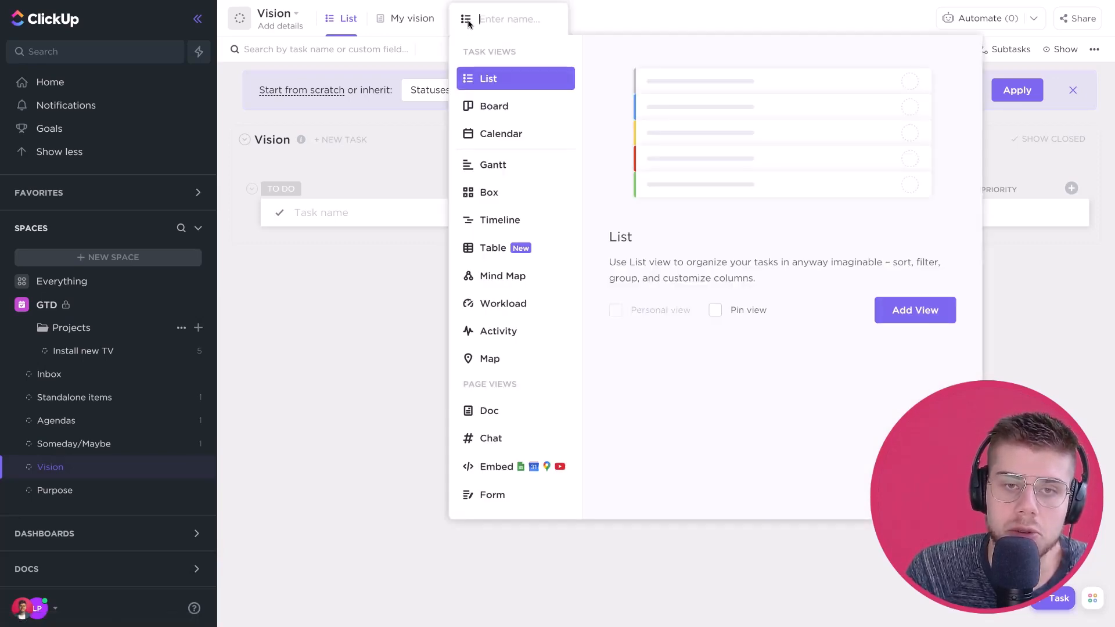
{"action": "mouse_move", "coordinate": [498, 413]}
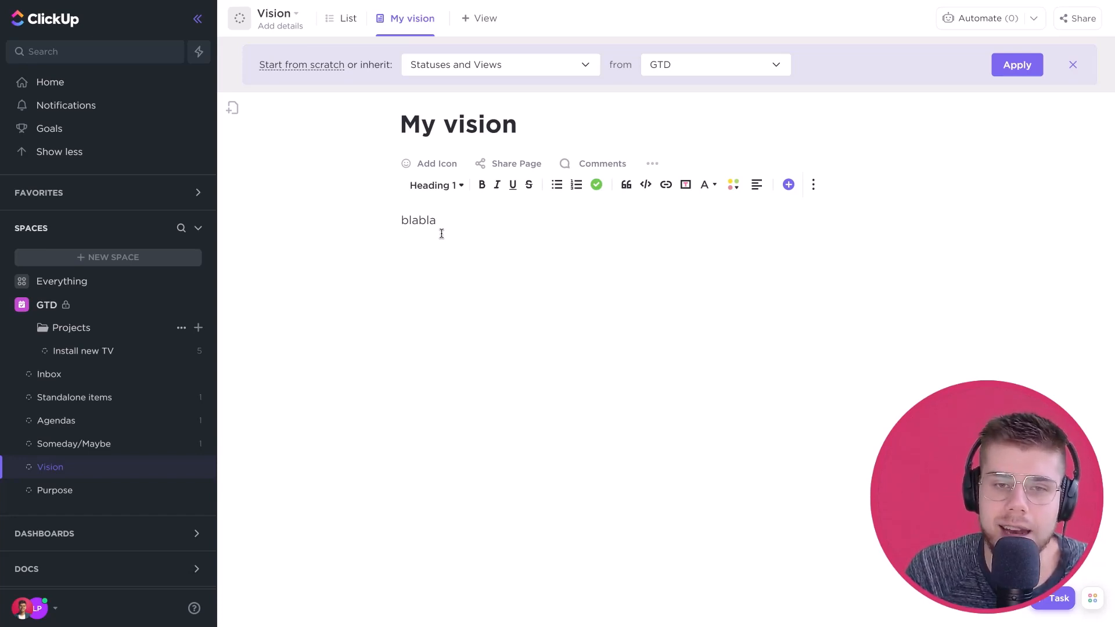
{"action": "mouse_move", "coordinate": [749, 253]}
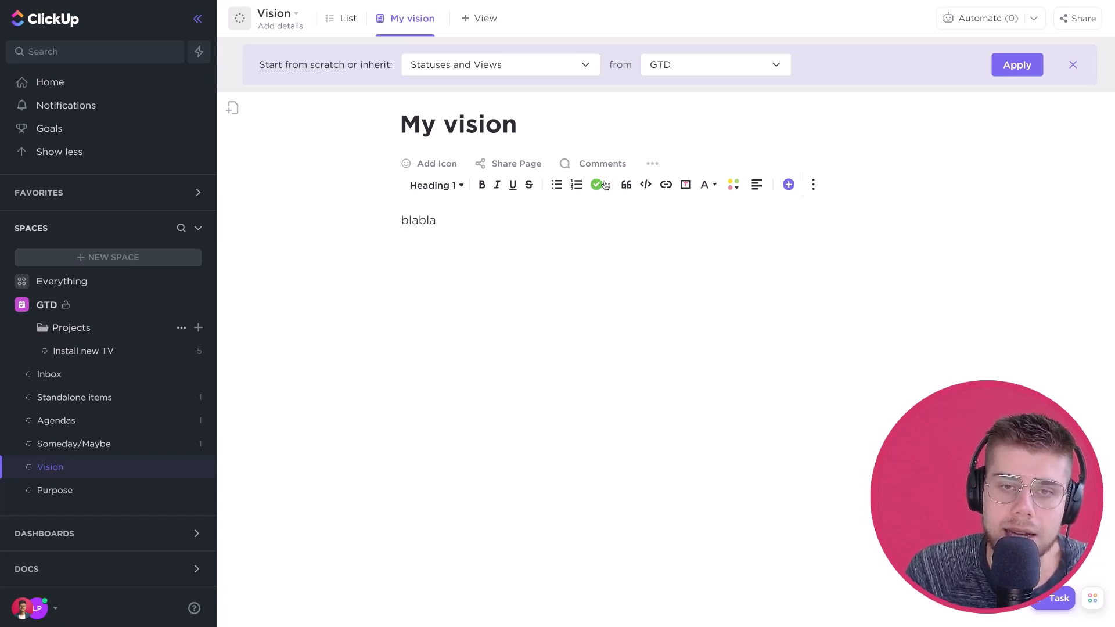
{"action": "mouse_move", "coordinate": [576, 229]}
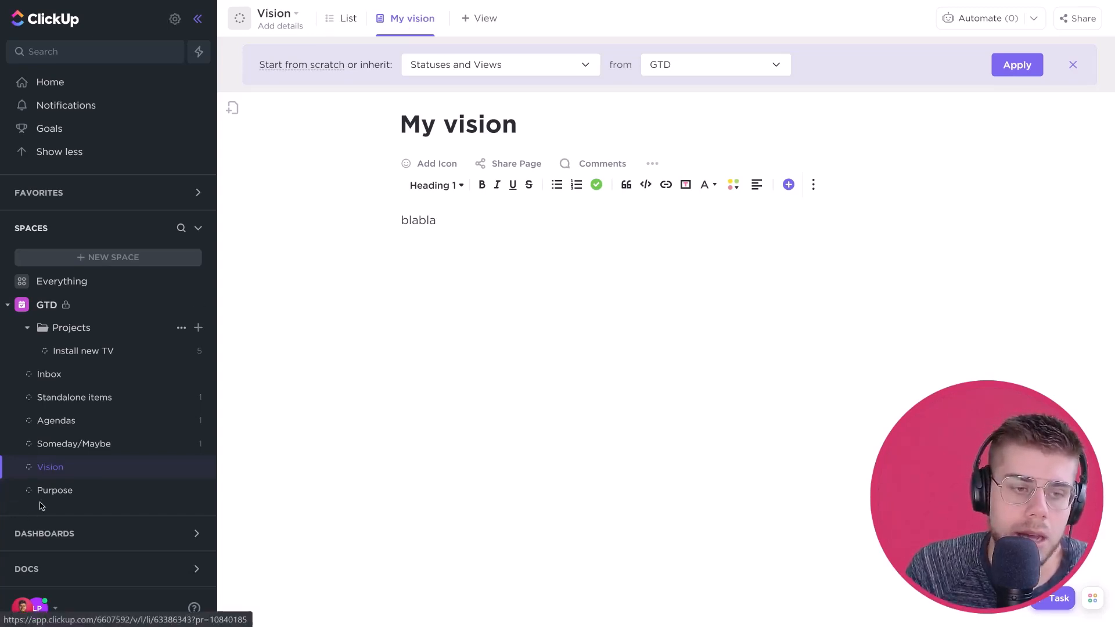
Go to the Purpose list's My purpose doc containing the placeholder Define here
{"action": "left_click", "coordinate": [55, 490]}
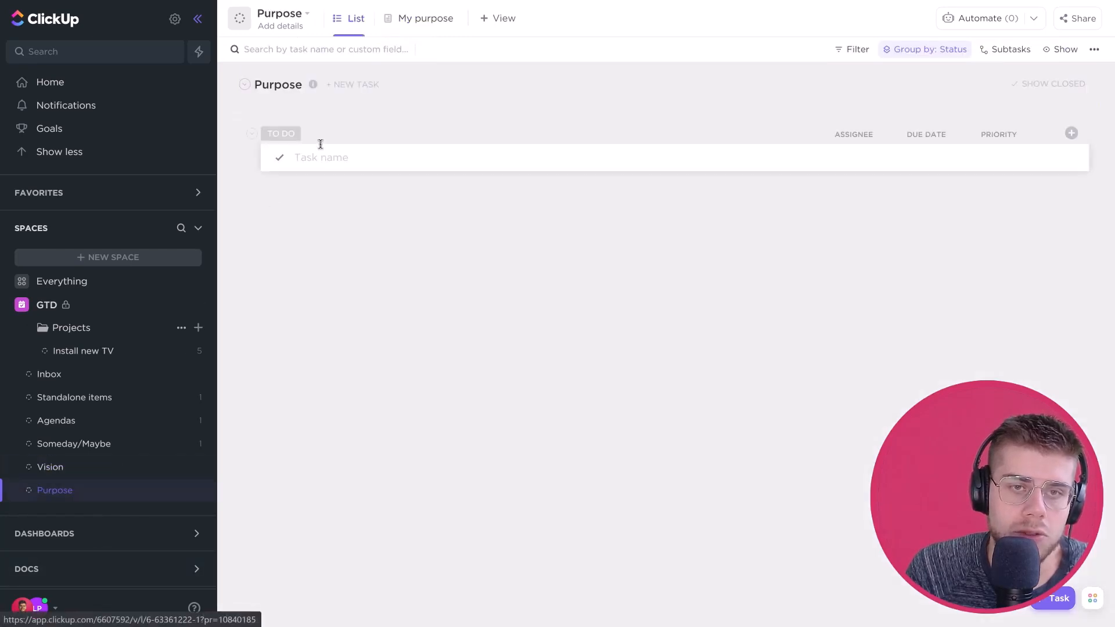
{"action": "left_click", "coordinate": [425, 17]}
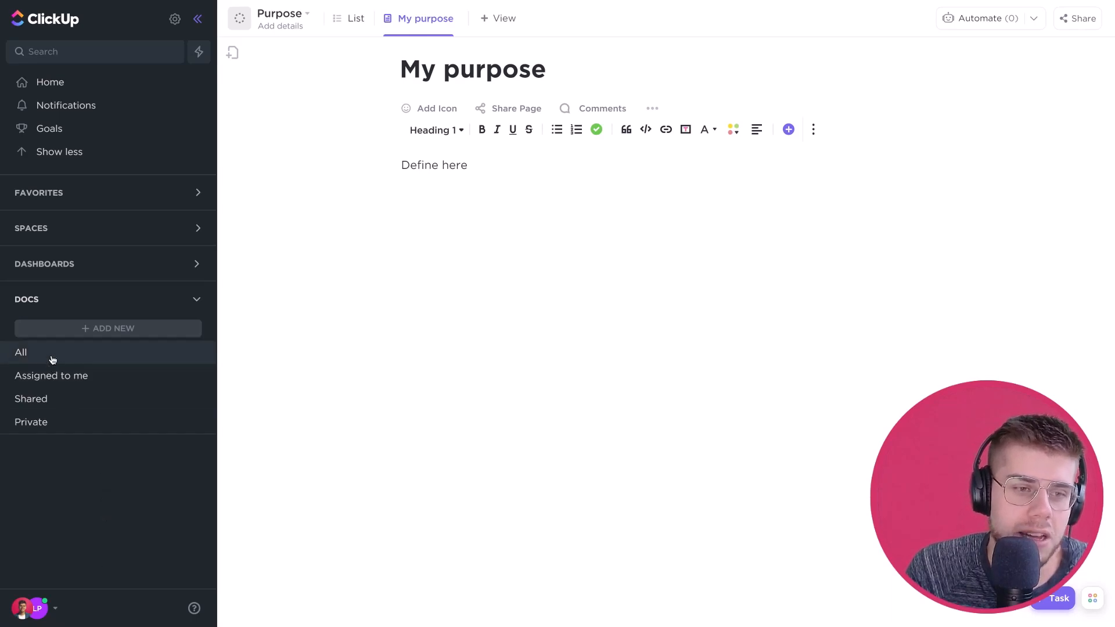
Show all docs, look through the Passport copy reference doc, then return to the Docs overview
{"action": "left_click", "coordinate": [21, 352]}
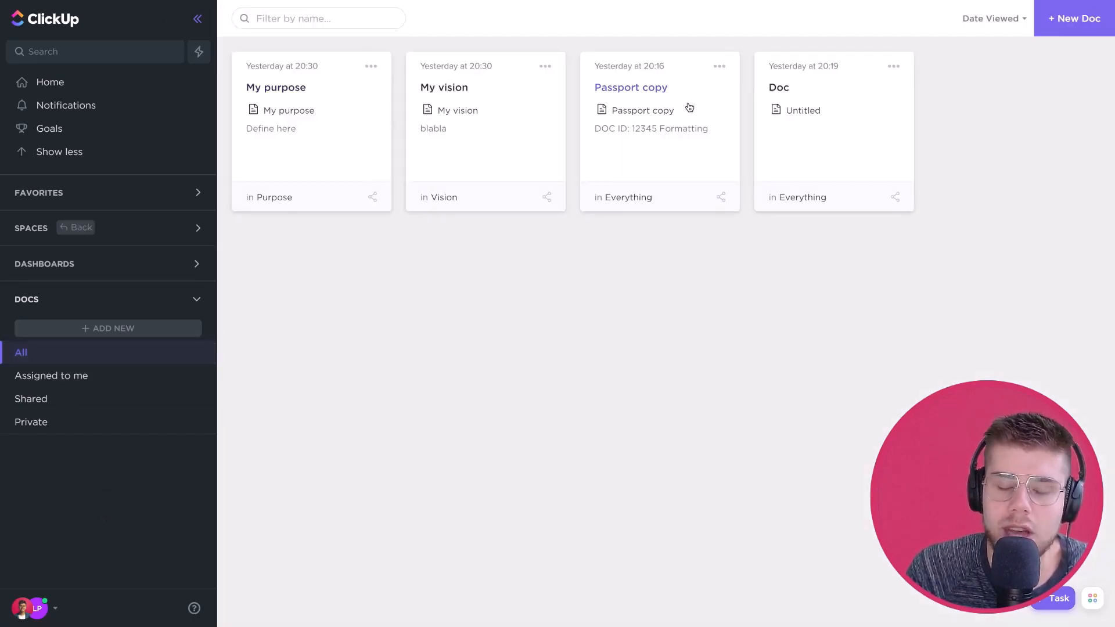
{"action": "left_click", "coordinate": [629, 87]}
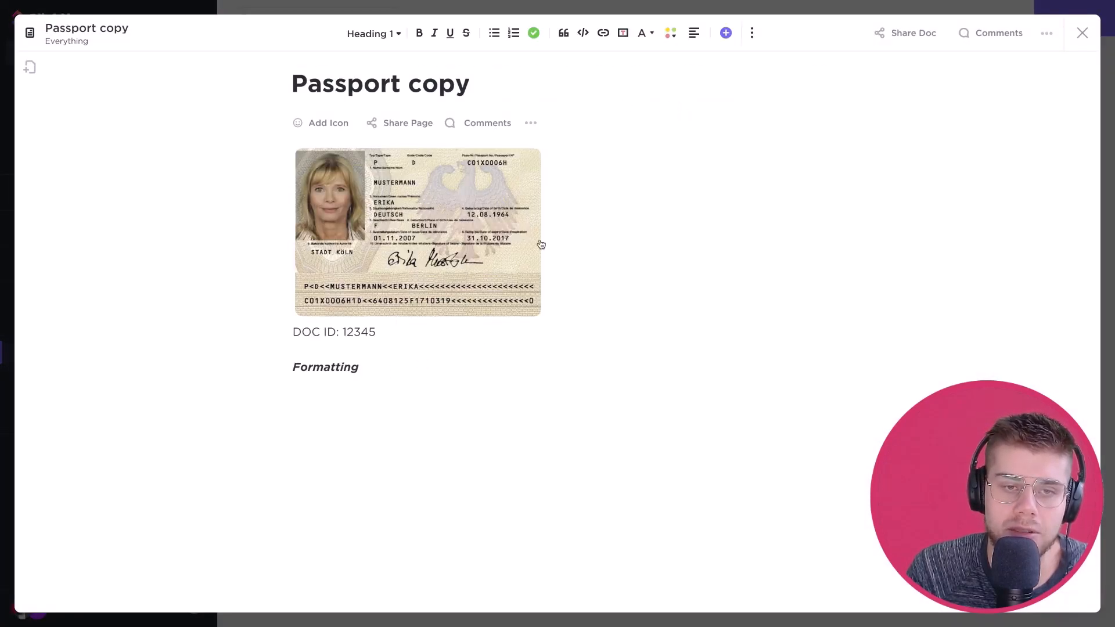
{"action": "mouse_move", "coordinate": [562, 43]}
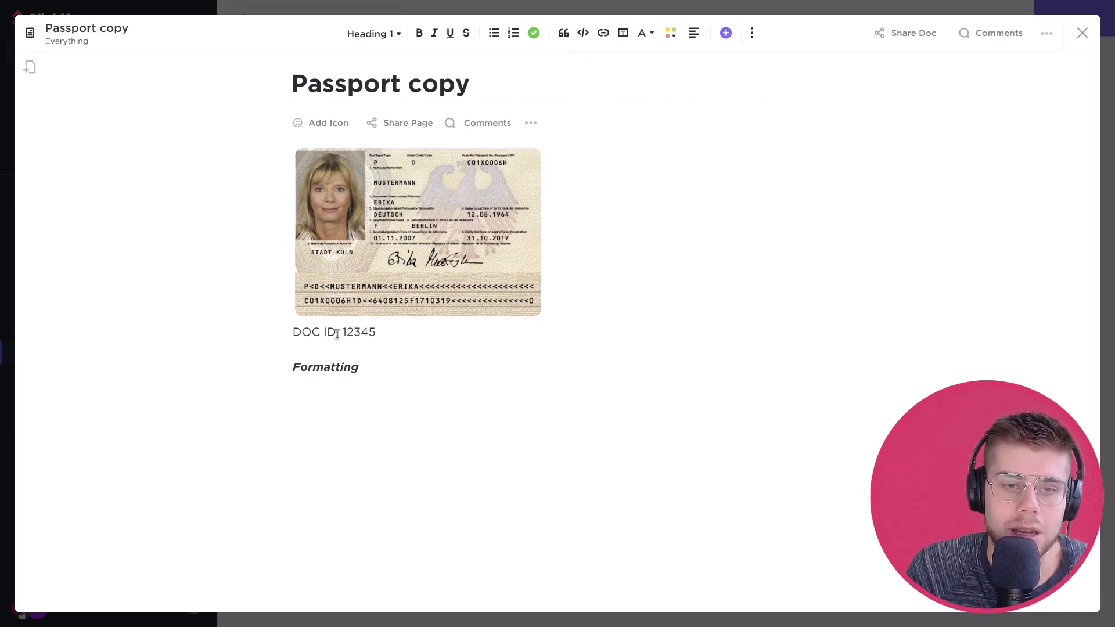
{"action": "left_click", "coordinate": [364, 367]}
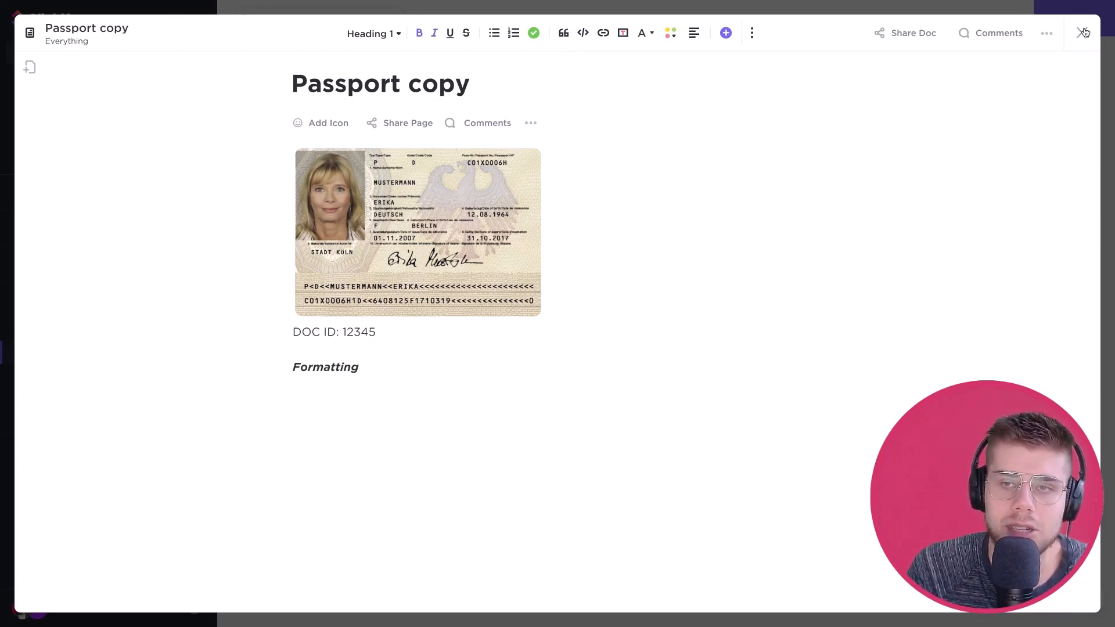
{"action": "left_click", "coordinate": [1082, 32]}
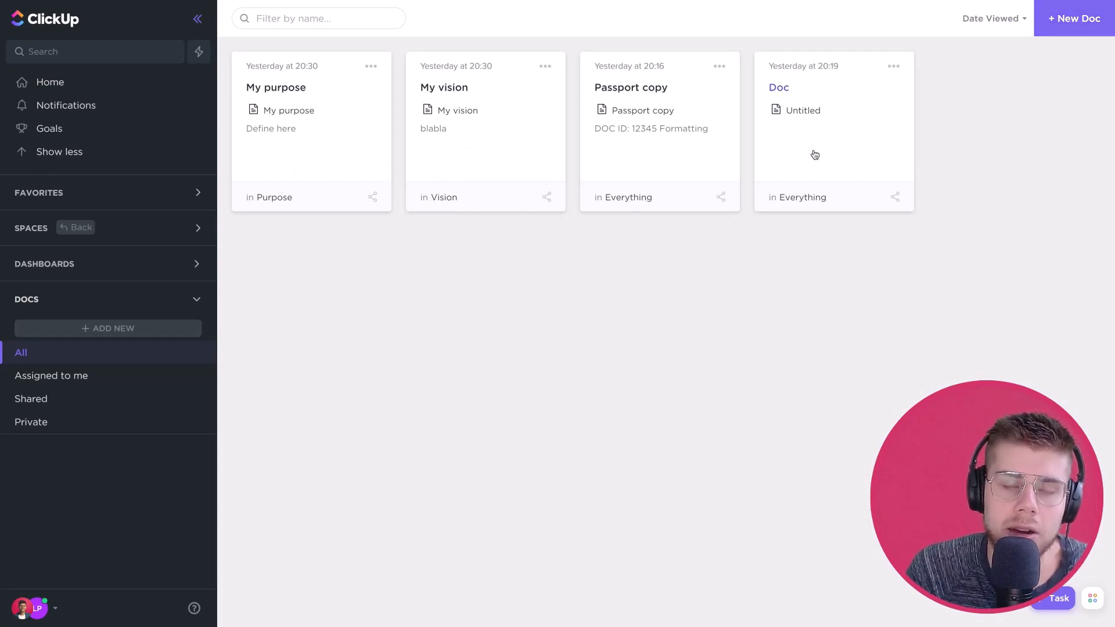
{"action": "left_click", "coordinate": [318, 17]}
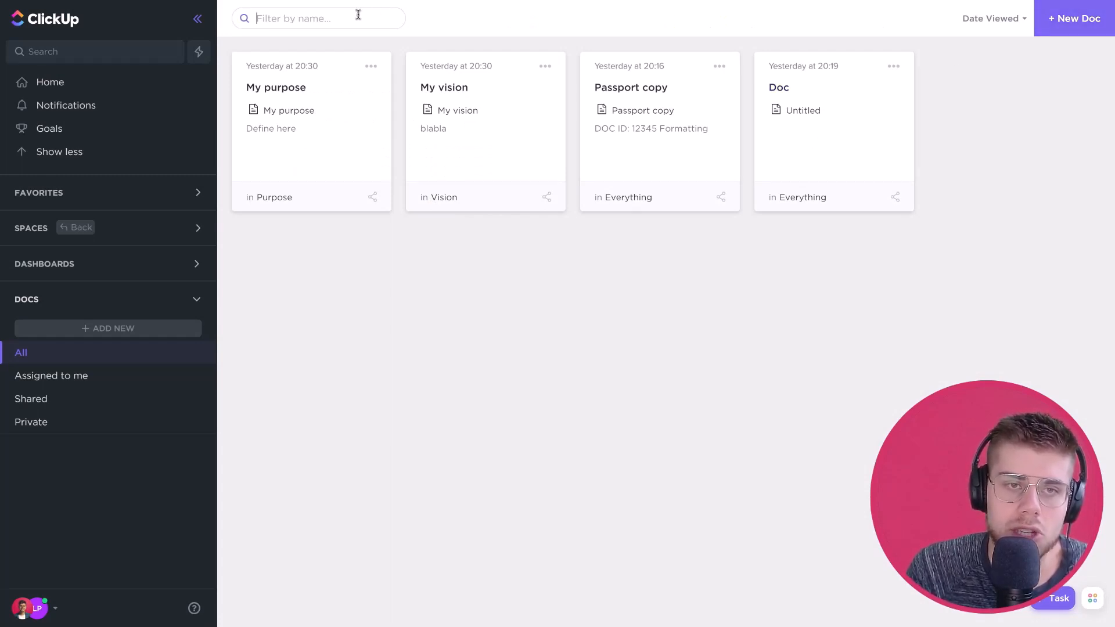
{"action": "type", "text": "passpo"}
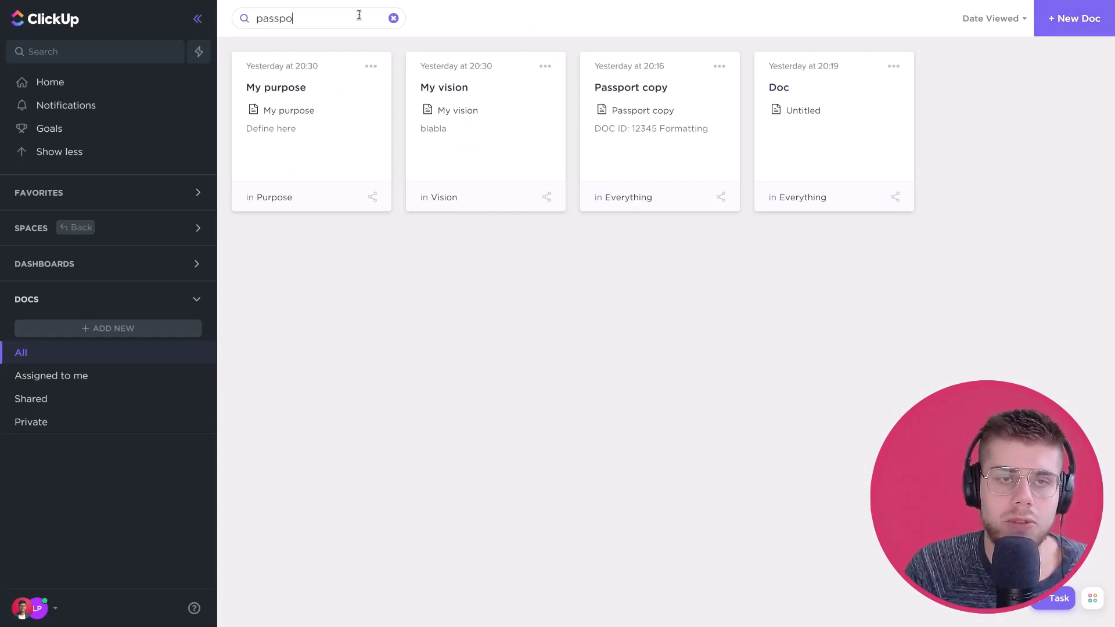
{"action": "type", "text": "rt"}
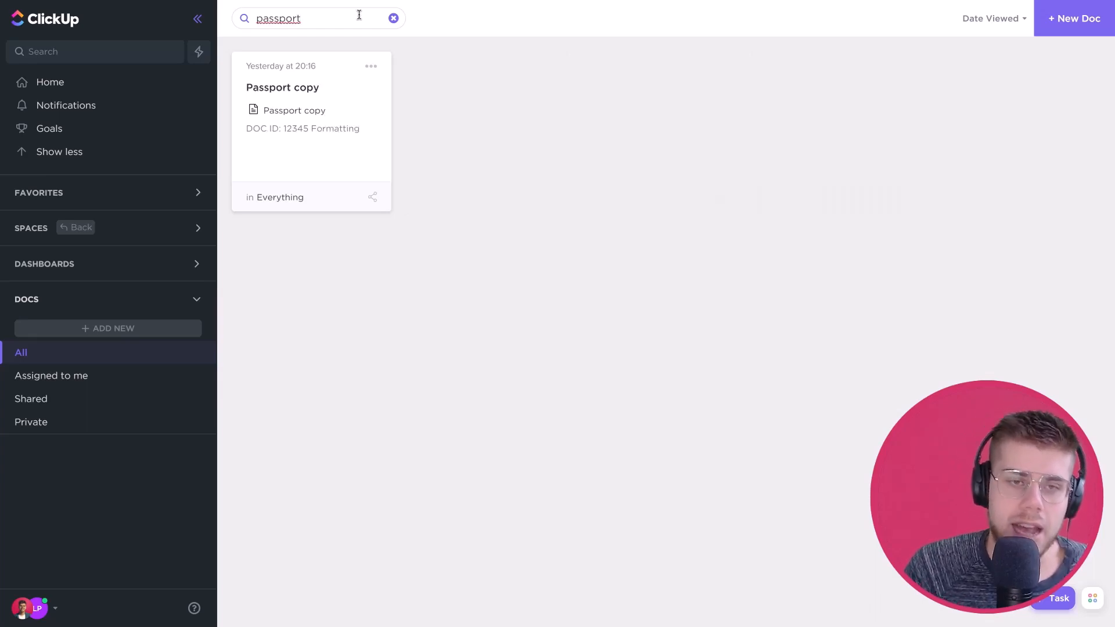
{"action": "left_click", "coordinate": [370, 65]}
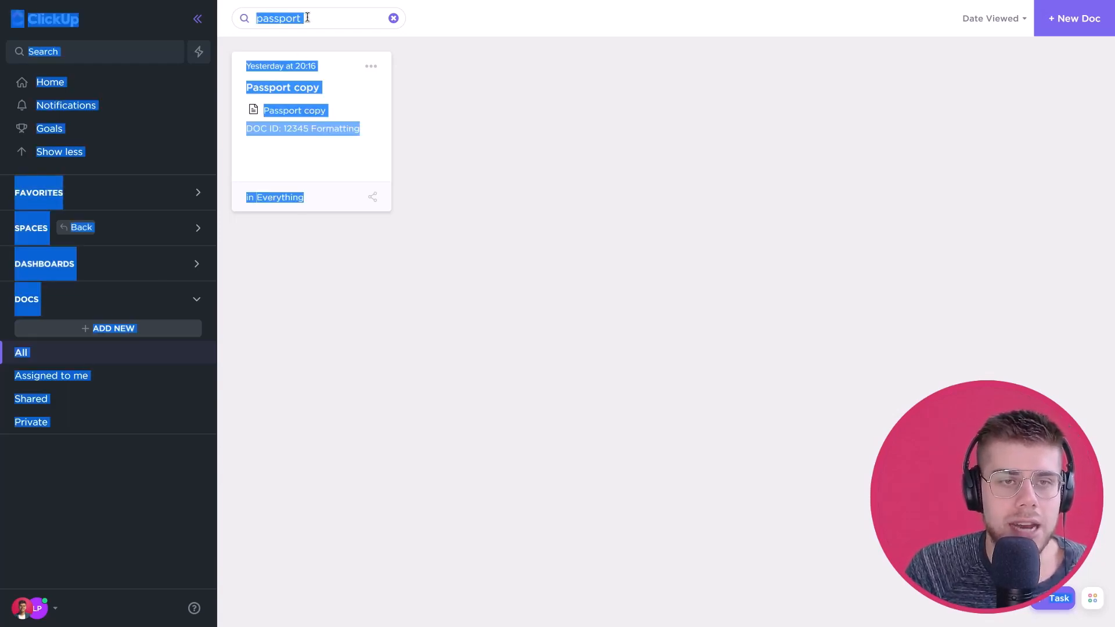
{"action": "left_click", "coordinate": [394, 17]}
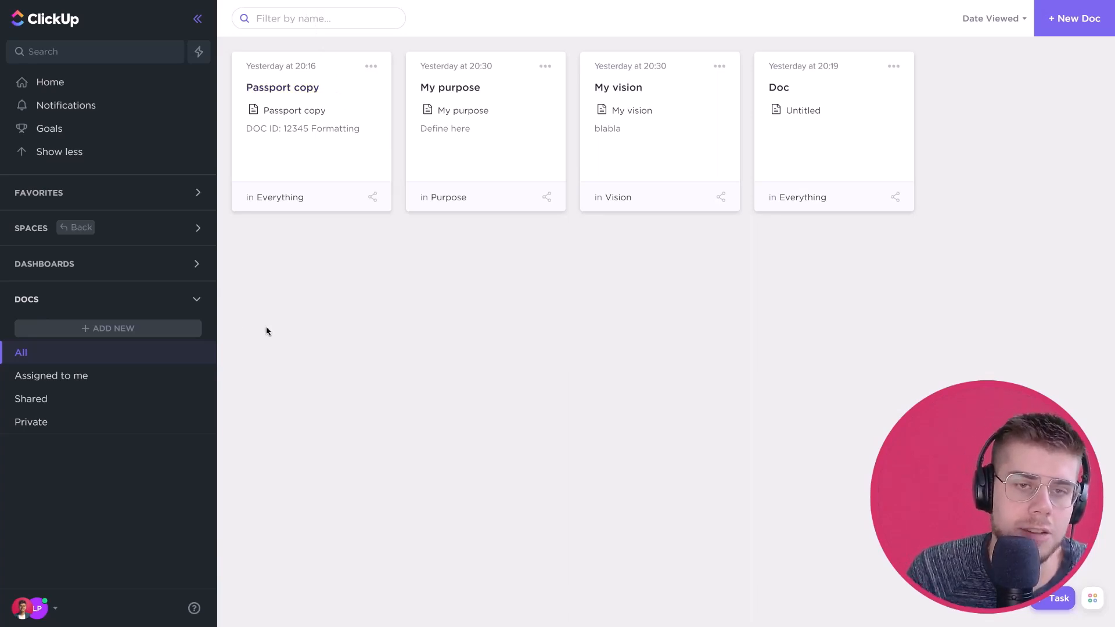
{"action": "mouse_move", "coordinate": [542, 230]}
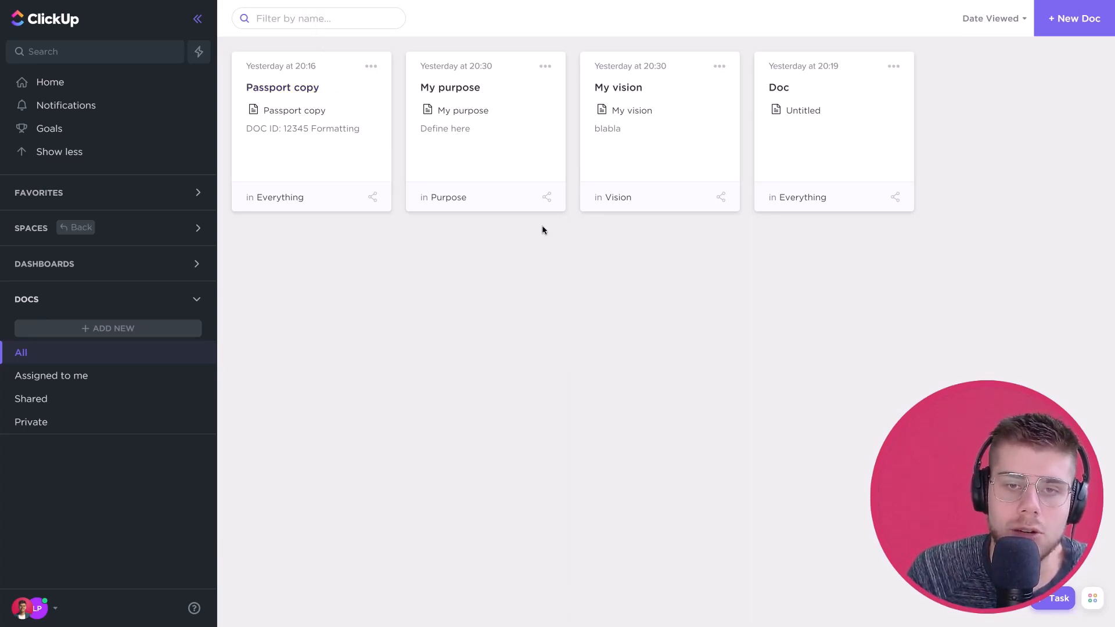
{"action": "mouse_move", "coordinate": [121, 258]}
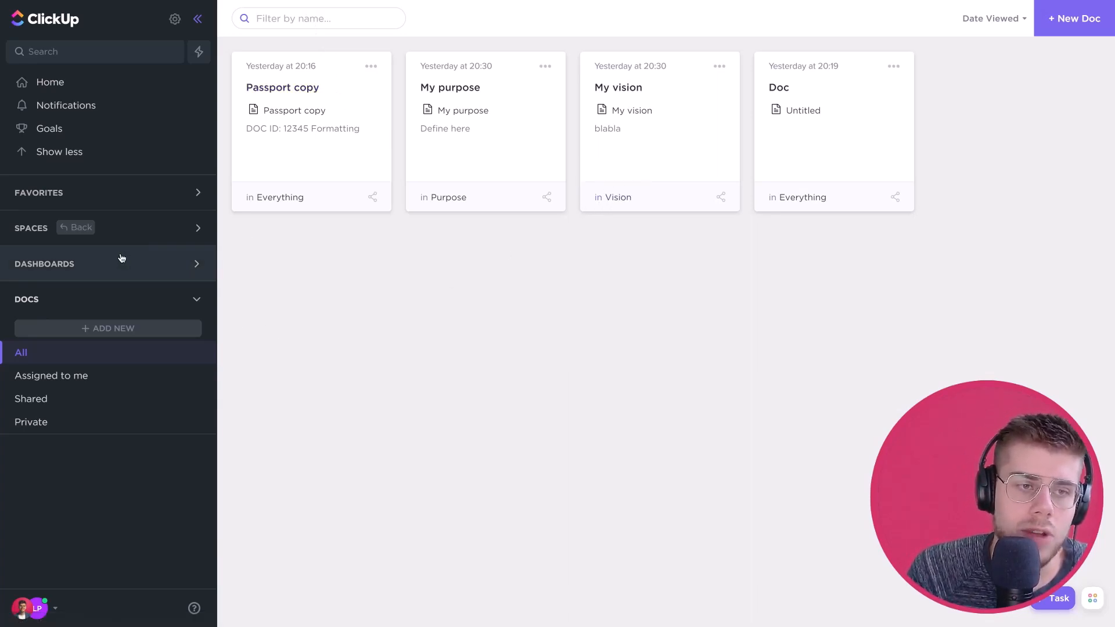
{"action": "mouse_move", "coordinate": [477, 221]}
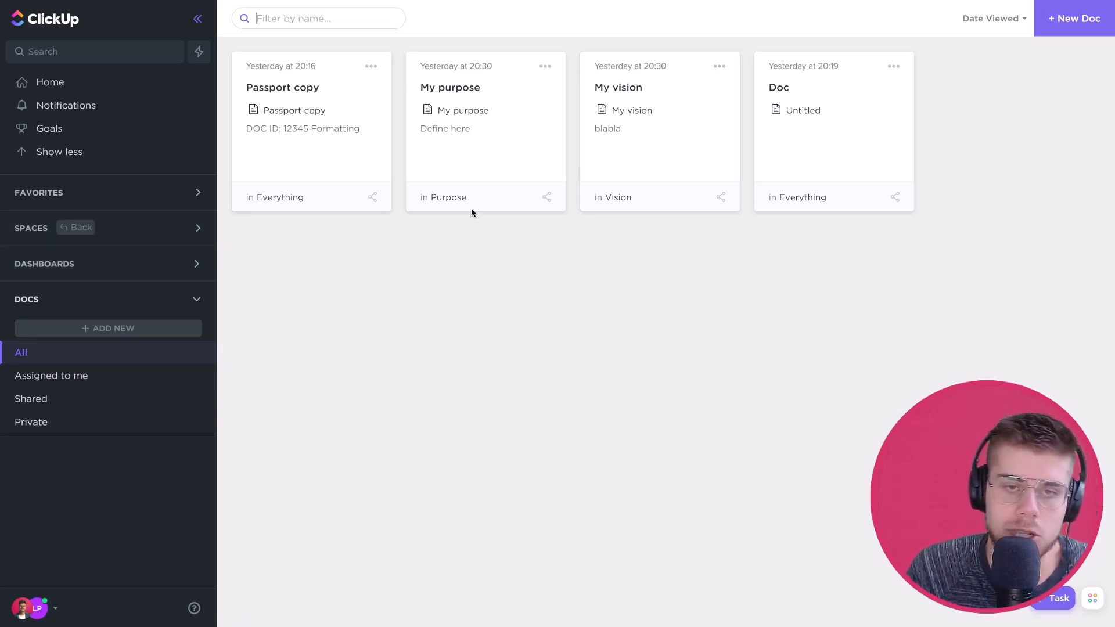
{"action": "mouse_move", "coordinate": [532, 158]}
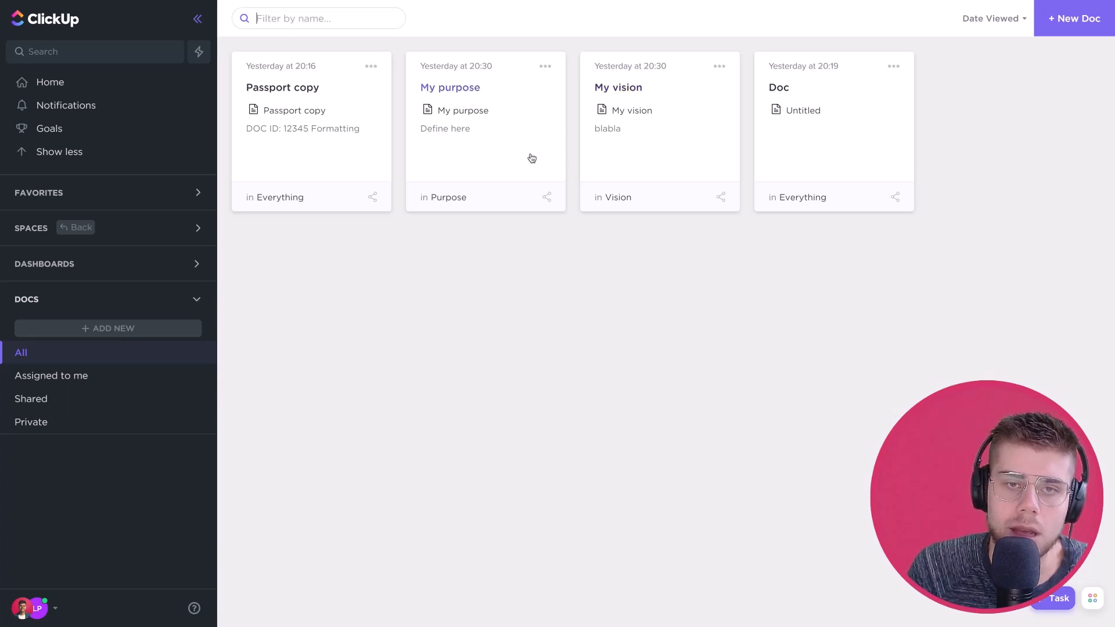
{"action": "mouse_move", "coordinate": [616, 201]}
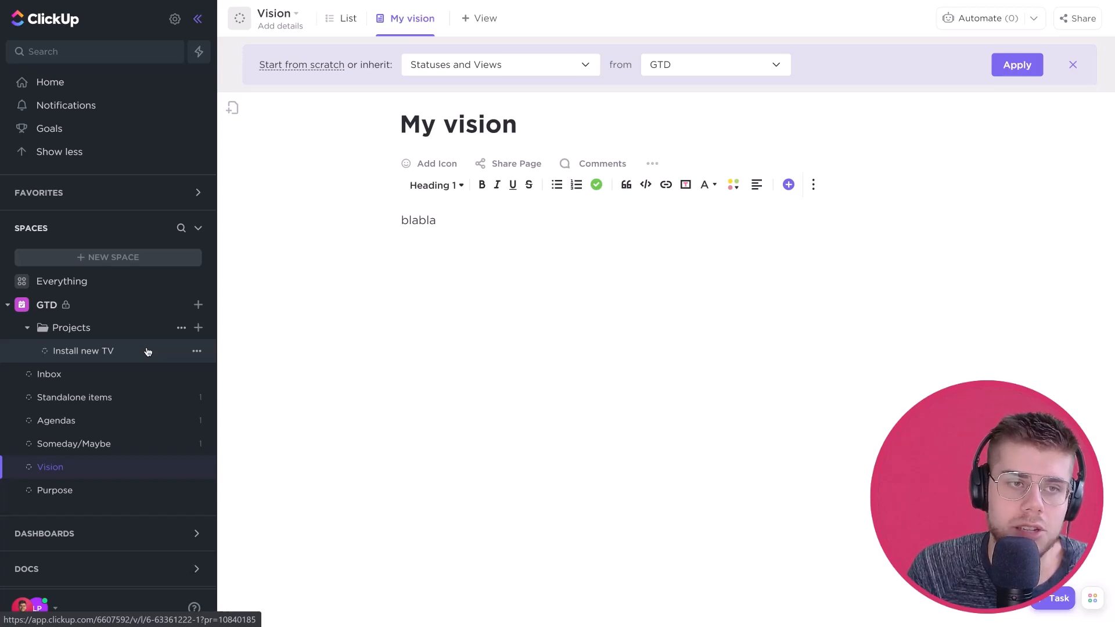
{"action": "mouse_move", "coordinate": [140, 328]}
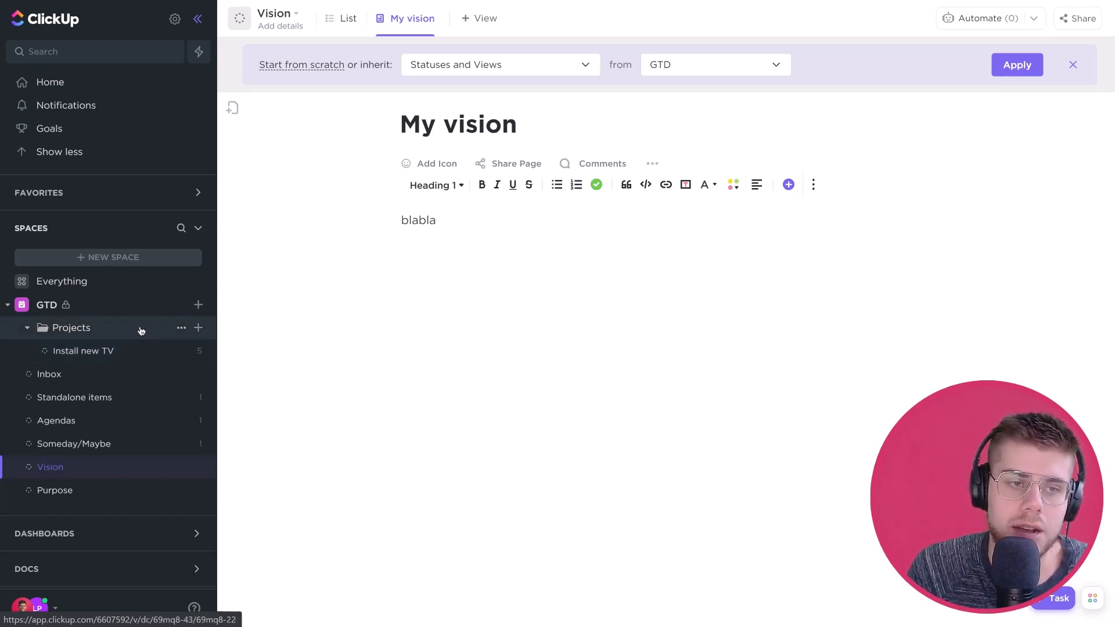
{"action": "mouse_move", "coordinate": [133, 300]}
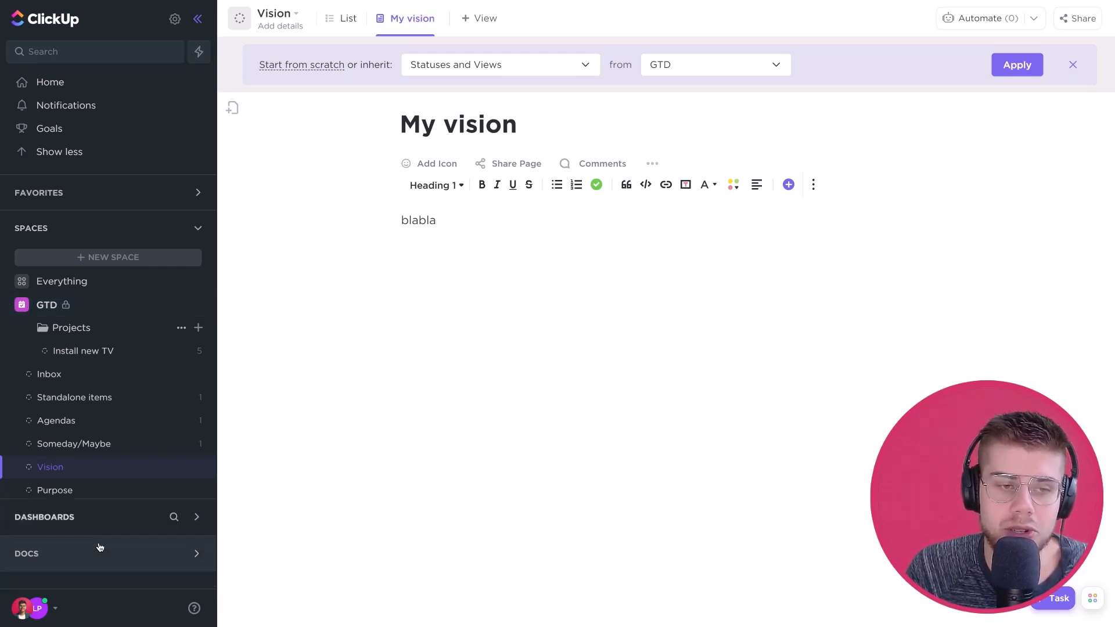
Expand the Next actions and Waiting for dashboards, then go to the Home overview
{"action": "left_click", "coordinate": [199, 229]}
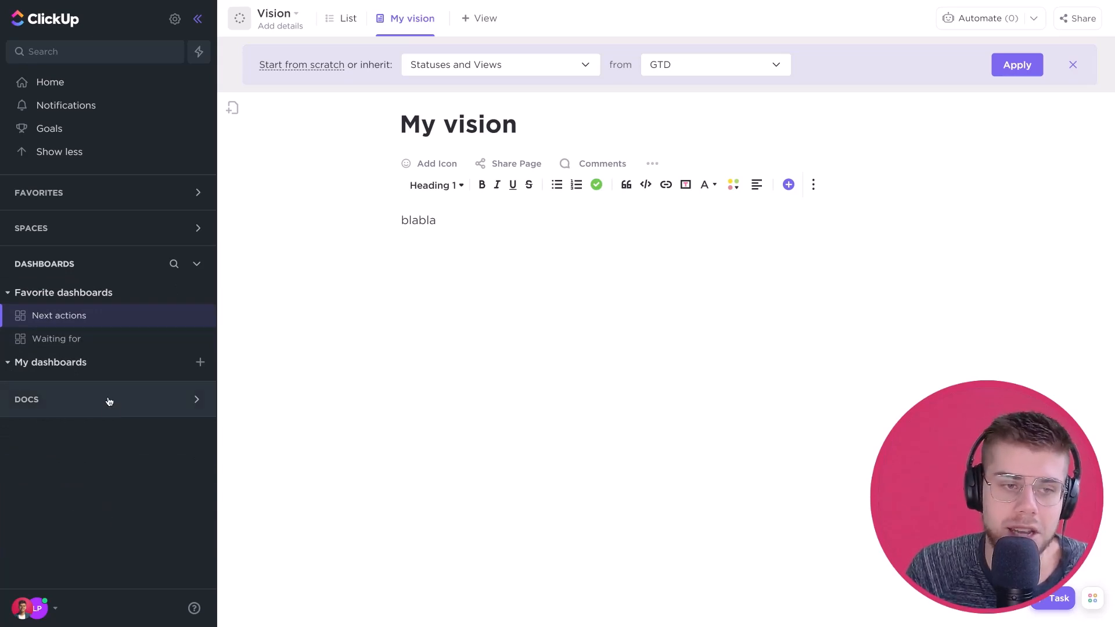
{"action": "mouse_move", "coordinate": [80, 348]}
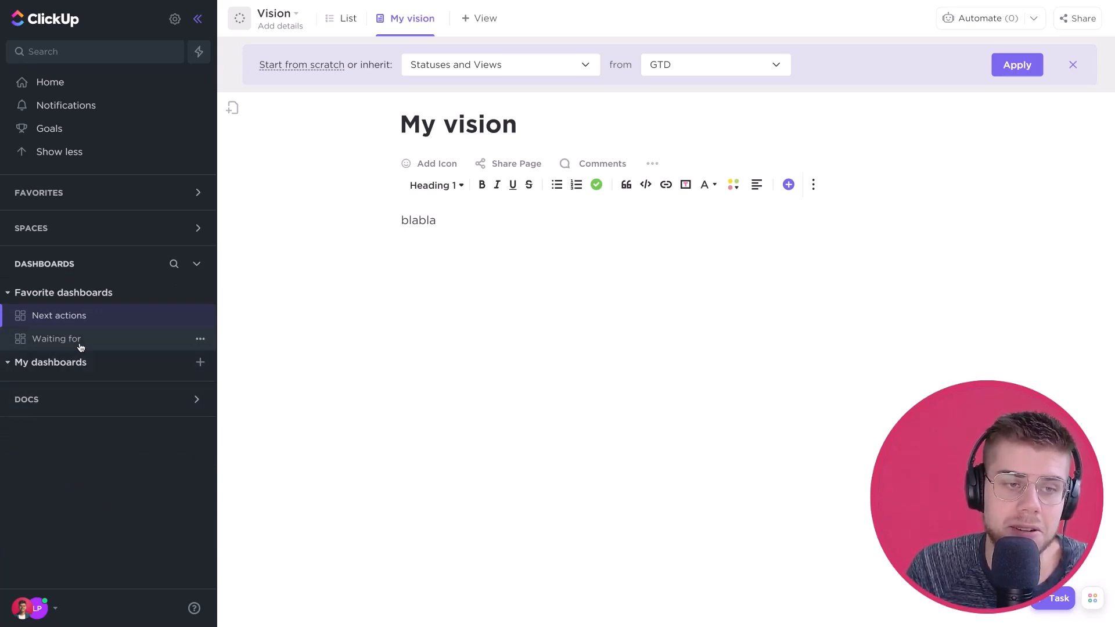
{"action": "mouse_move", "coordinate": [81, 400]}
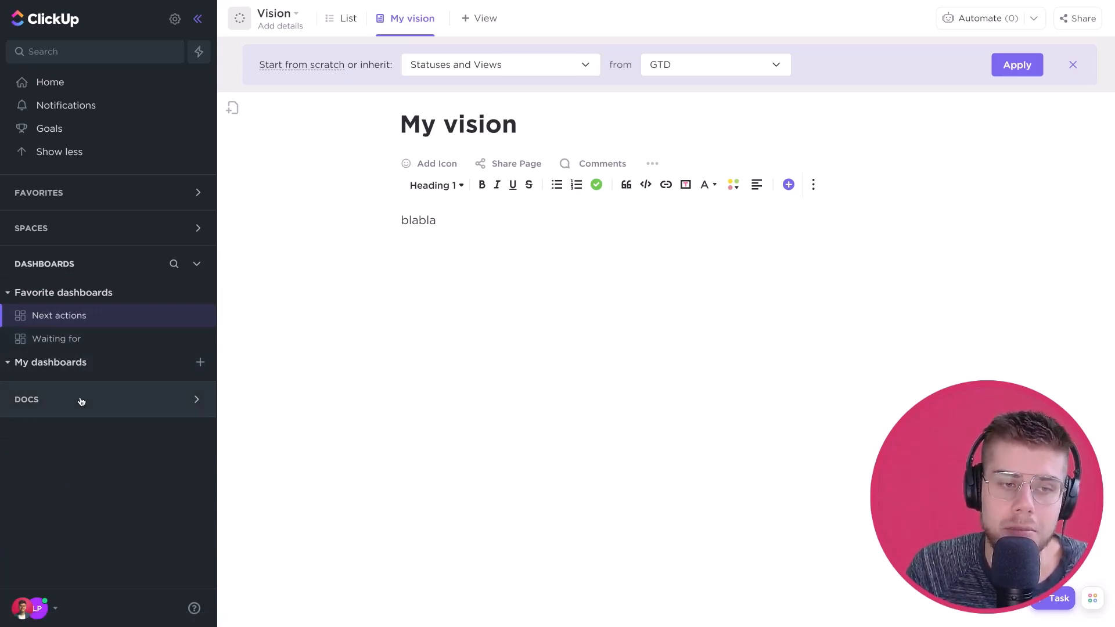
{"action": "mouse_move", "coordinate": [87, 84]}
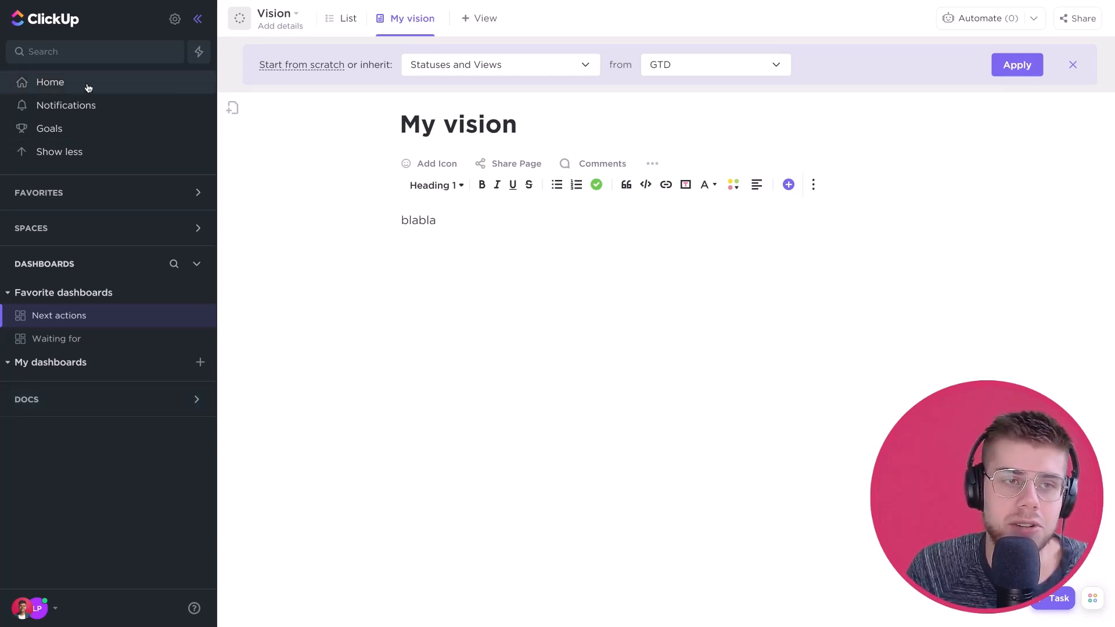
{"action": "left_click", "coordinate": [50, 82]}
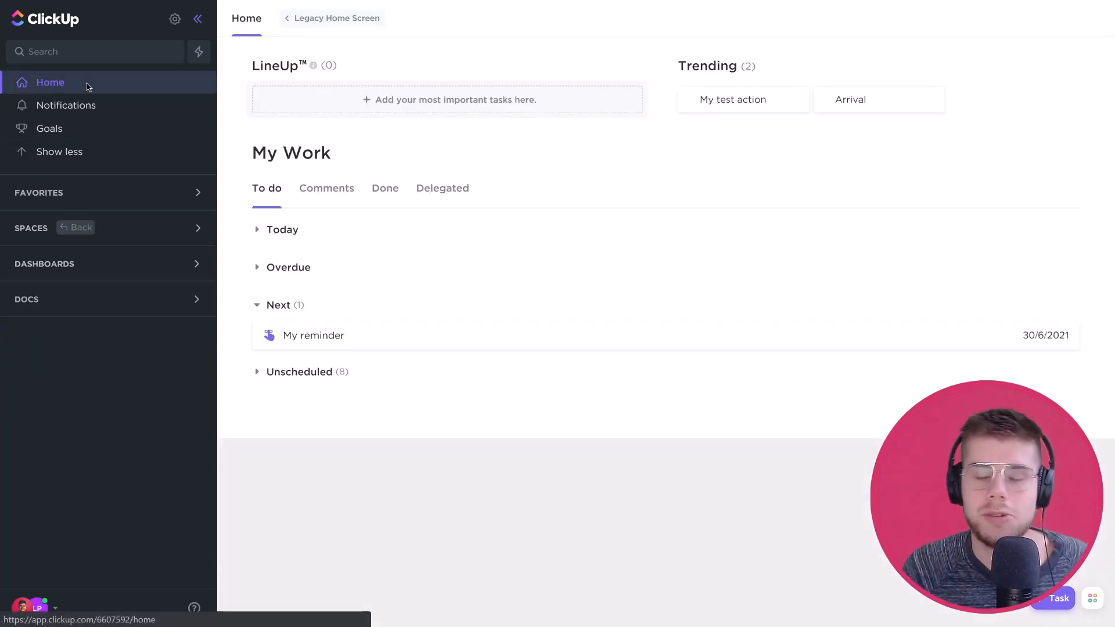